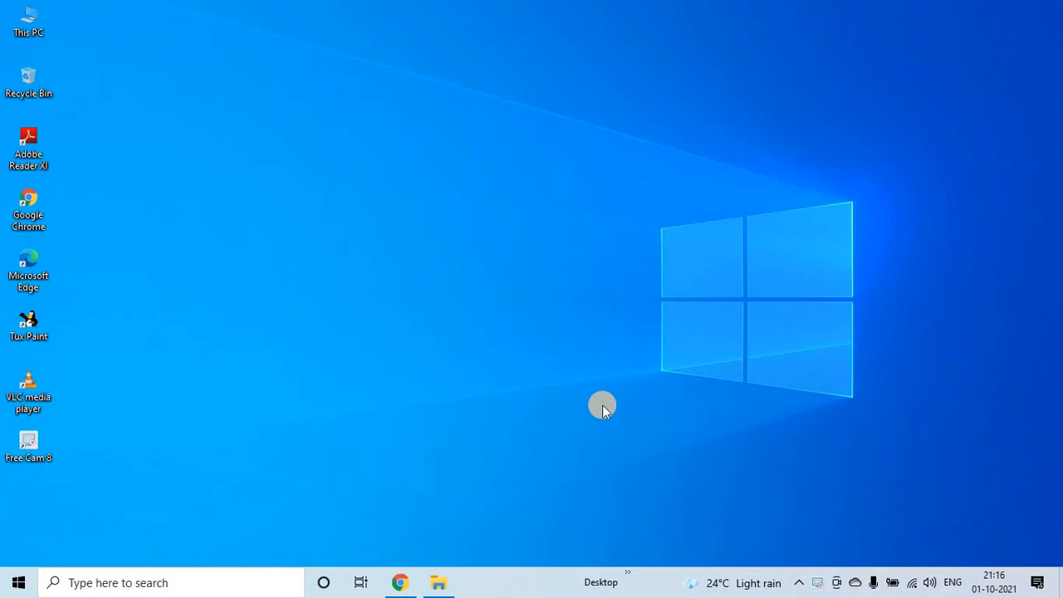
mouse_move(445, 486)
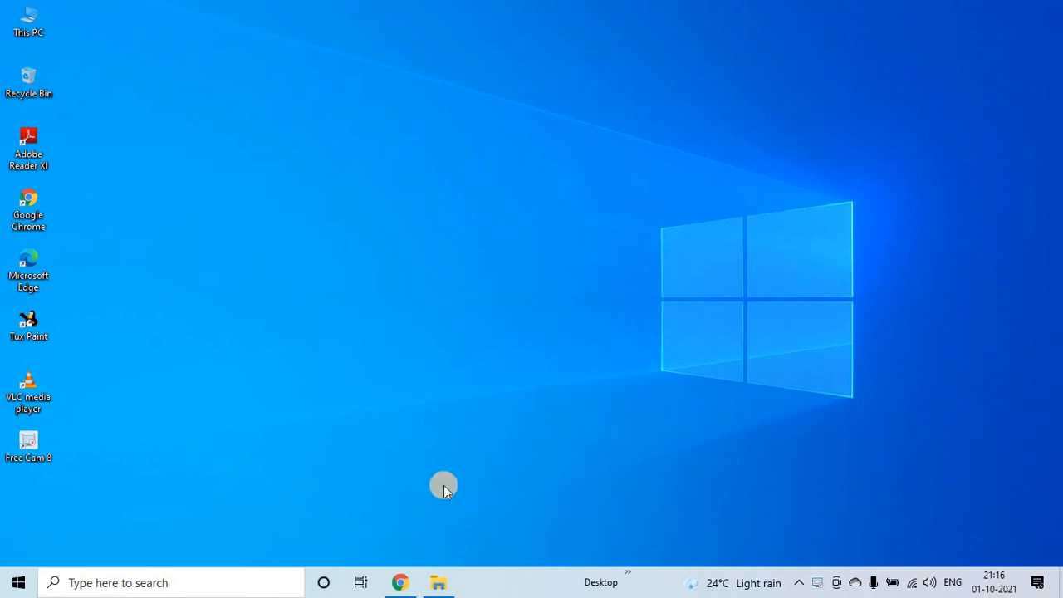
Launch Google Chrome from the taskbar to a new Google search tab
left_click(398, 583)
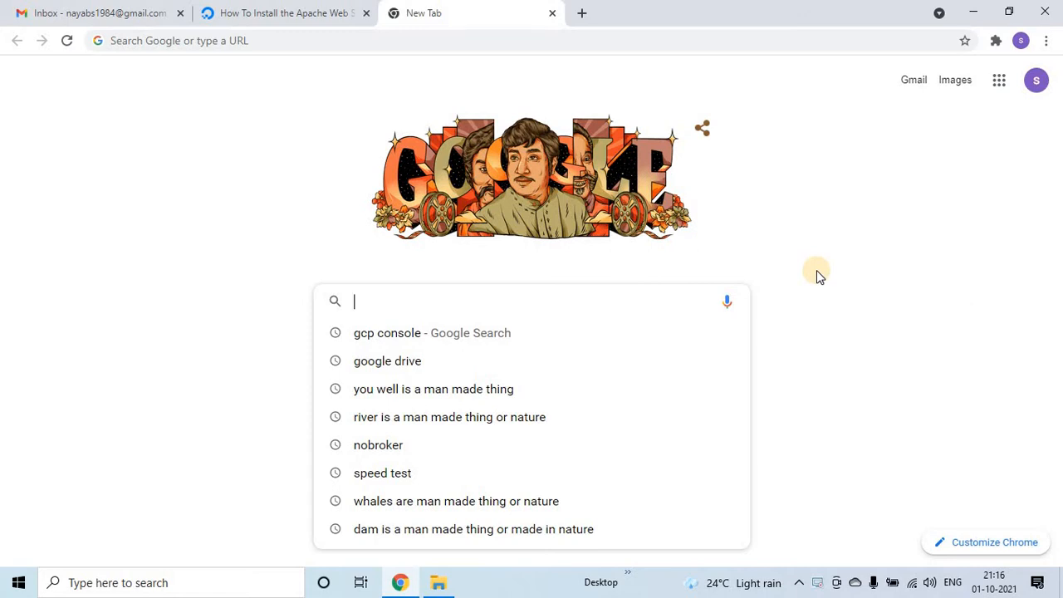
mouse_move(383, 338)
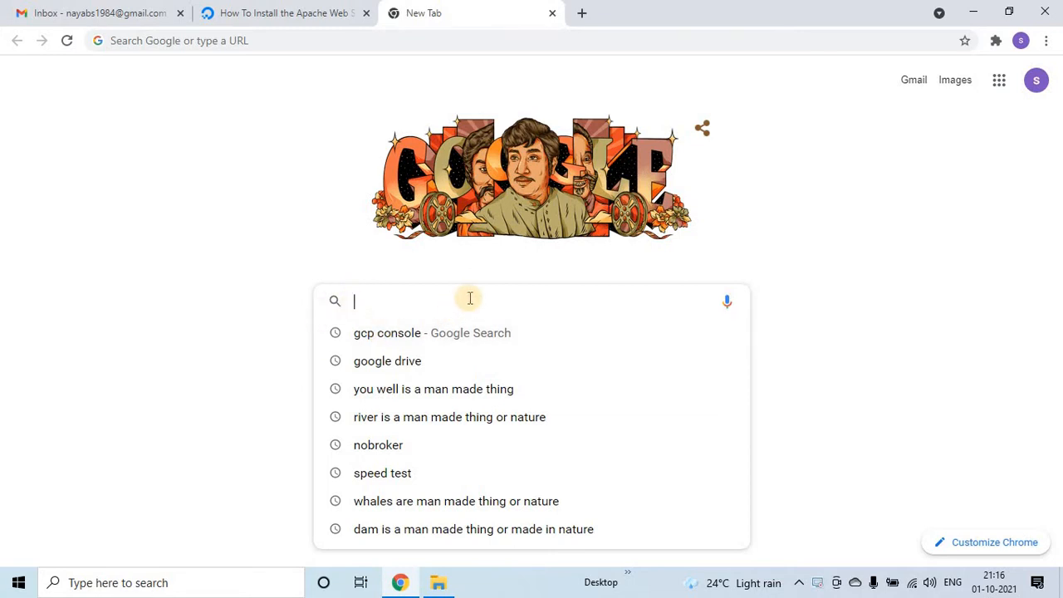
mouse_move(386, 338)
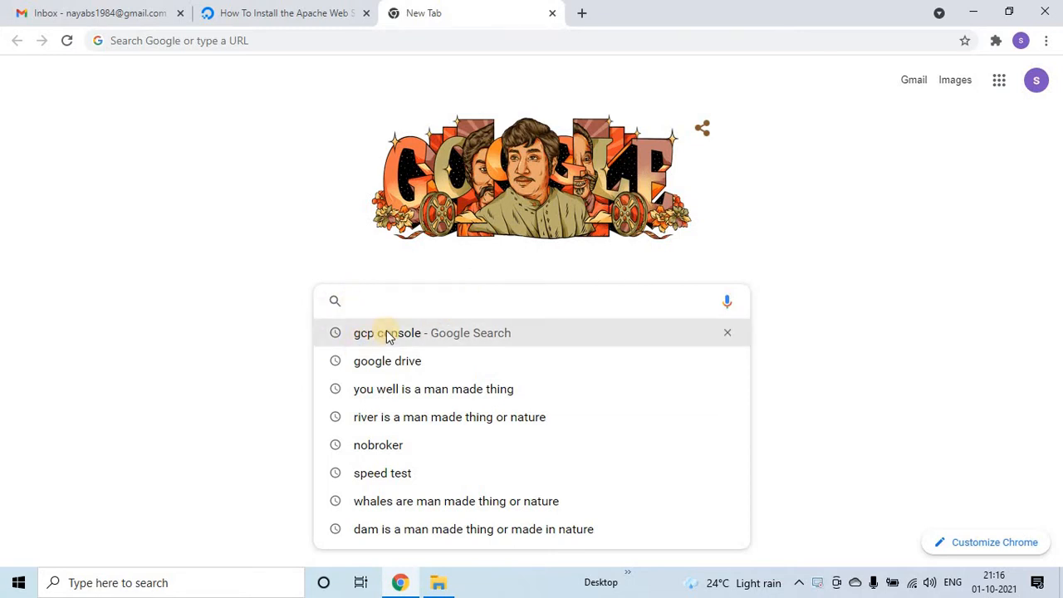
Search 'gcp console' and follow the Google Cloud Platform console result
left_click(387, 333)
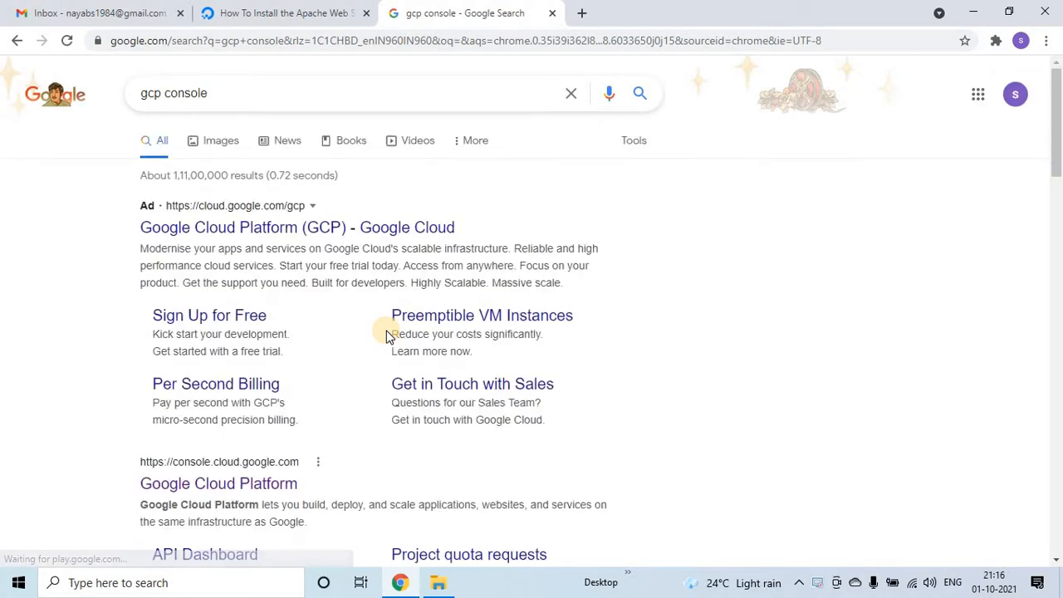
scroll("down", 3)
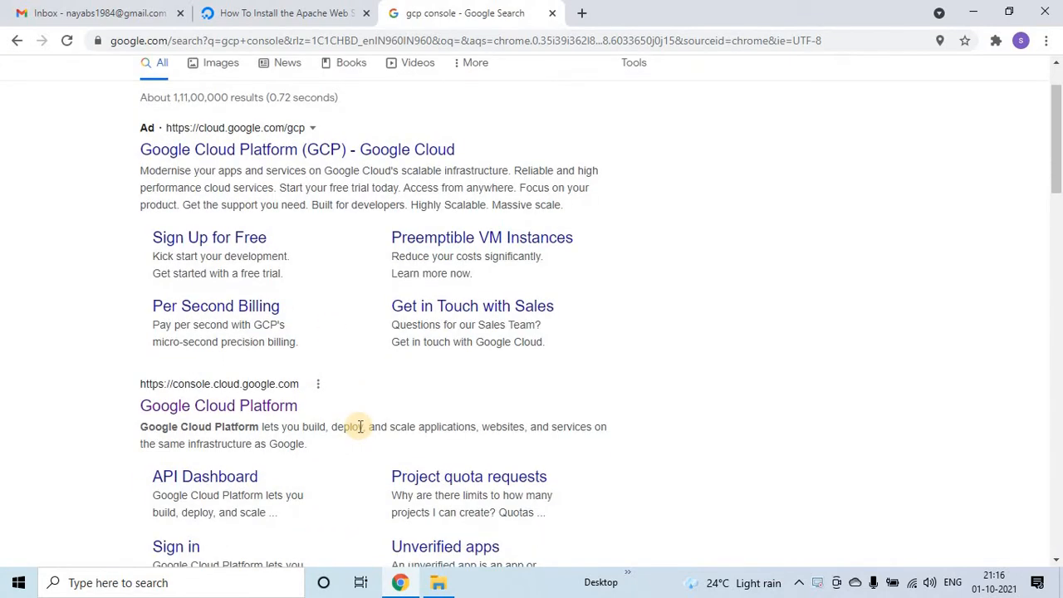
mouse_move(406, 398)
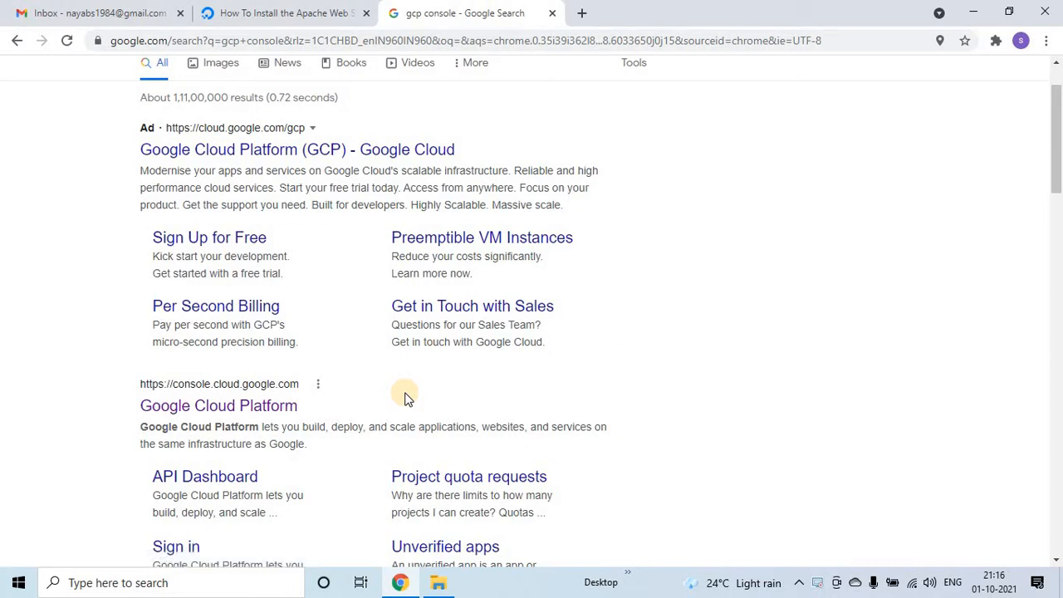
mouse_move(718, 362)
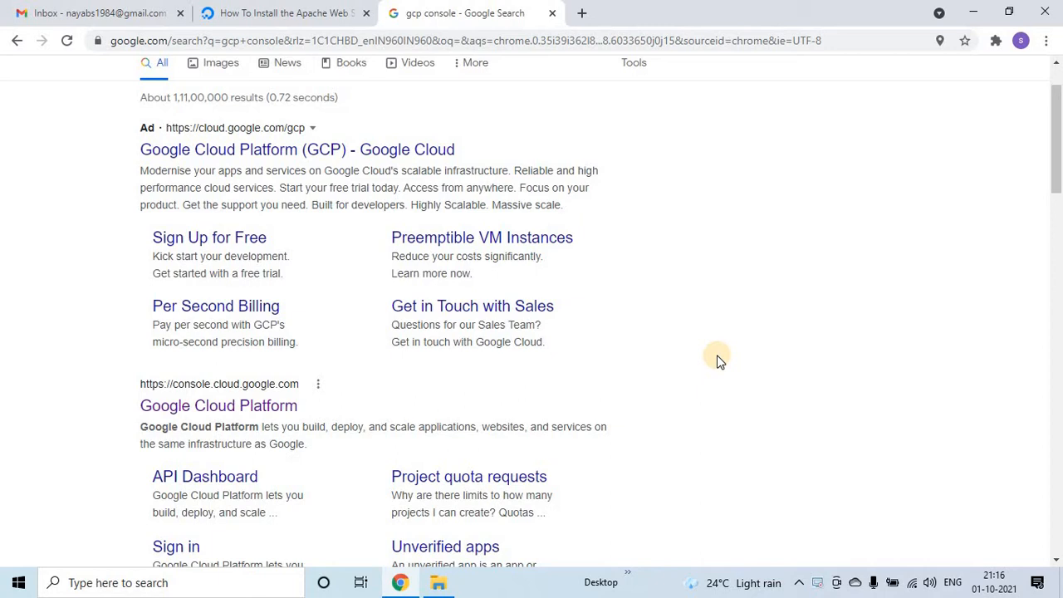
scroll("down", 3)
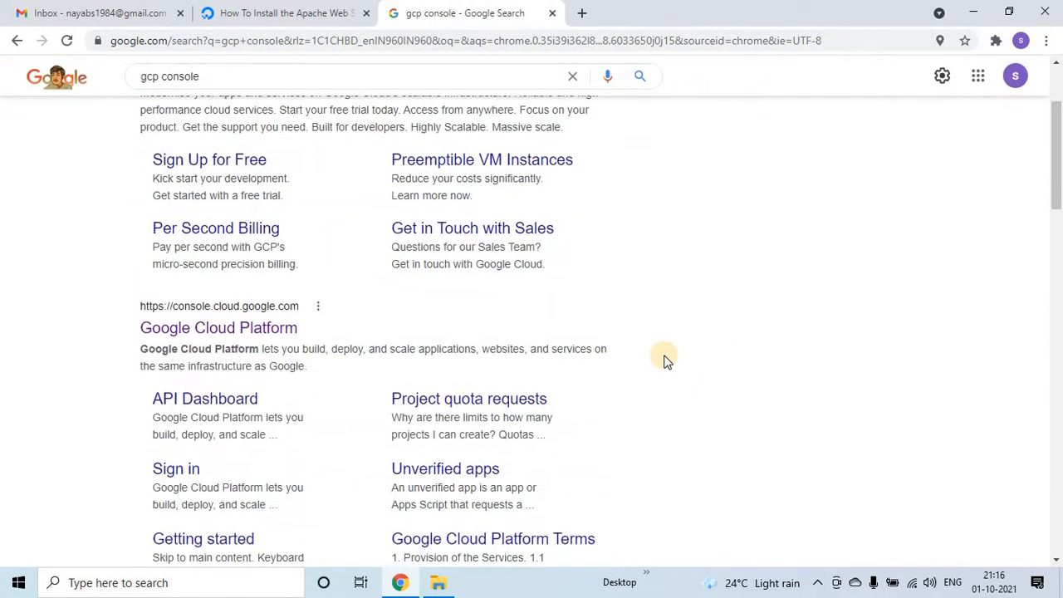
double_click(239, 349)
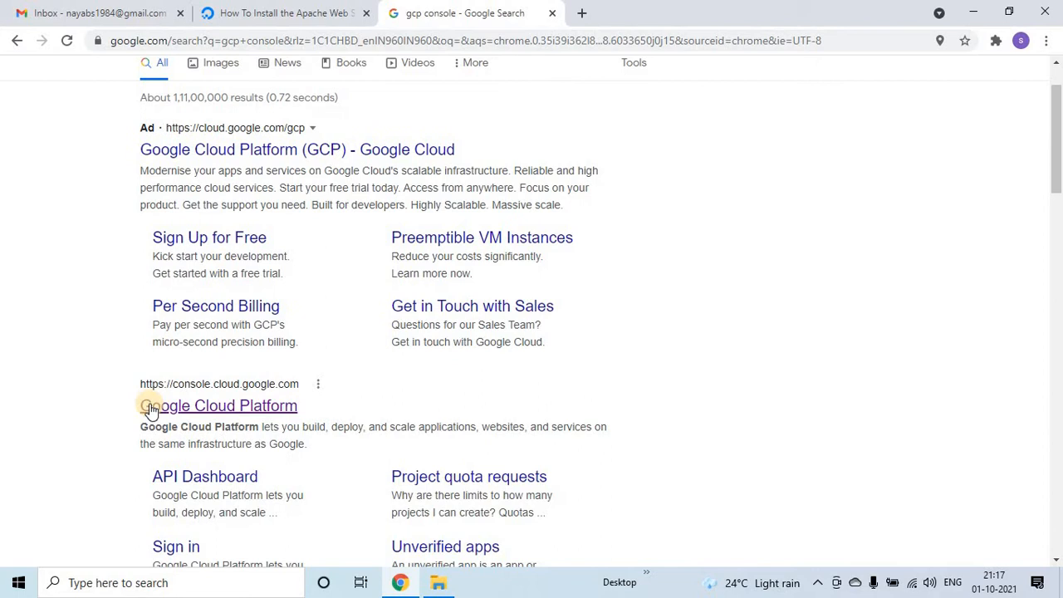
left_click(219, 405)
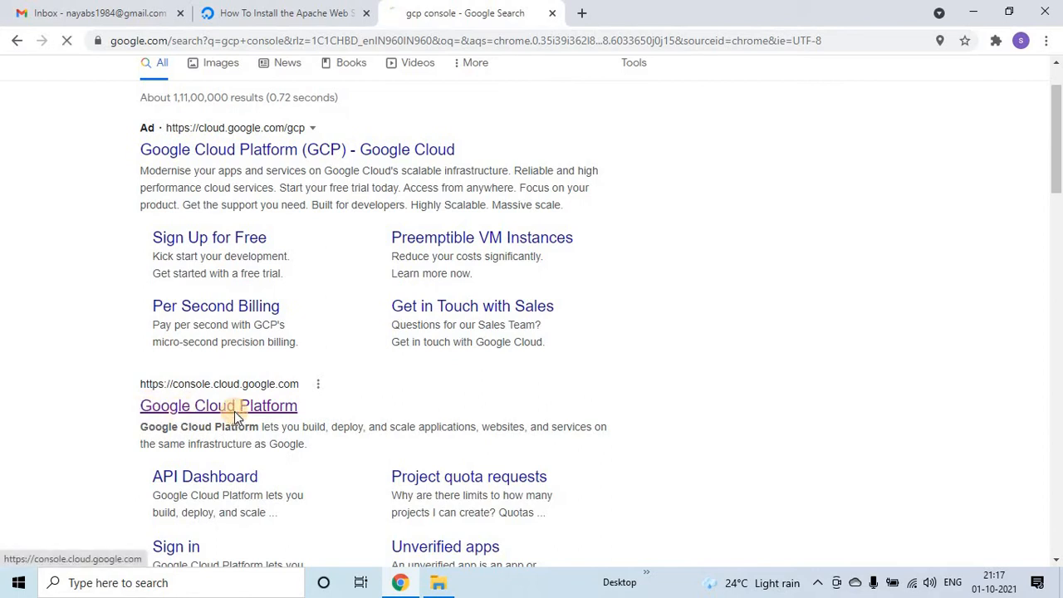
Open the Google Cloud Platform console result to reach the Test 1 dashboard
left_click(218, 407)
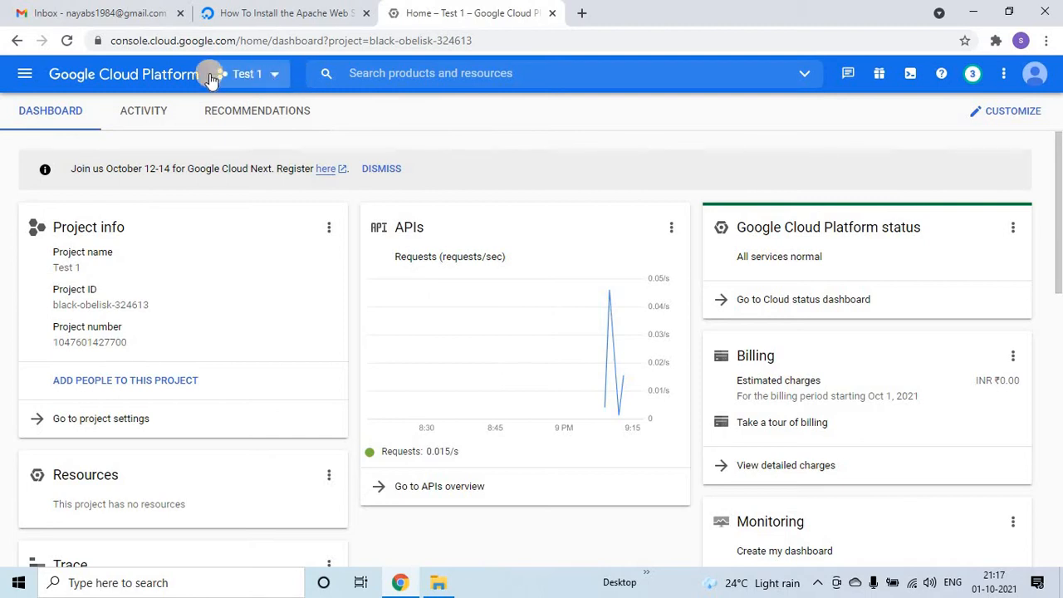
mouse_move(266, 81)
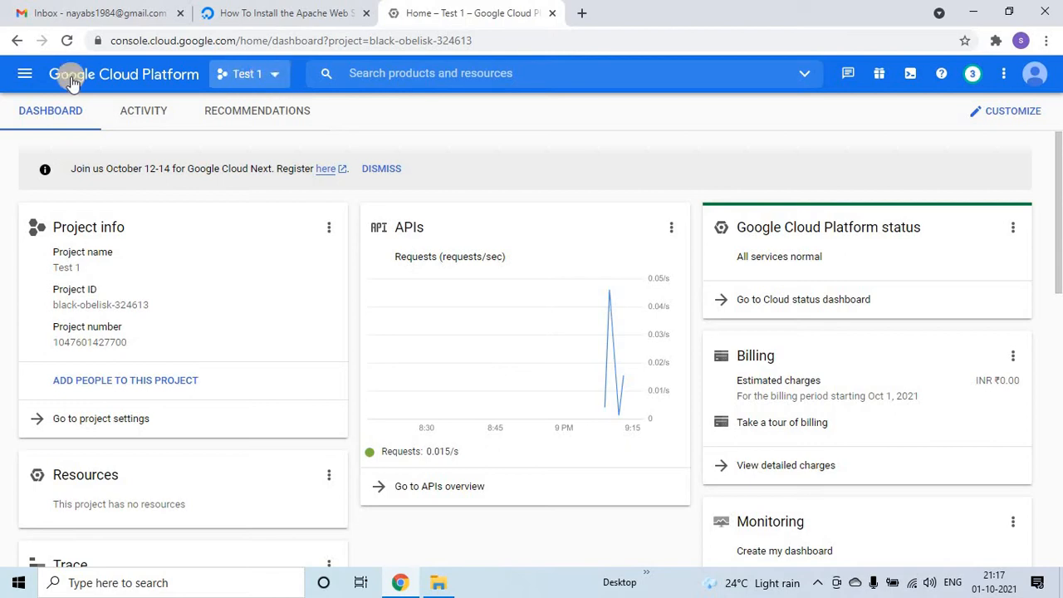
Navigate through the Navigation menu to Compute Engine for project Test 1
left_click(27, 74)
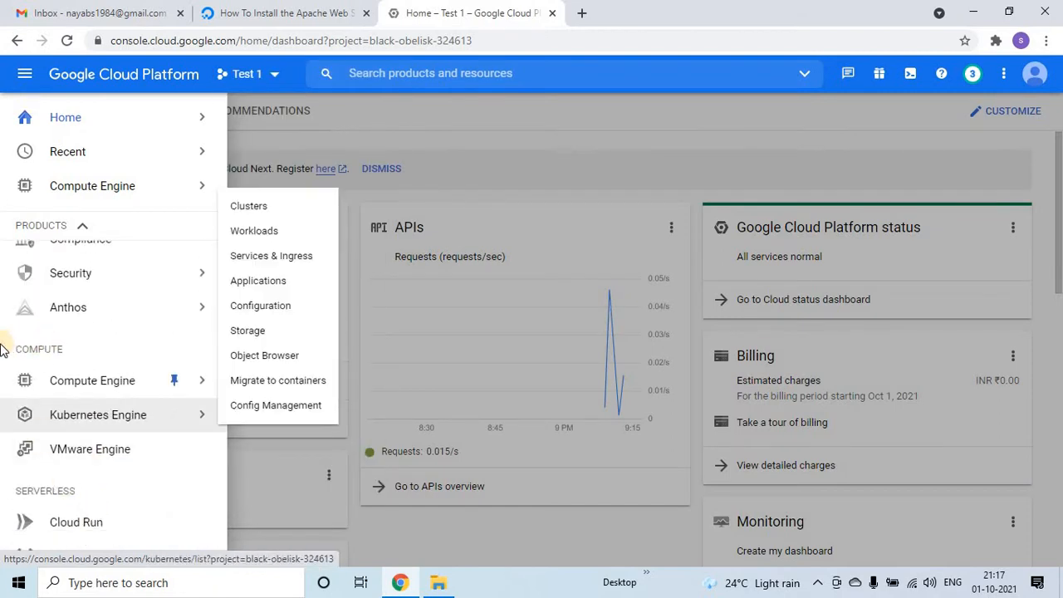
left_click(29, 74)
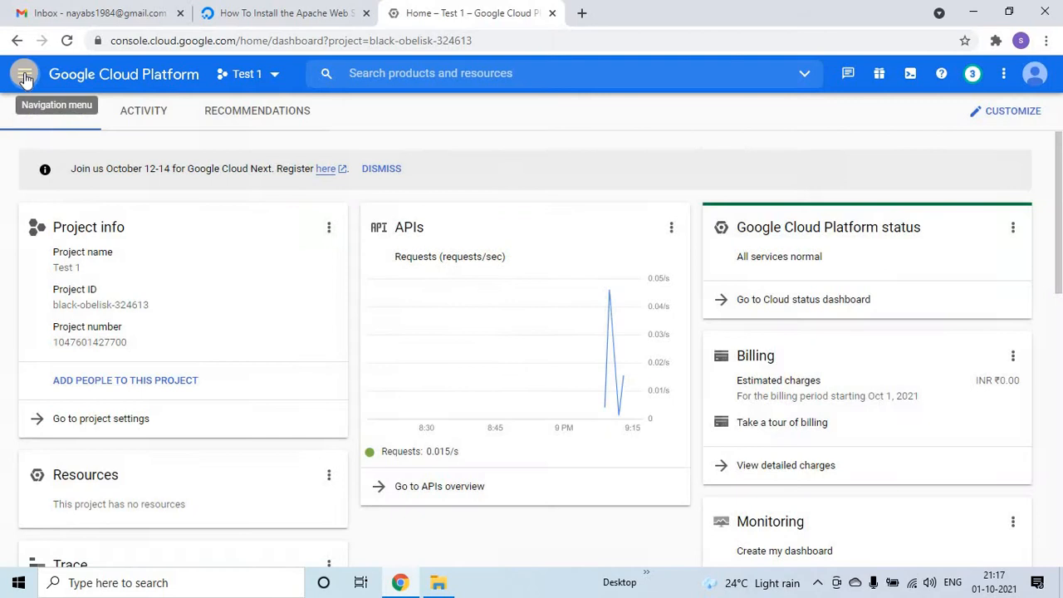
mouse_move(25, 76)
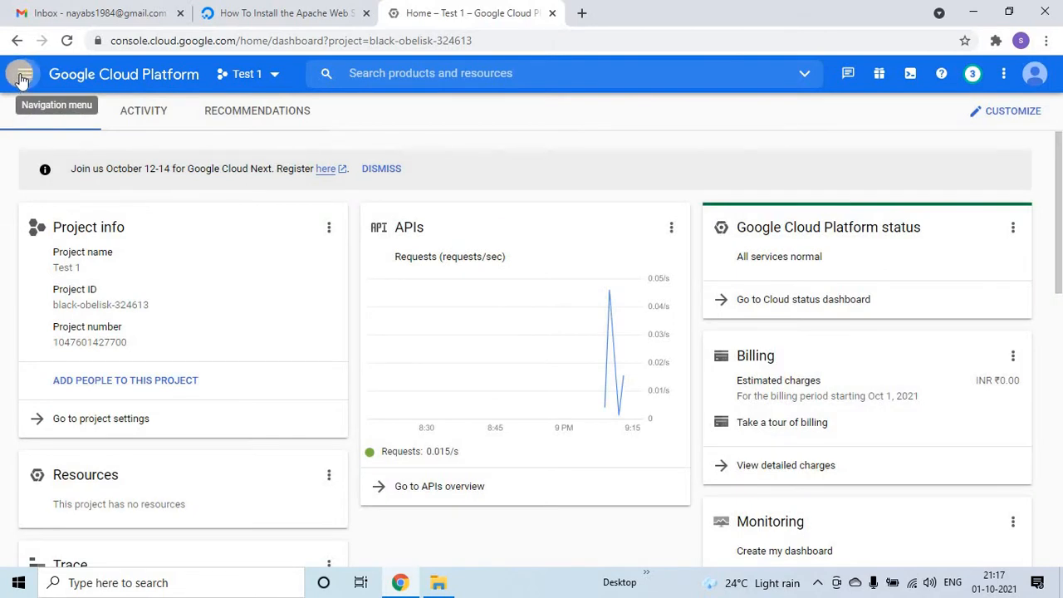
left_click(24, 73)
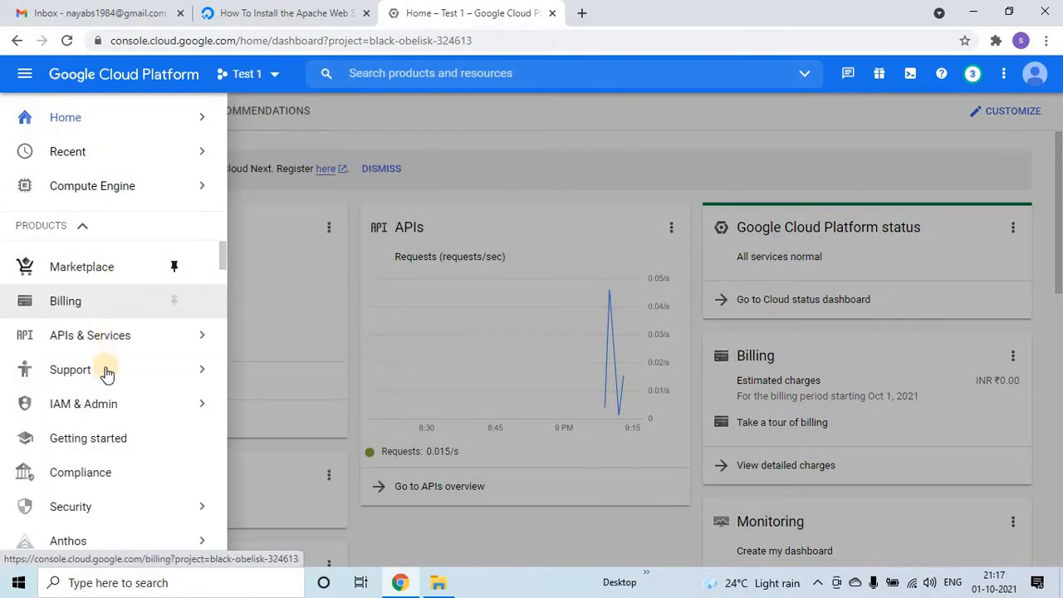
left_click(91, 185)
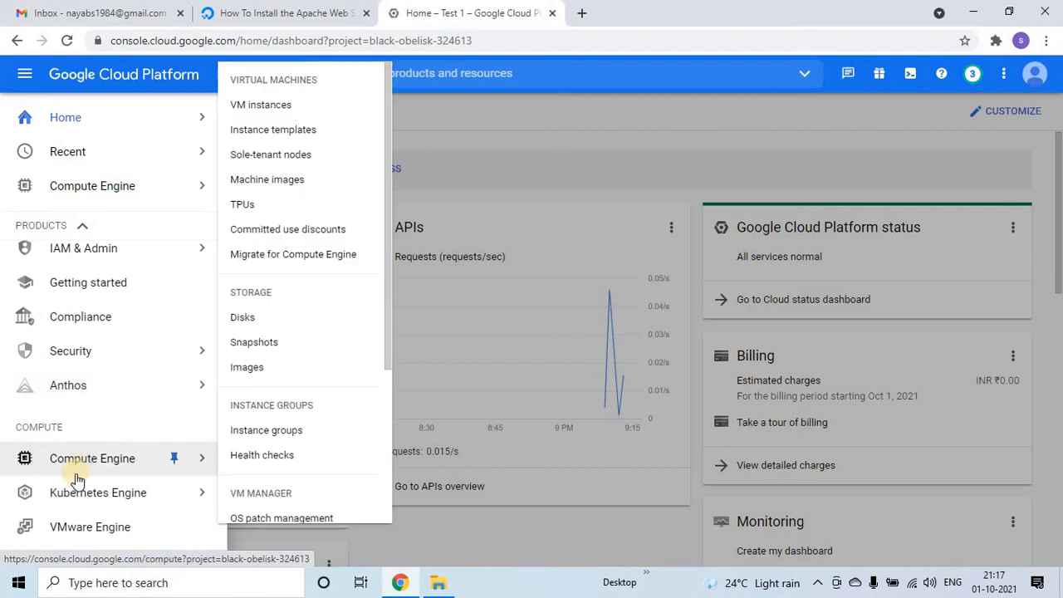
mouse_move(79, 469)
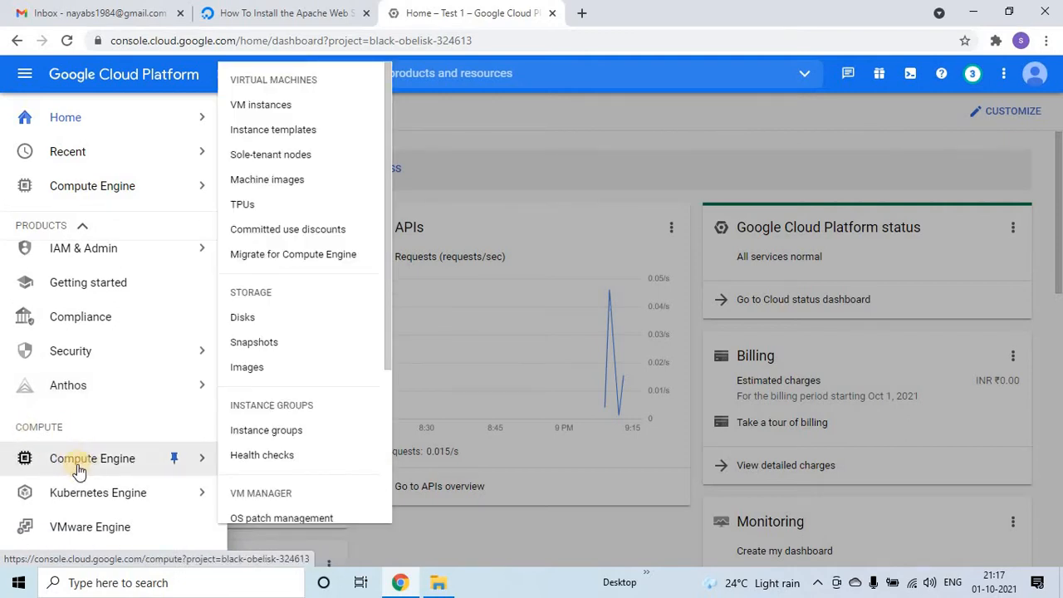
left_click(92, 459)
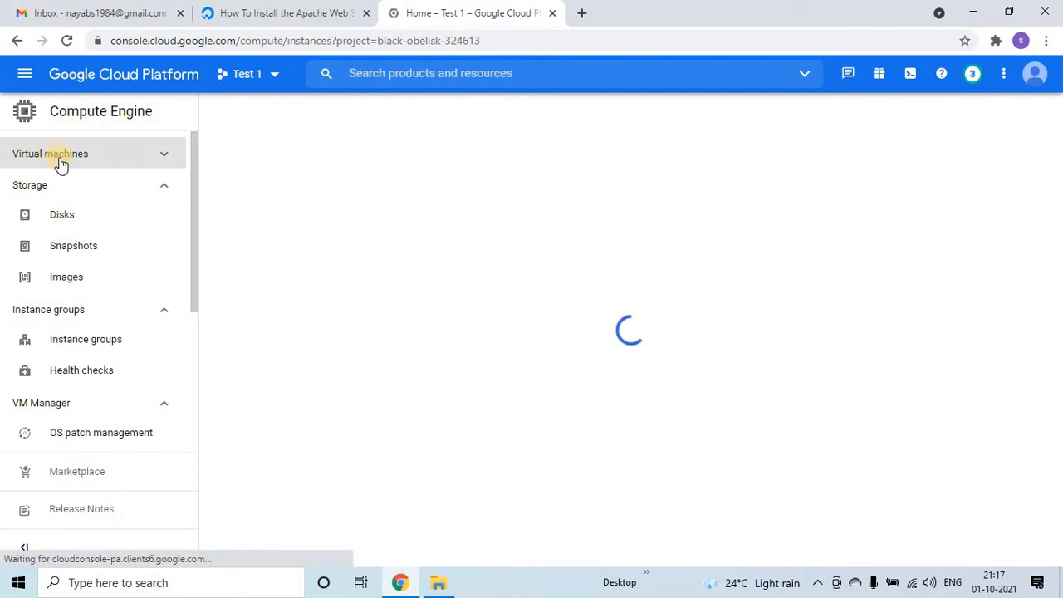
Open Virtual machines > VM instances in the Compute Engine sidebar
left_click(50, 154)
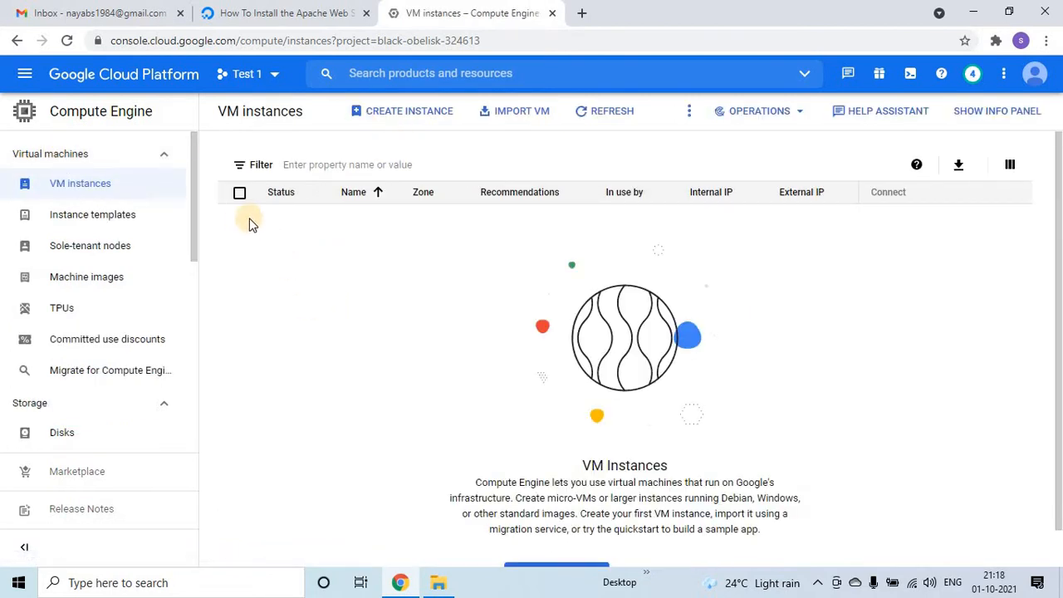
mouse_move(238, 221)
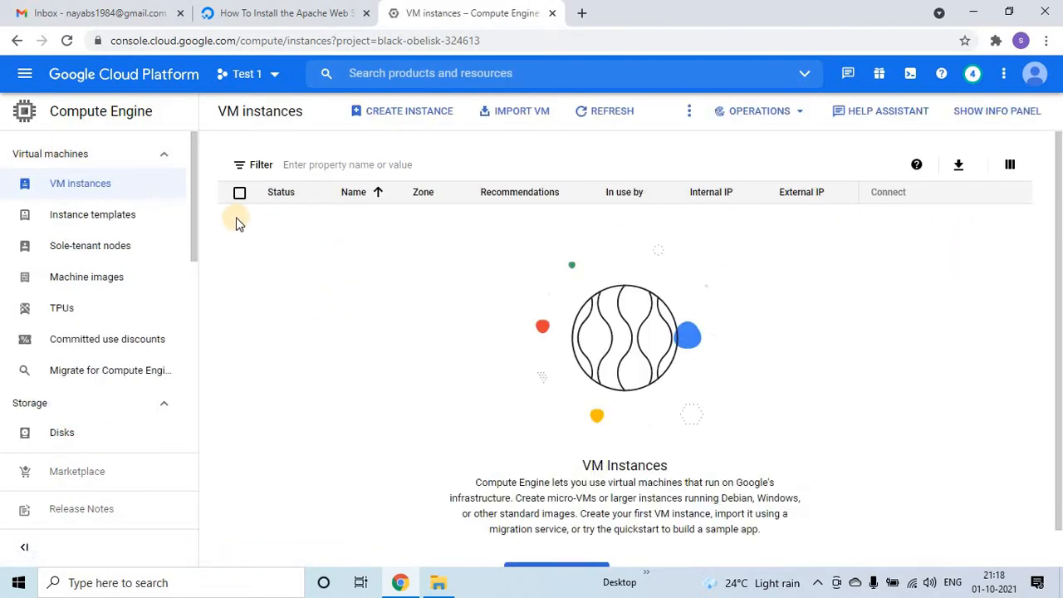
mouse_move(823, 268)
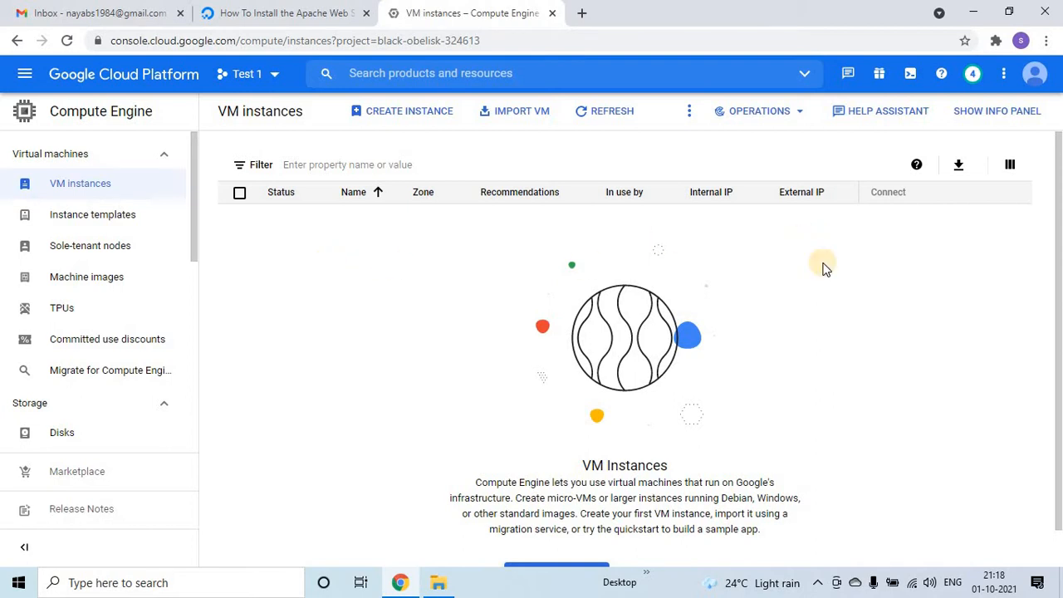
mouse_move(939, 273)
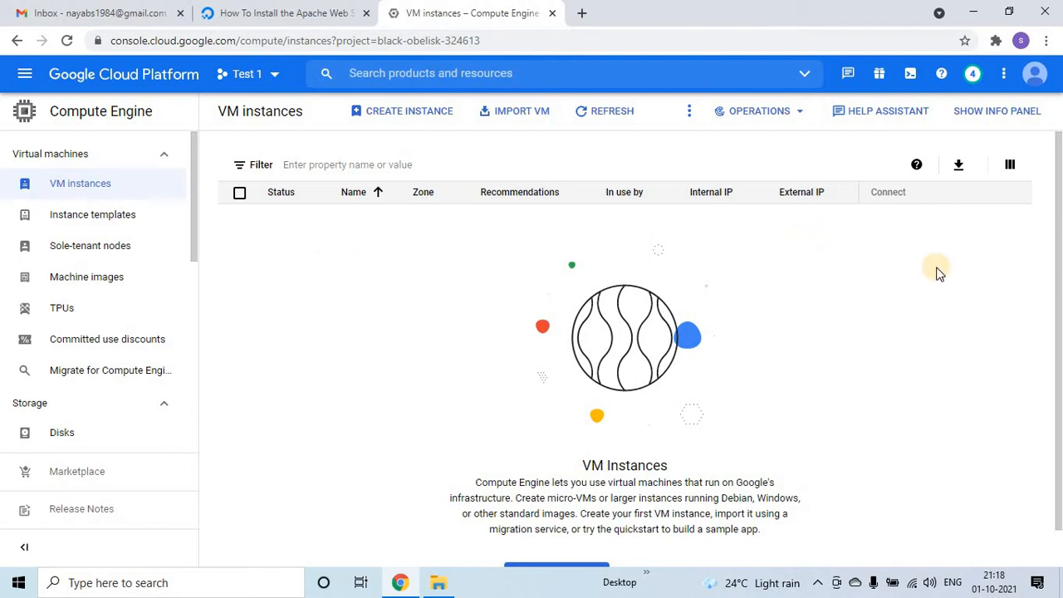
mouse_move(417, 110)
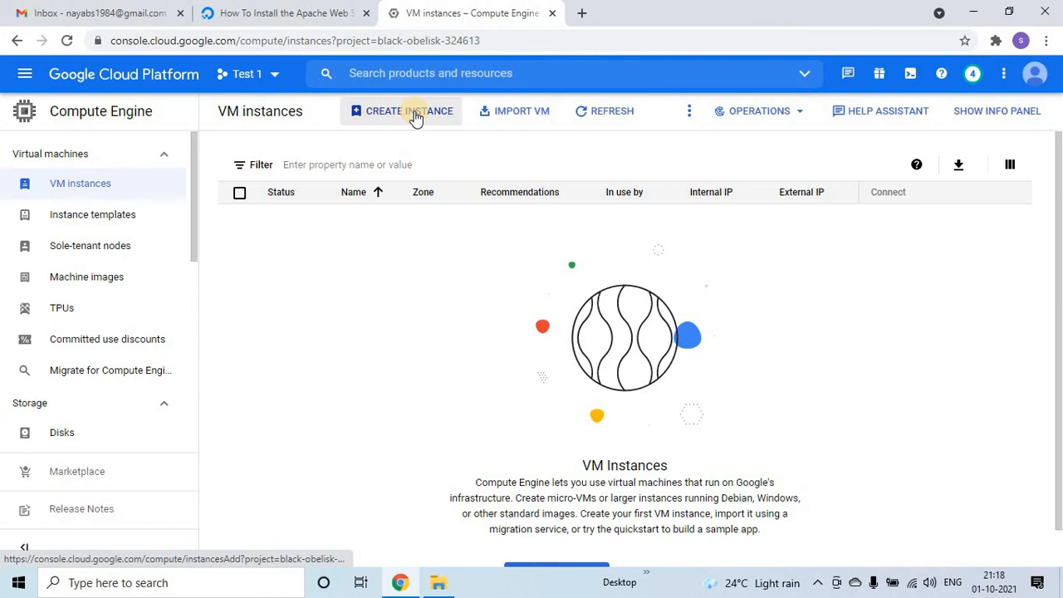
Start a new VM instance and replace the default name with gcvi-1
left_click(409, 111)
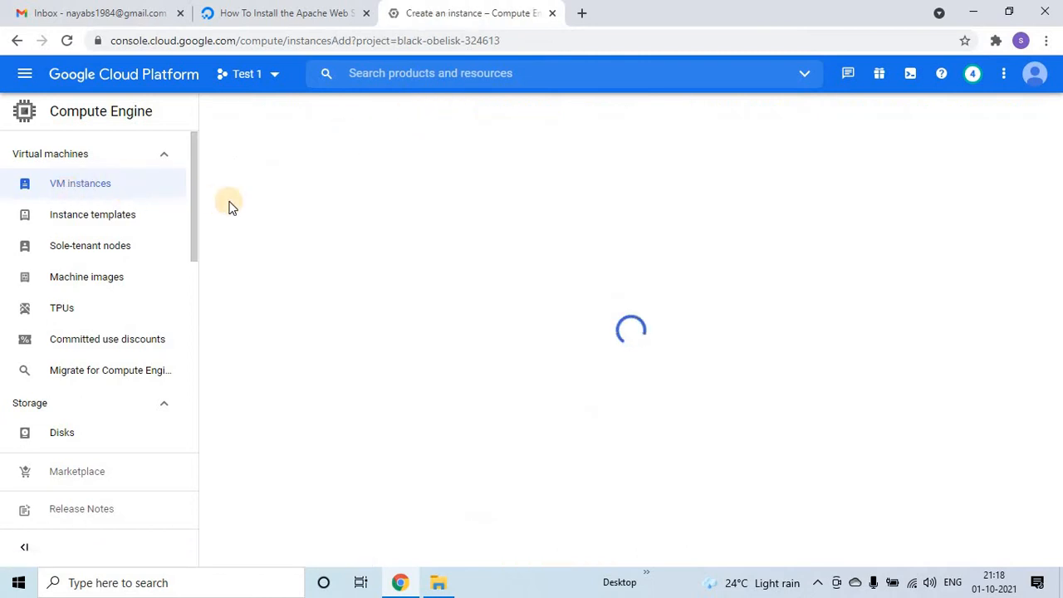
mouse_move(303, 223)
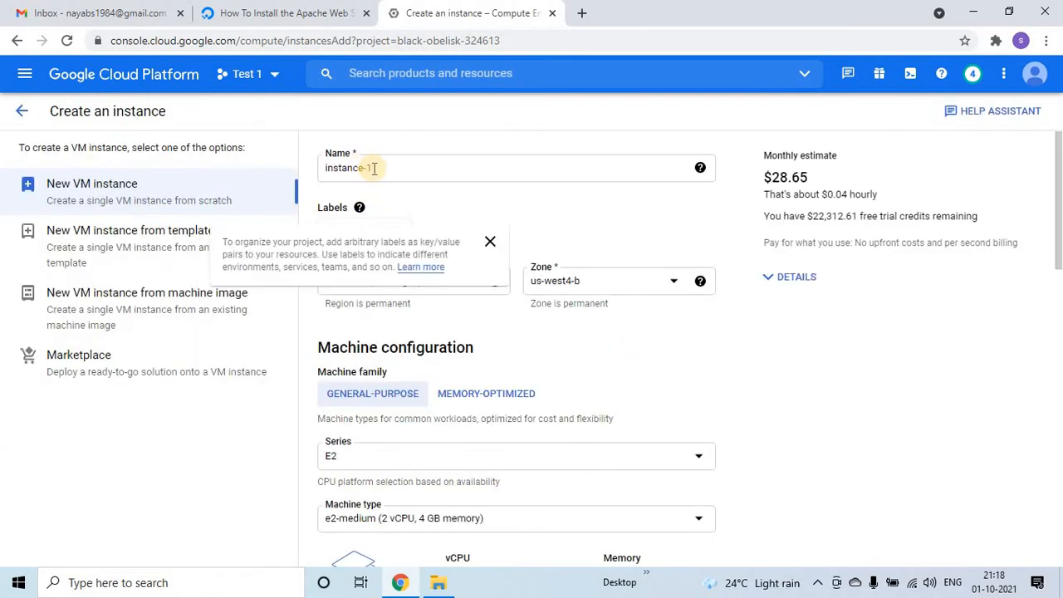
triple_click(347, 168)
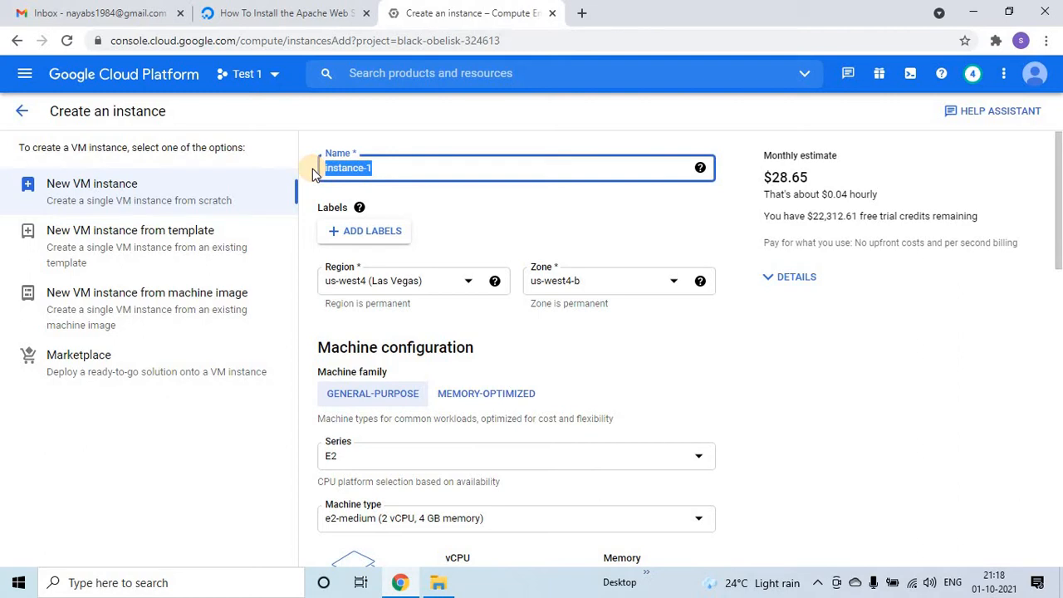
type("gci")
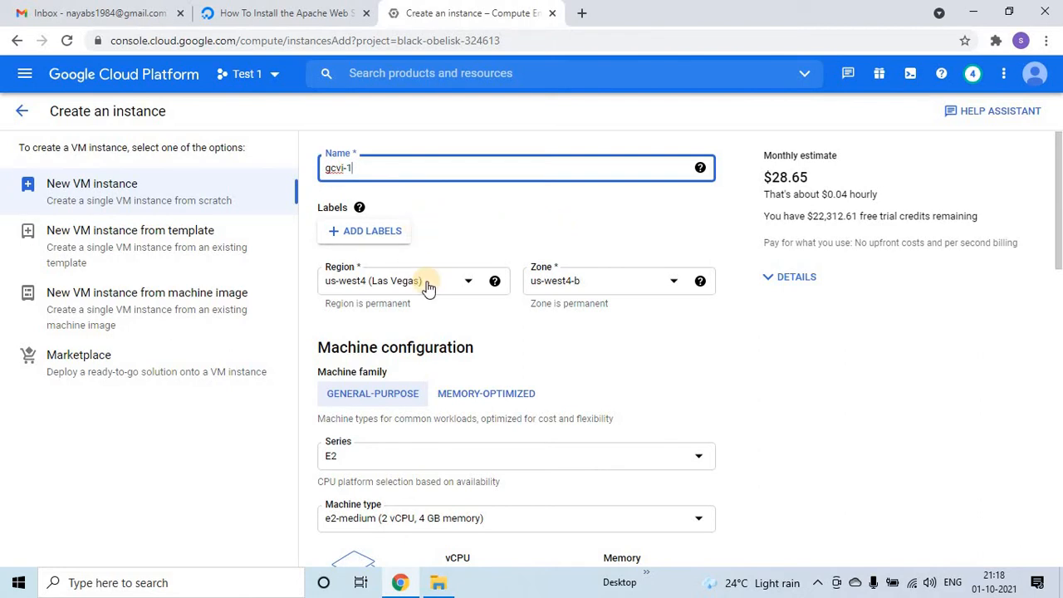
mouse_move(479, 314)
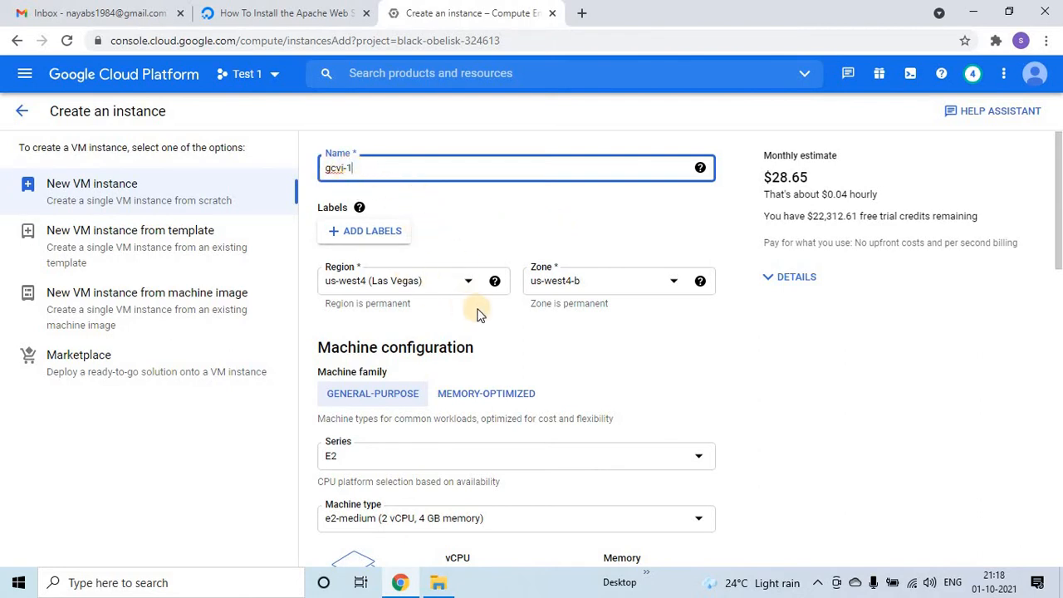
Select the e2-micro machine type (2 vCPU, 1 GB), giving a $7.99 monthly estimate
scroll("down", 3)
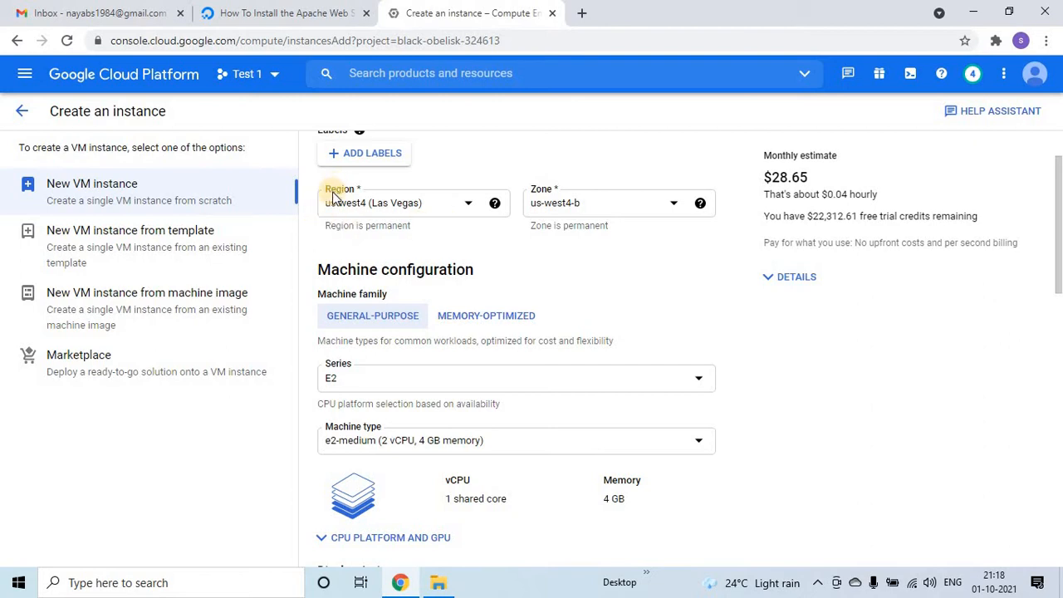
mouse_move(622, 252)
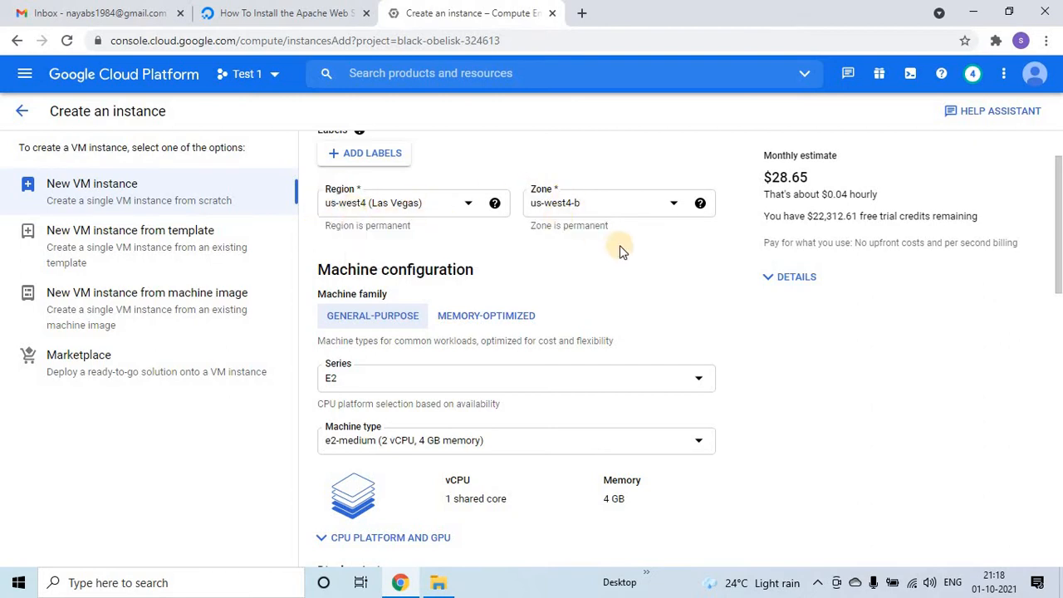
mouse_move(615, 290)
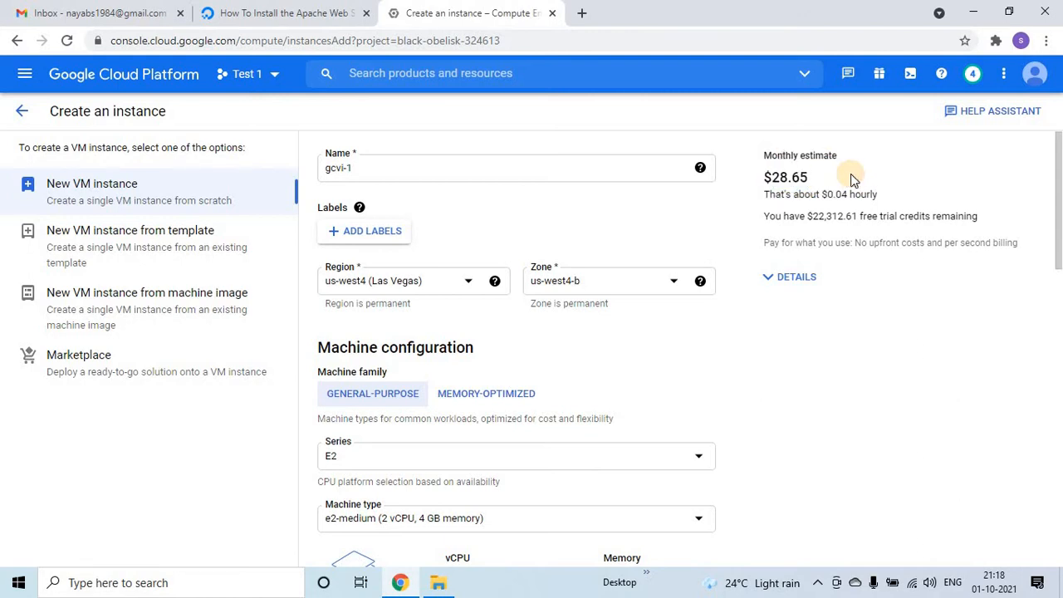
scroll("down", 3)
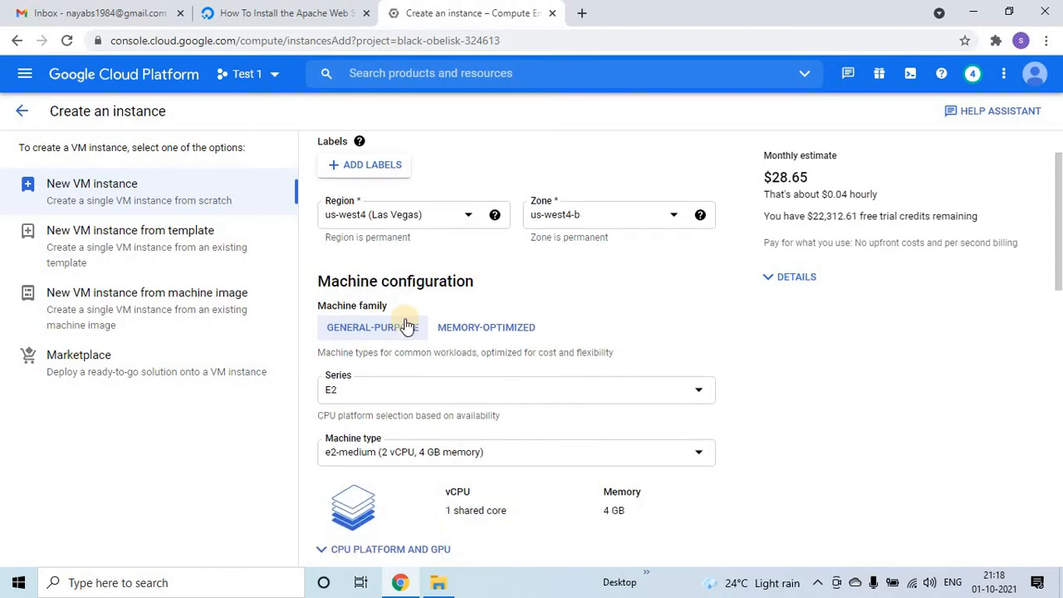
scroll("down", 3)
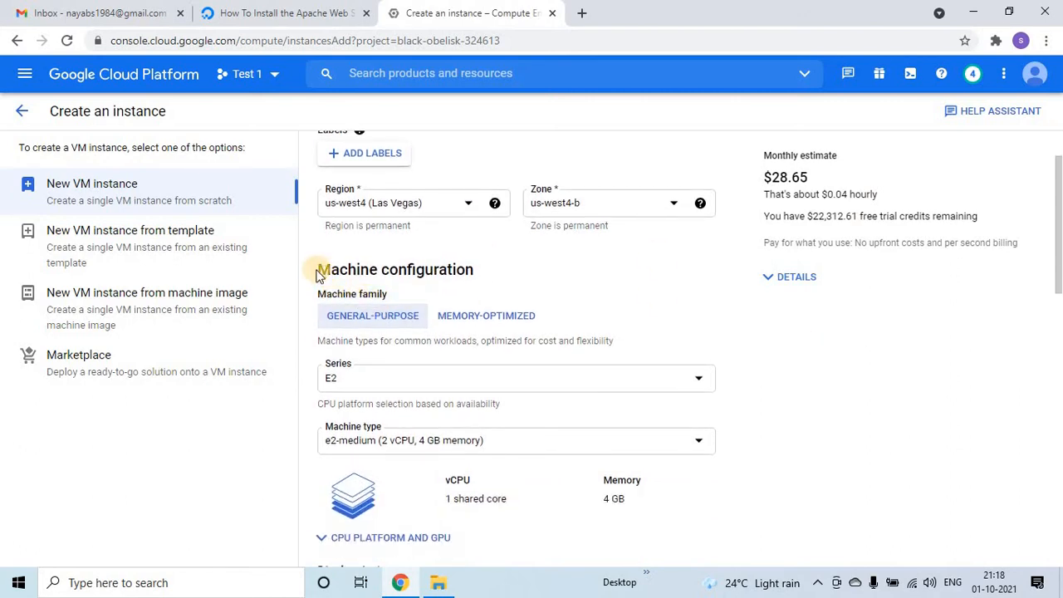
mouse_move(322, 316)
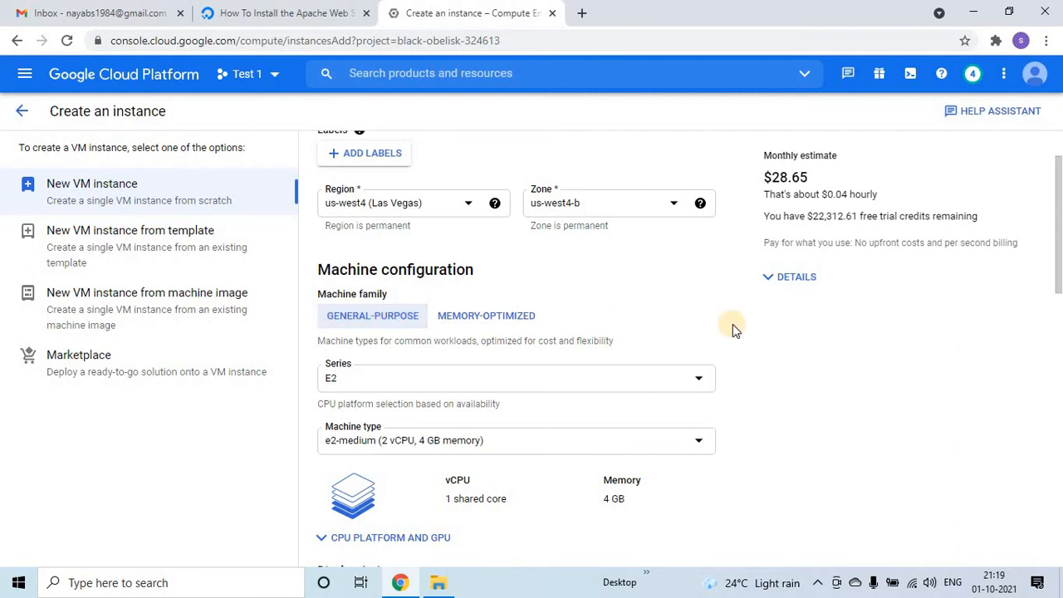
scroll("down", 3)
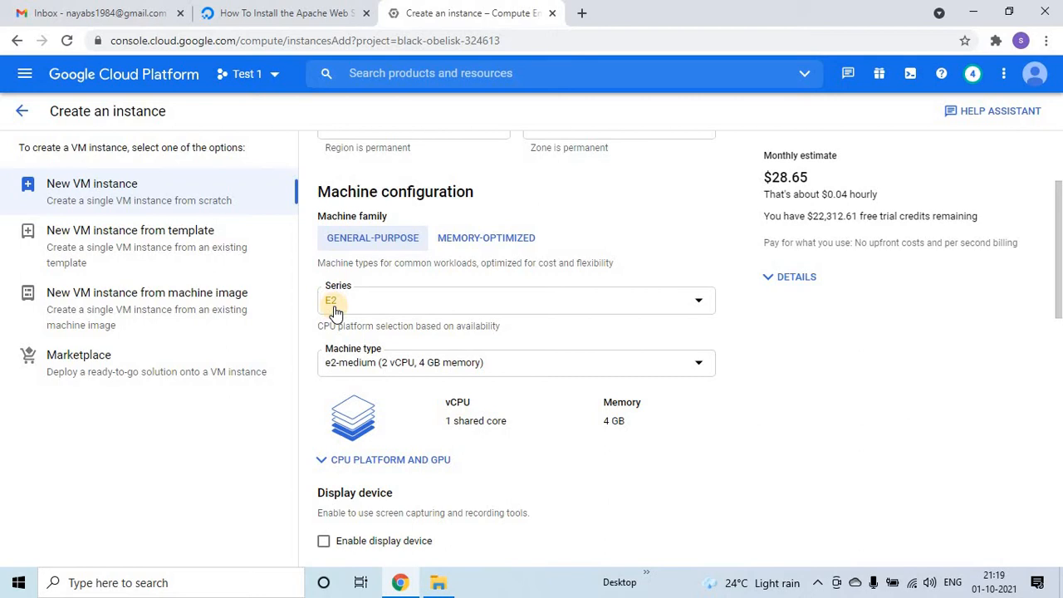
mouse_move(321, 369)
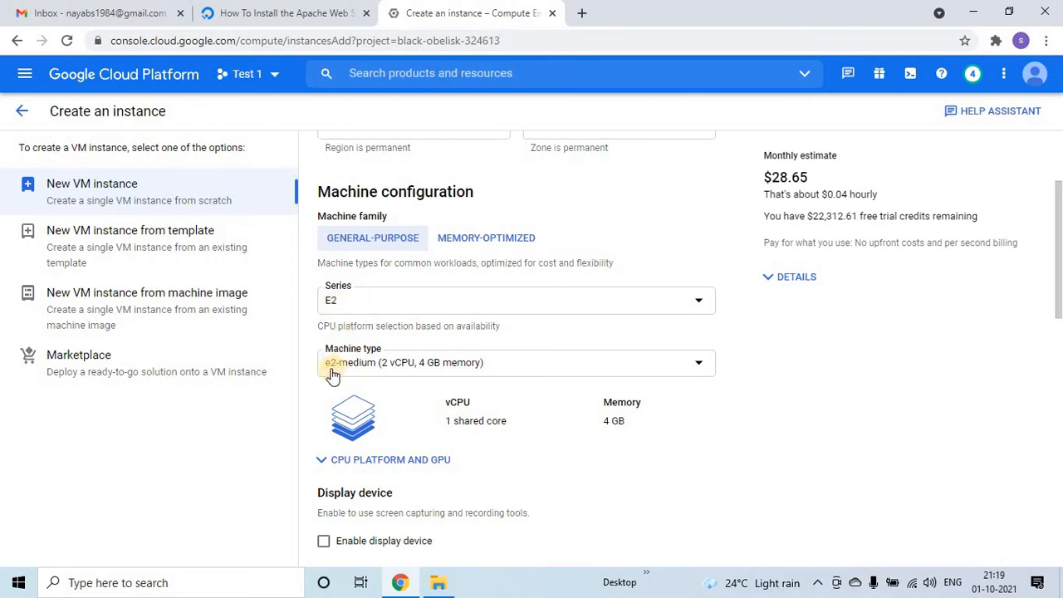
mouse_move(400, 376)
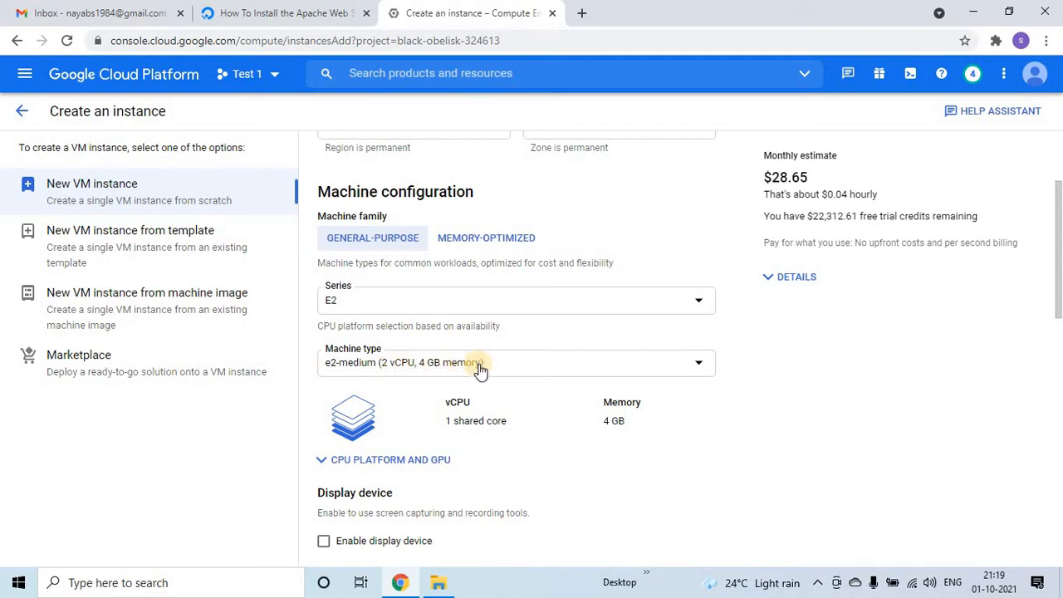
mouse_move(407, 370)
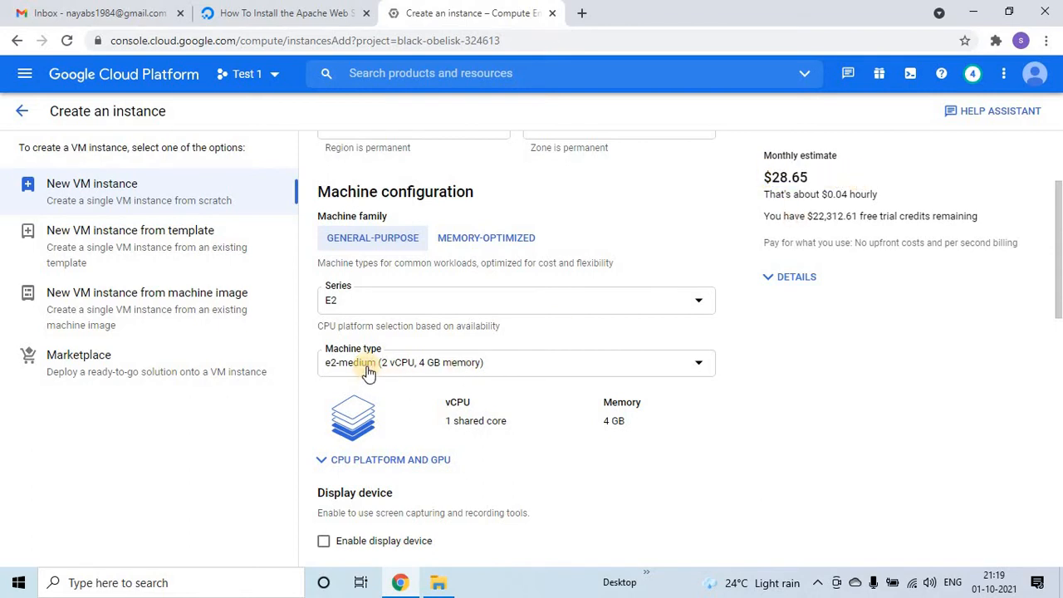
left_click(515, 363)
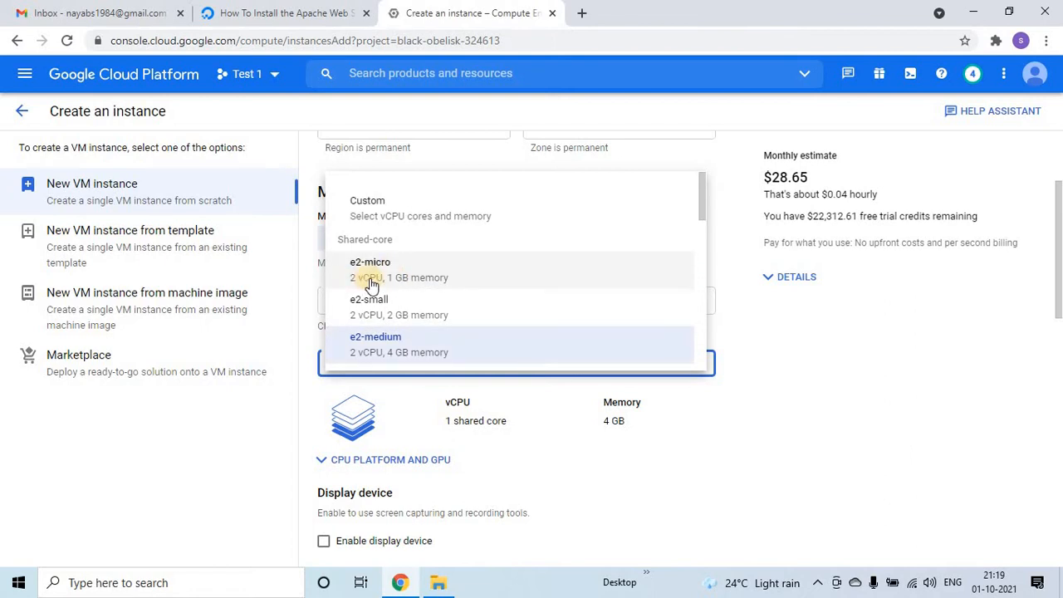
mouse_move(441, 281)
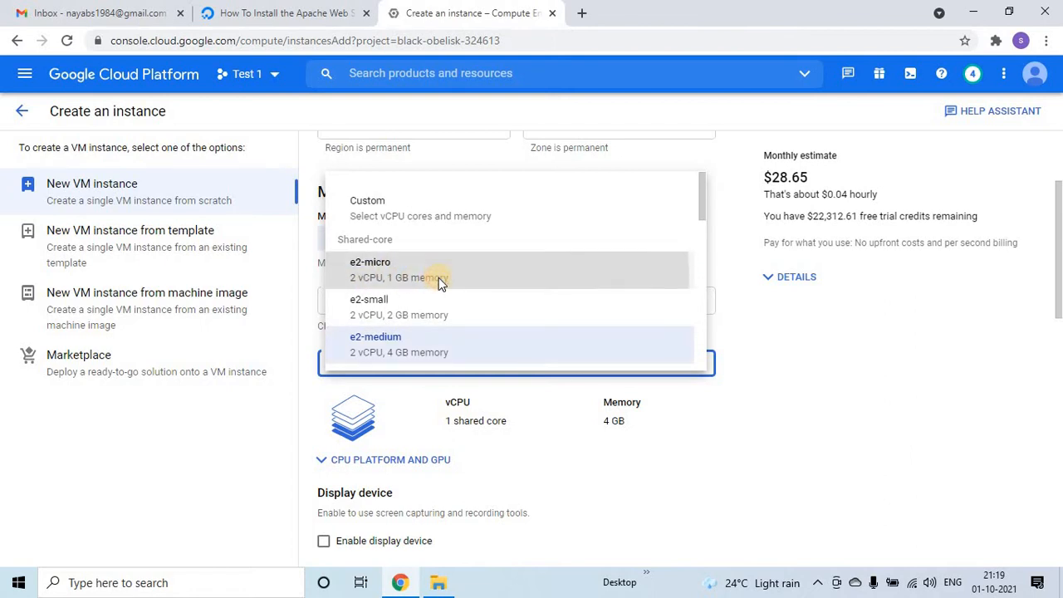
left_click(370, 269)
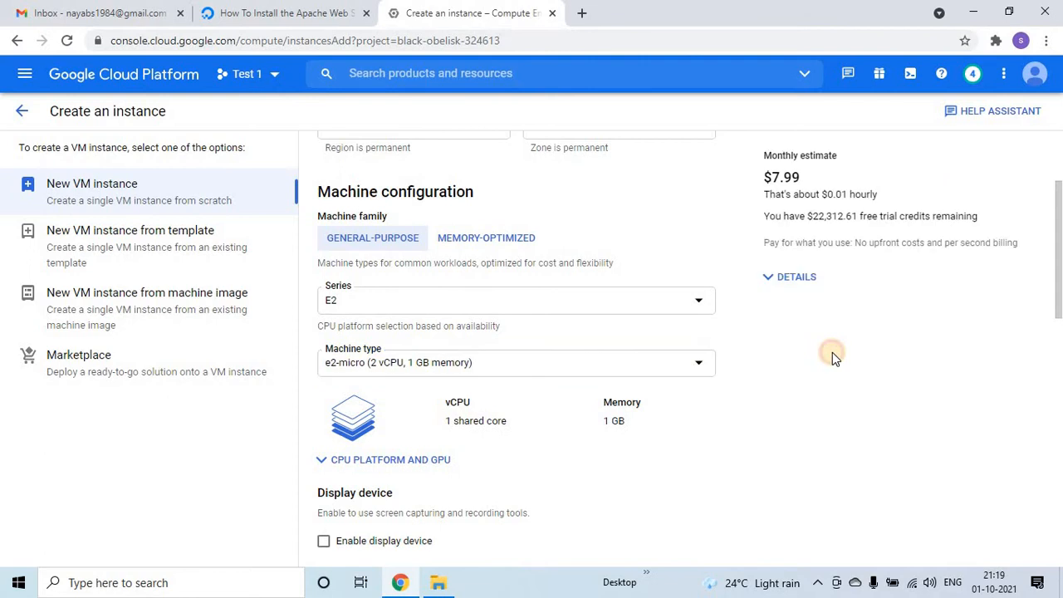
double_click(782, 177)
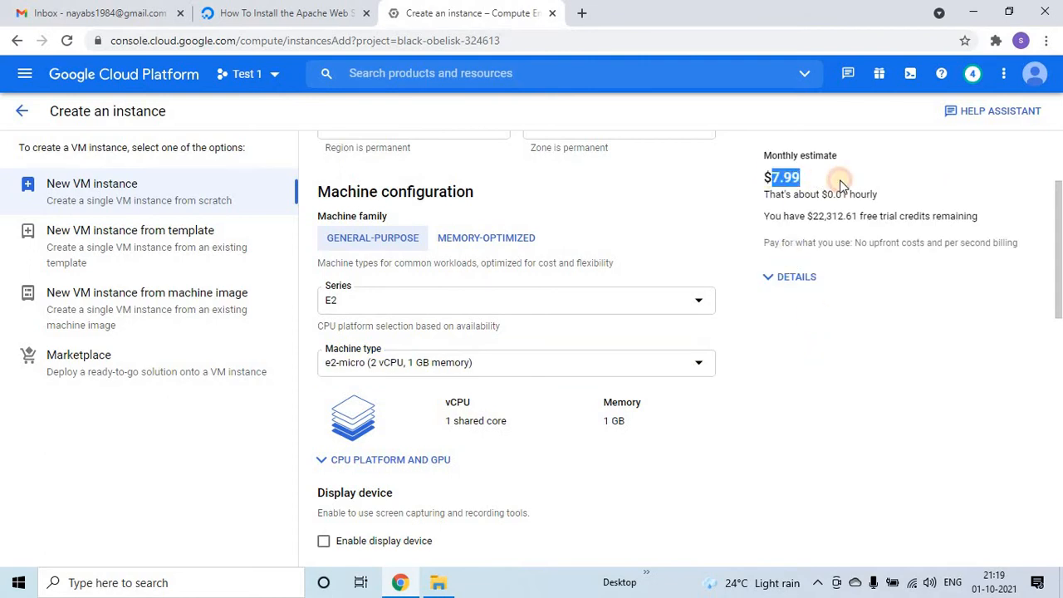
mouse_move(823, 395)
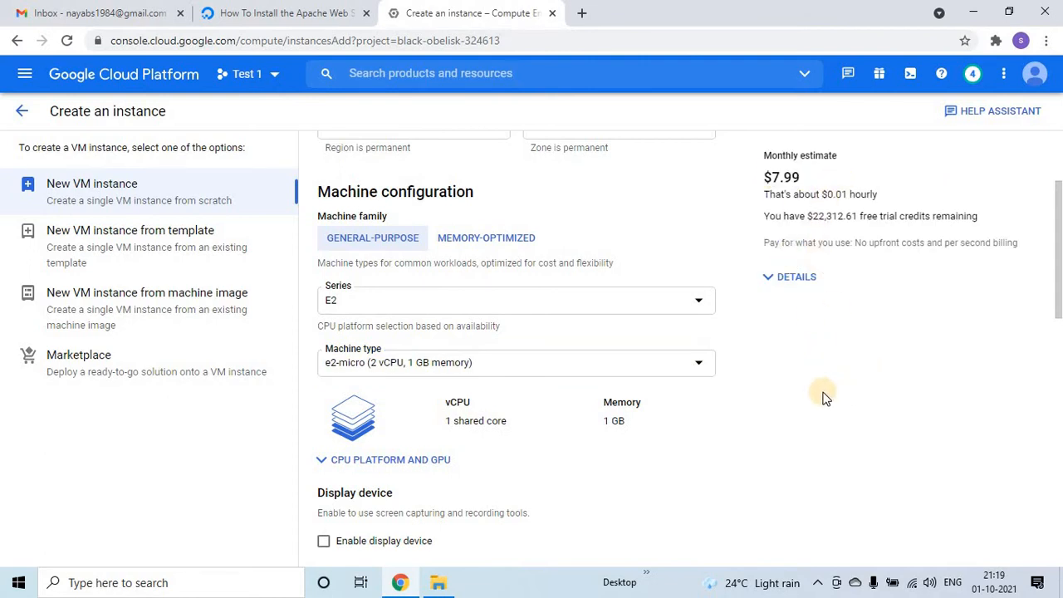
mouse_move(815, 390)
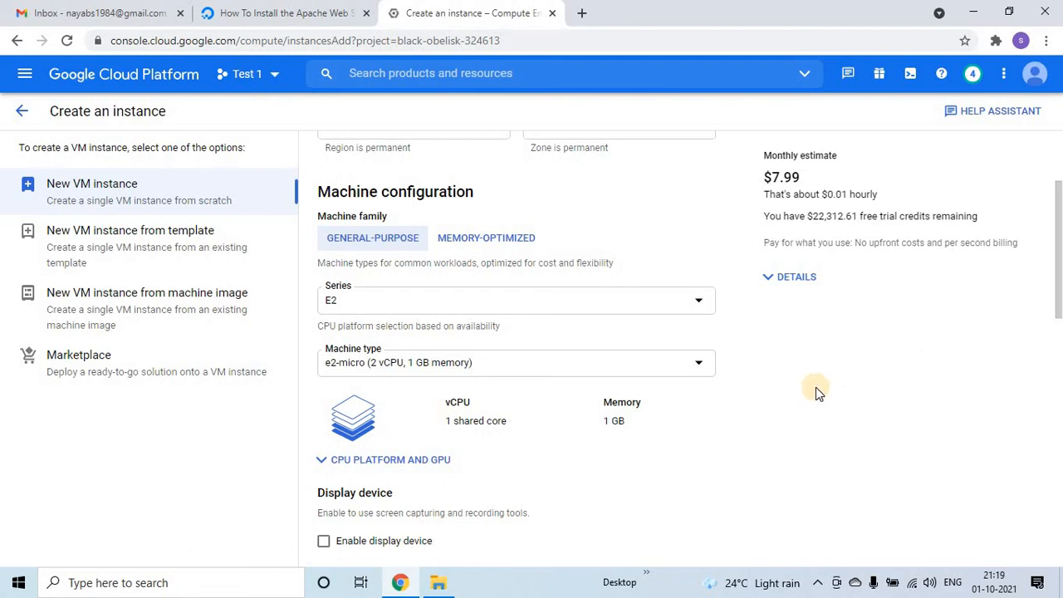
scroll("down", 3)
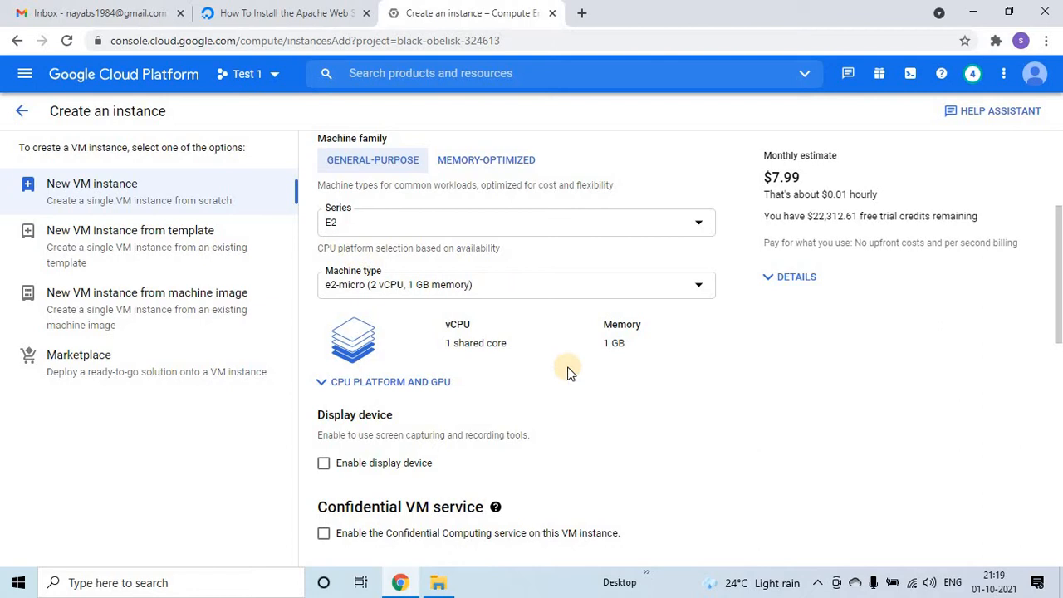
mouse_move(577, 371)
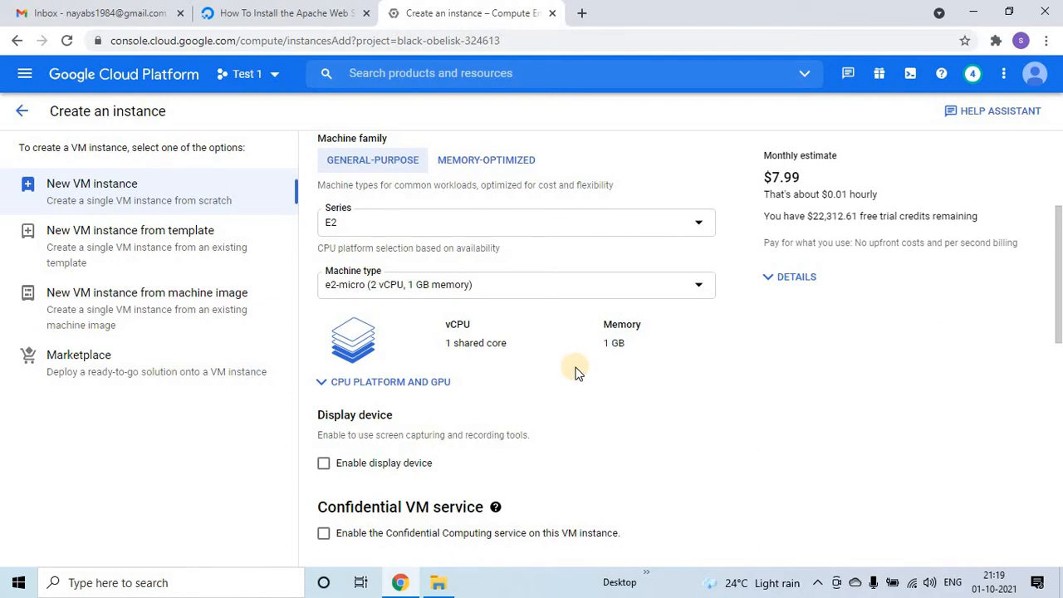
scroll("down", 3)
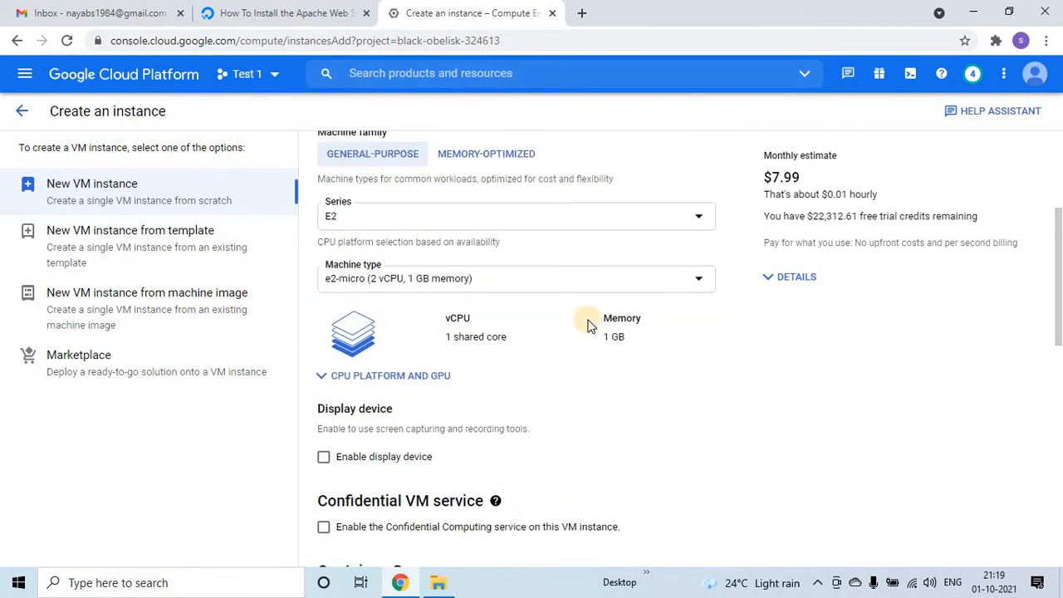
scroll("up", 3)
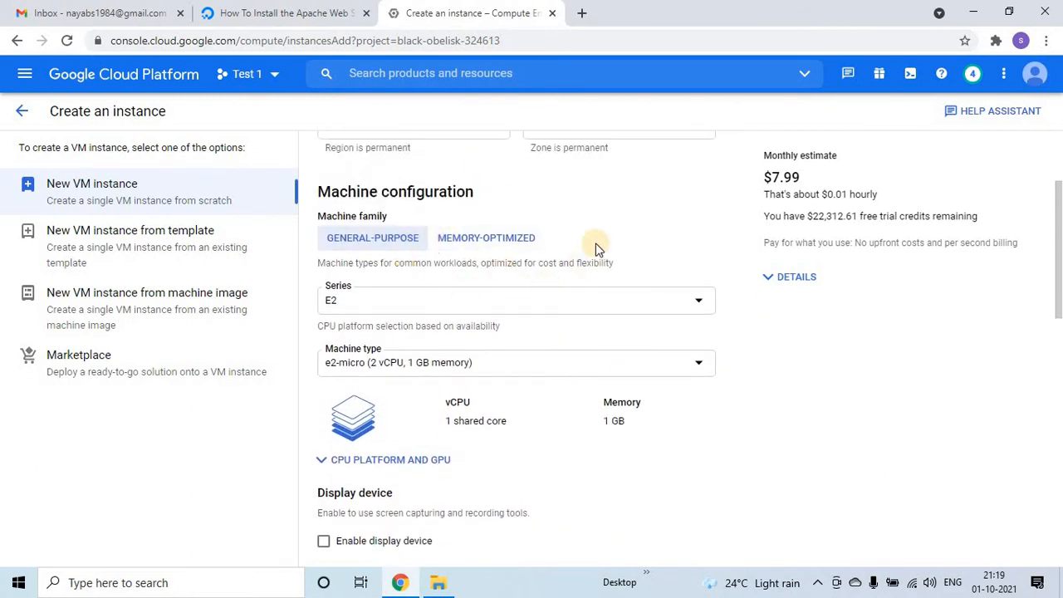
scroll("down", 3)
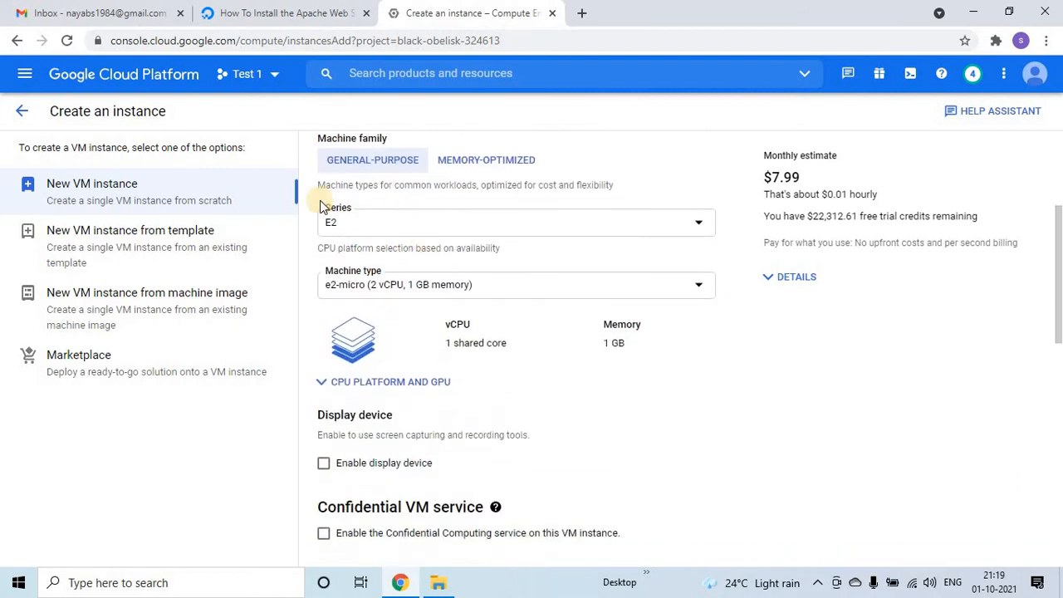
scroll("down", 3)
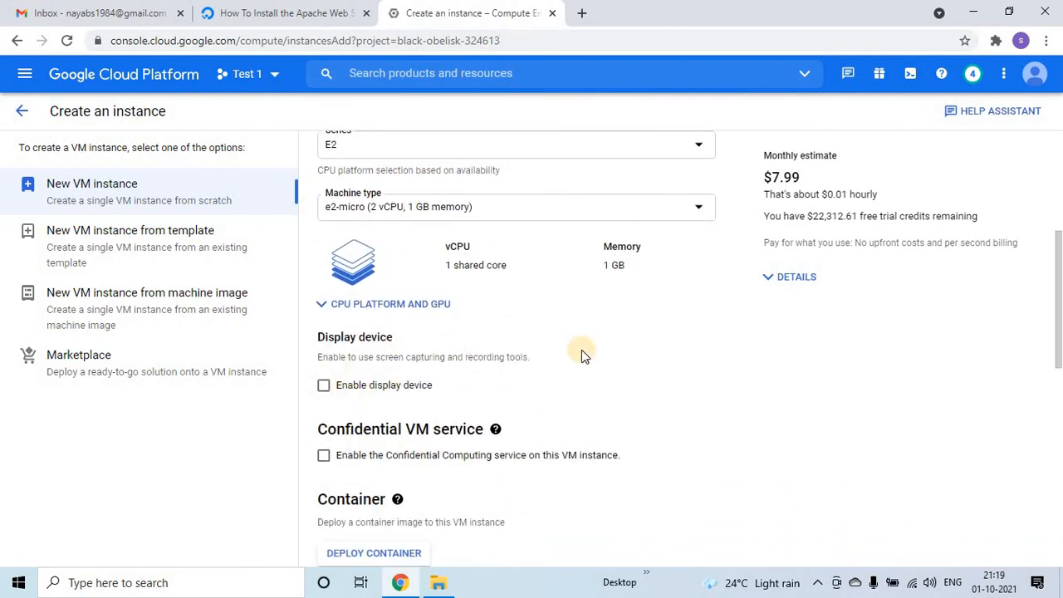
scroll("down", 3)
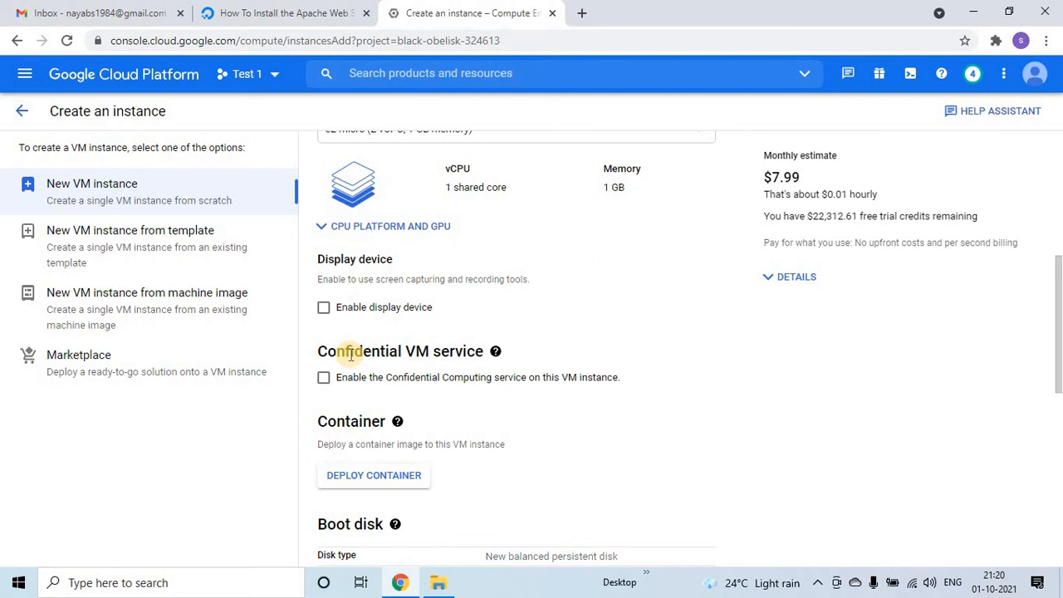
mouse_move(480, 310)
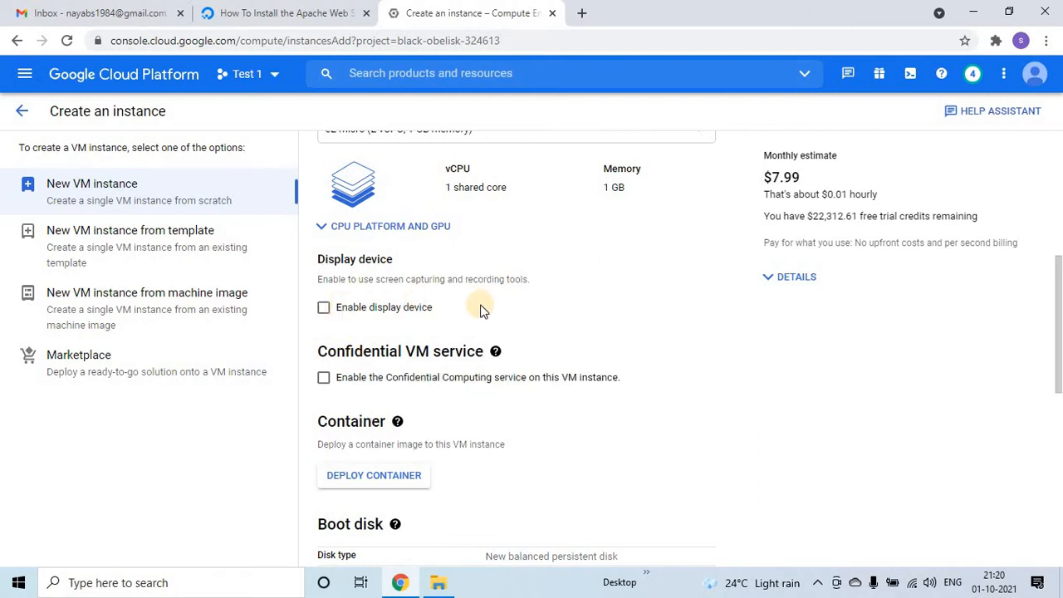
scroll("down", 3)
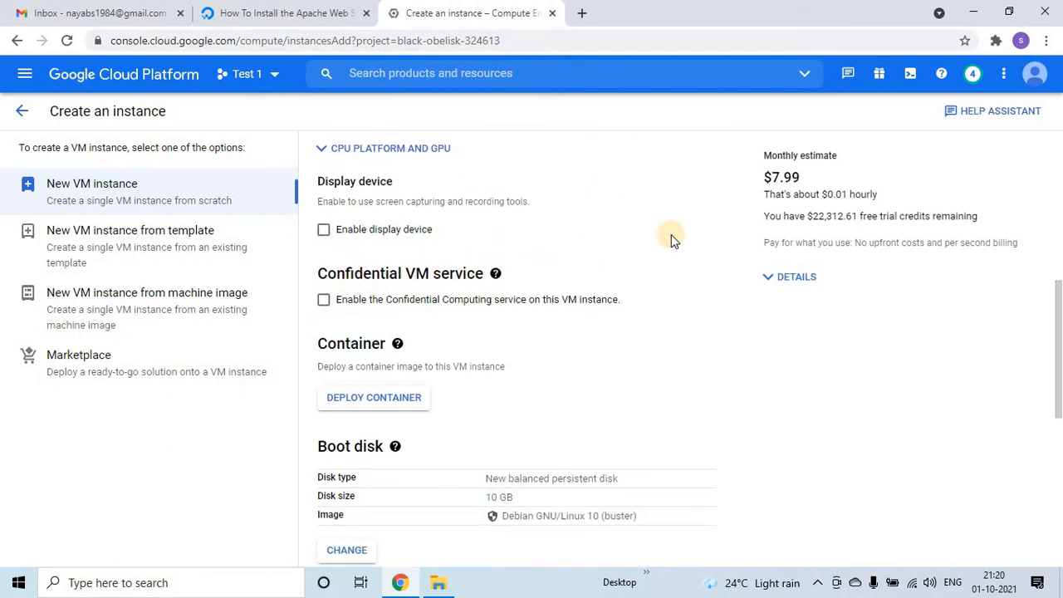
scroll("down", 3)
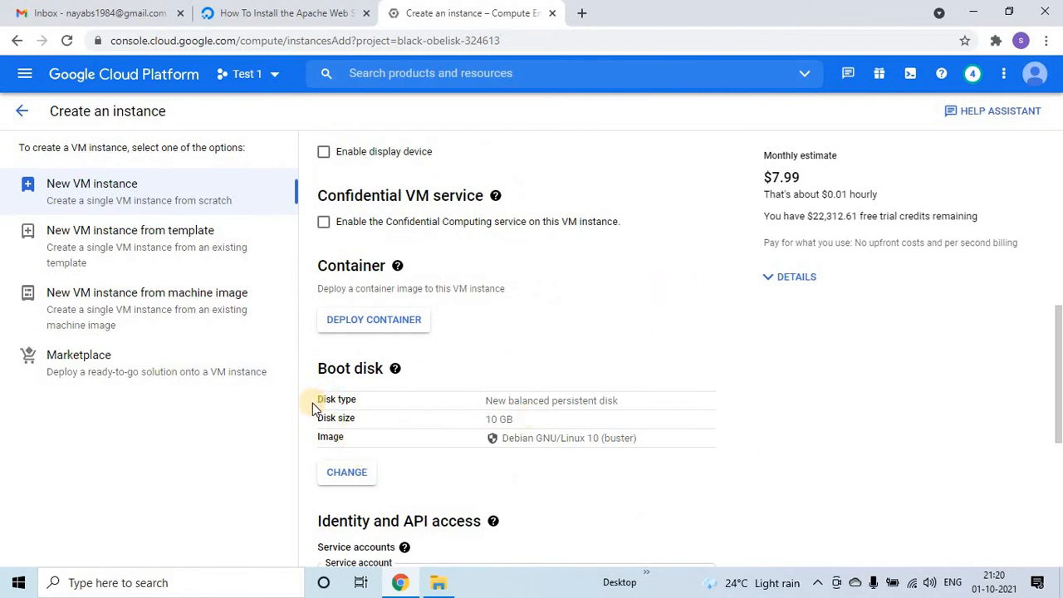
mouse_move(347, 431)
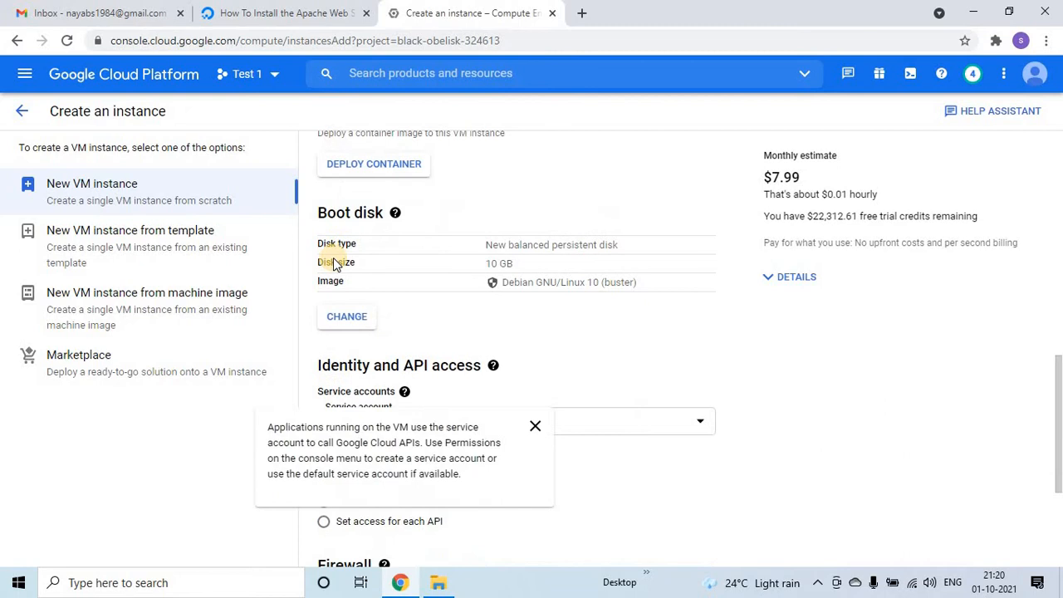
left_click(535, 425)
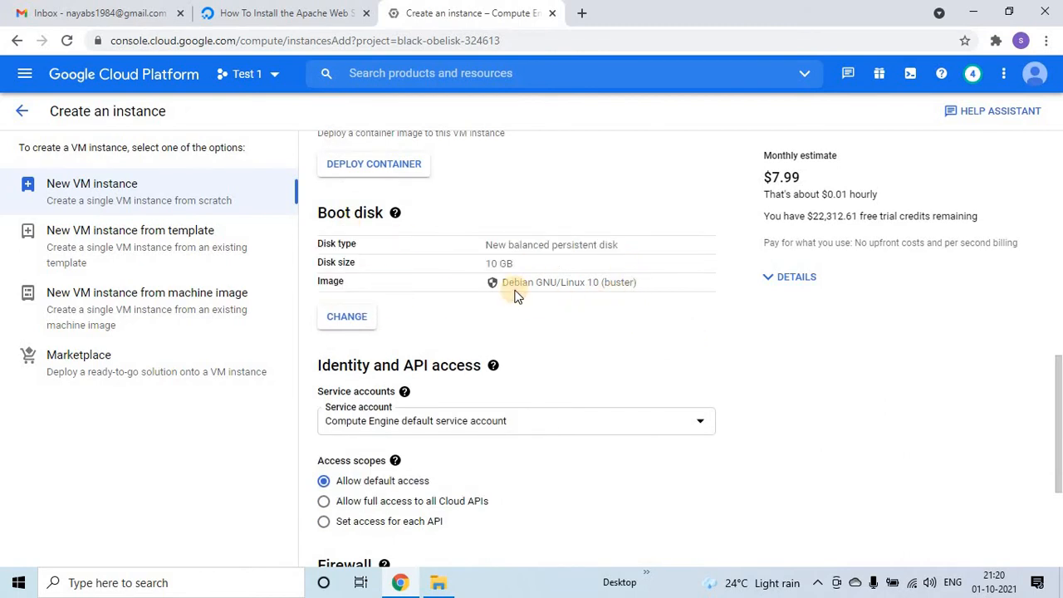
mouse_move(594, 282)
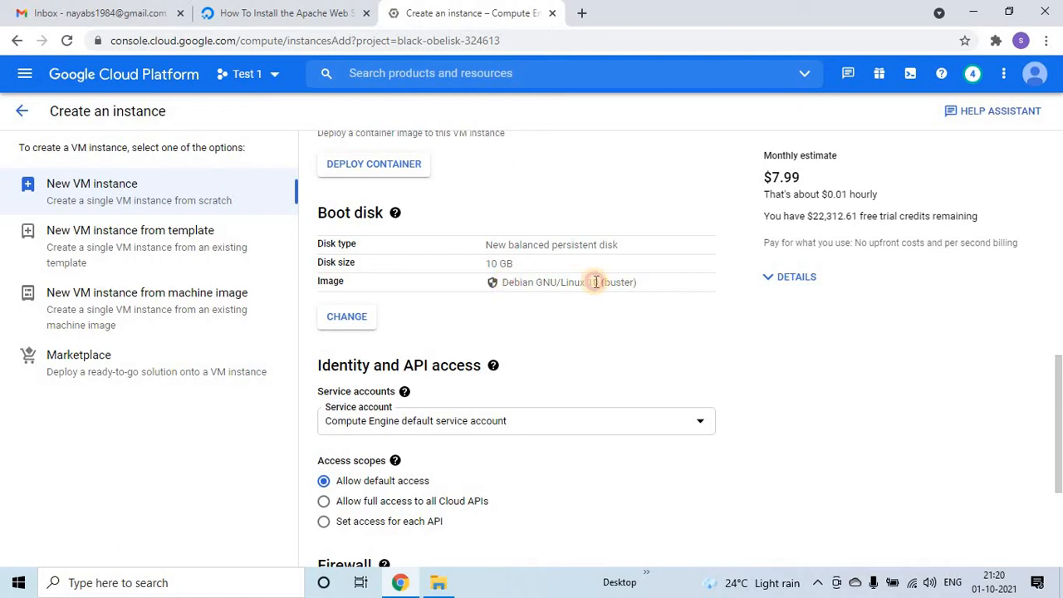
mouse_move(570, 298)
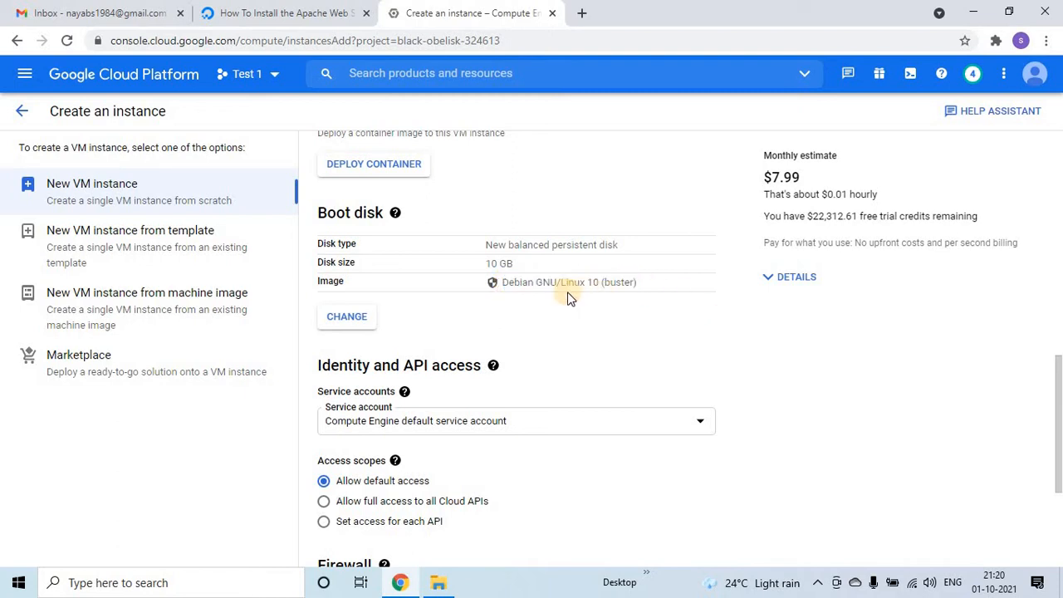
mouse_move(516, 219)
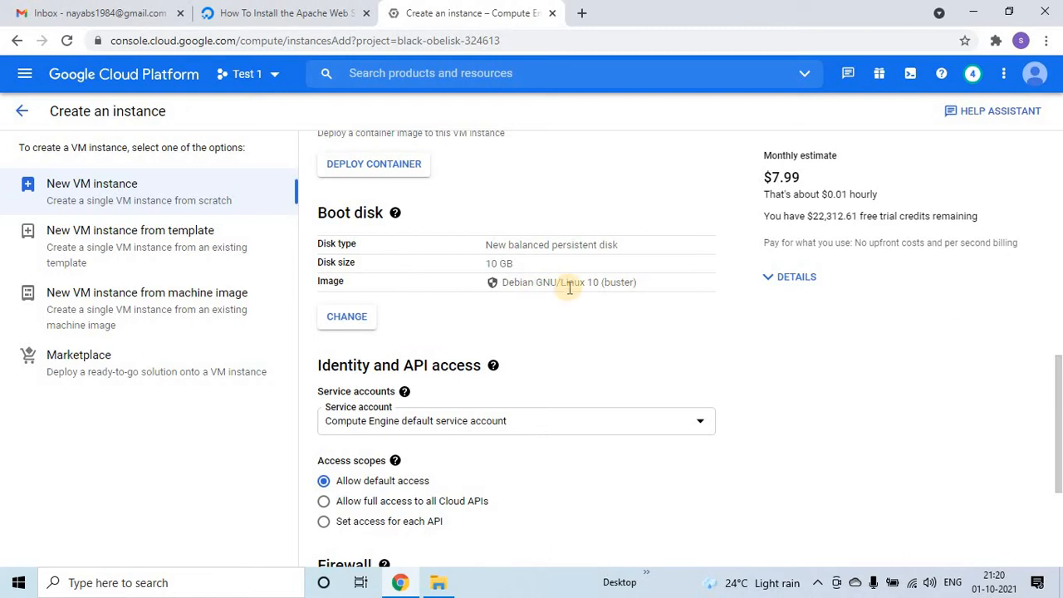
Tick Allow HTTP traffic in the Firewall section, leaving HTTPS off
scroll("down", 3)
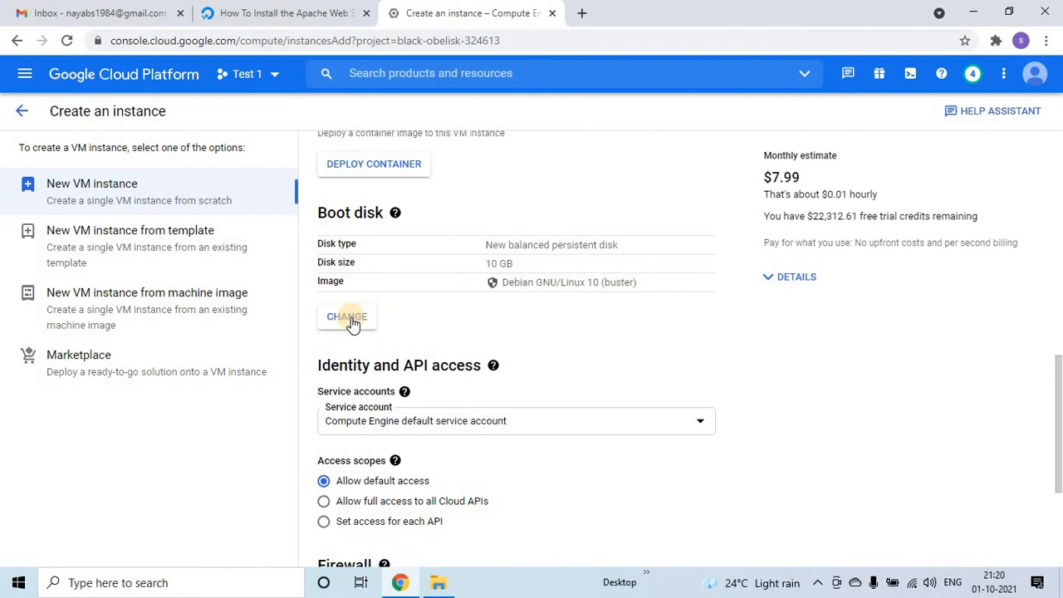
scroll("down", 3)
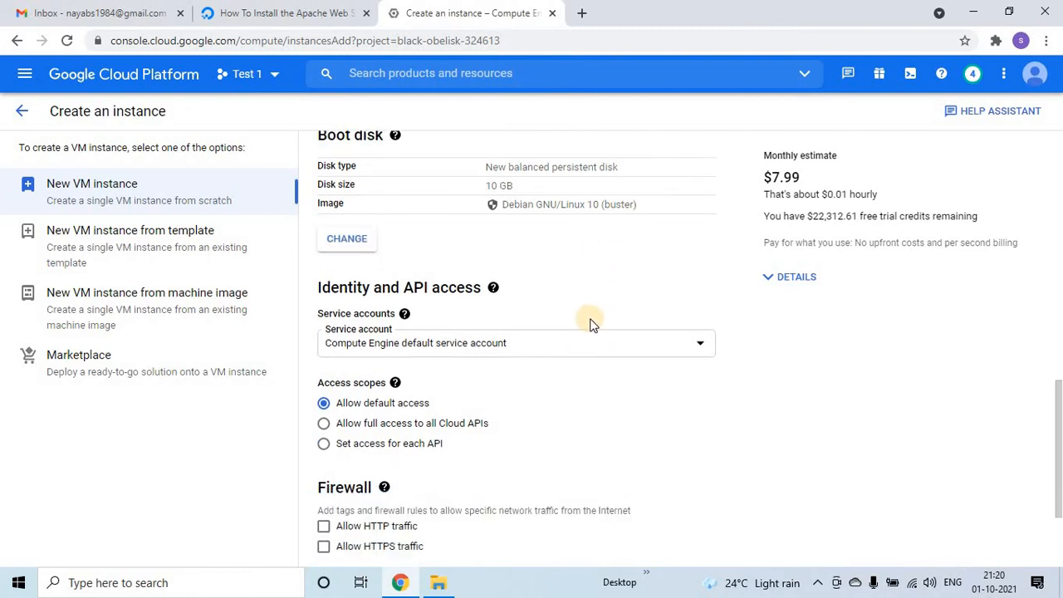
scroll("down", 3)
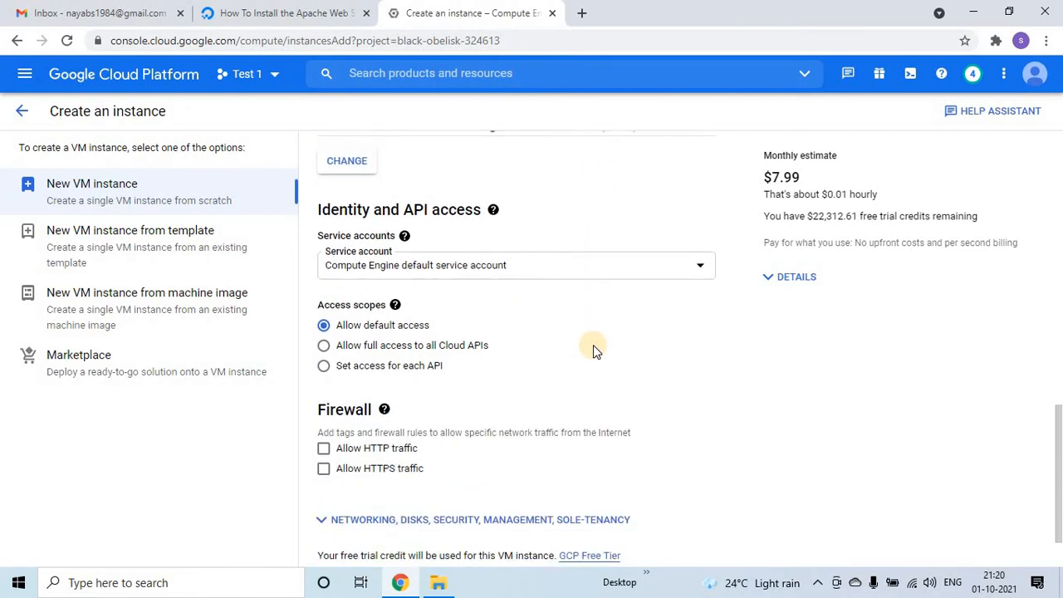
scroll("down", 3)
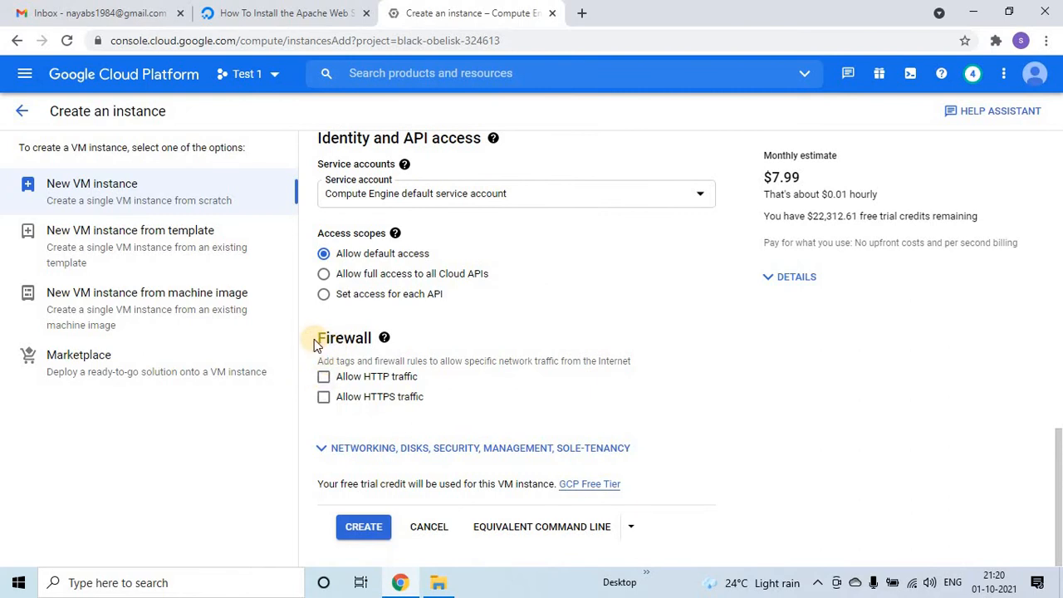
mouse_move(337, 396)
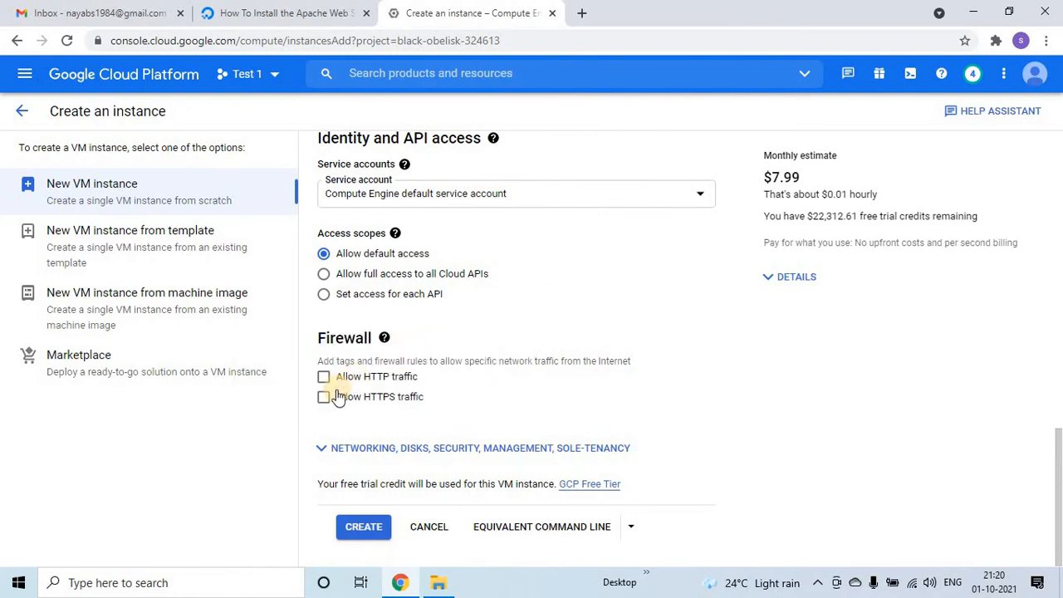
left_click(323, 376)
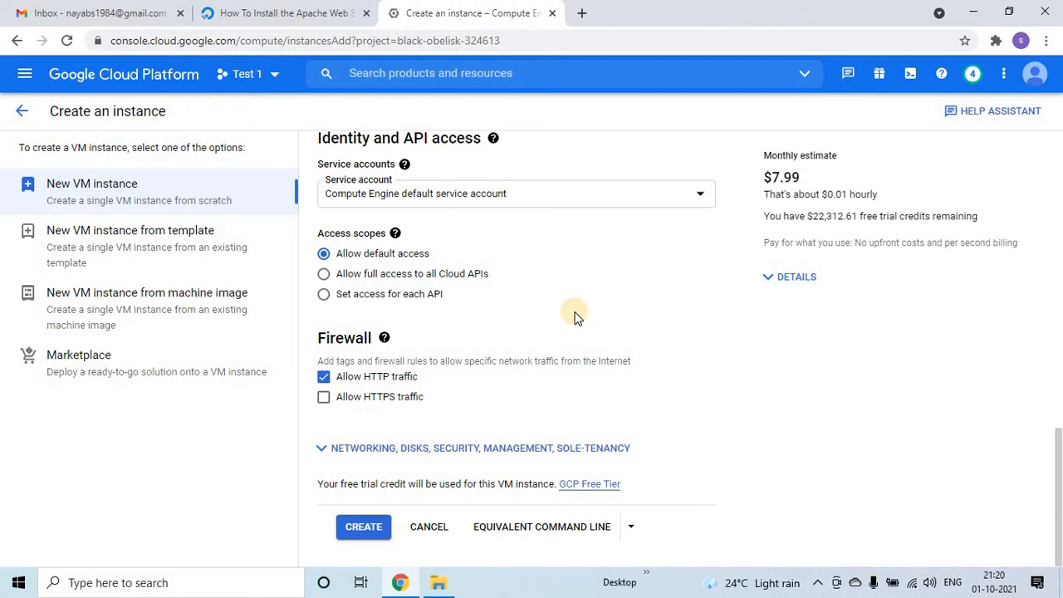
mouse_move(307, 459)
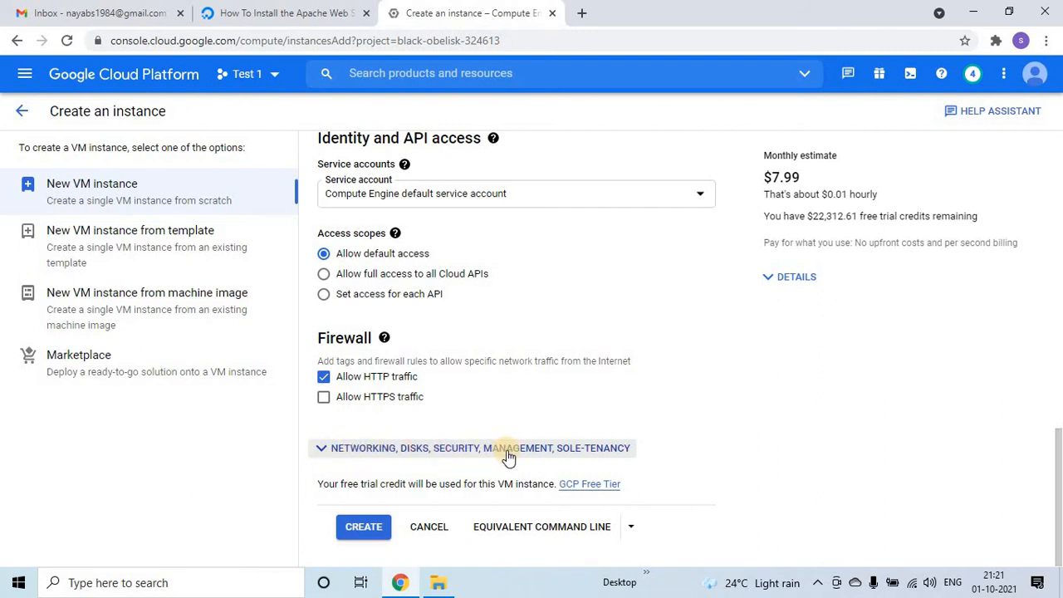
mouse_move(588, 450)
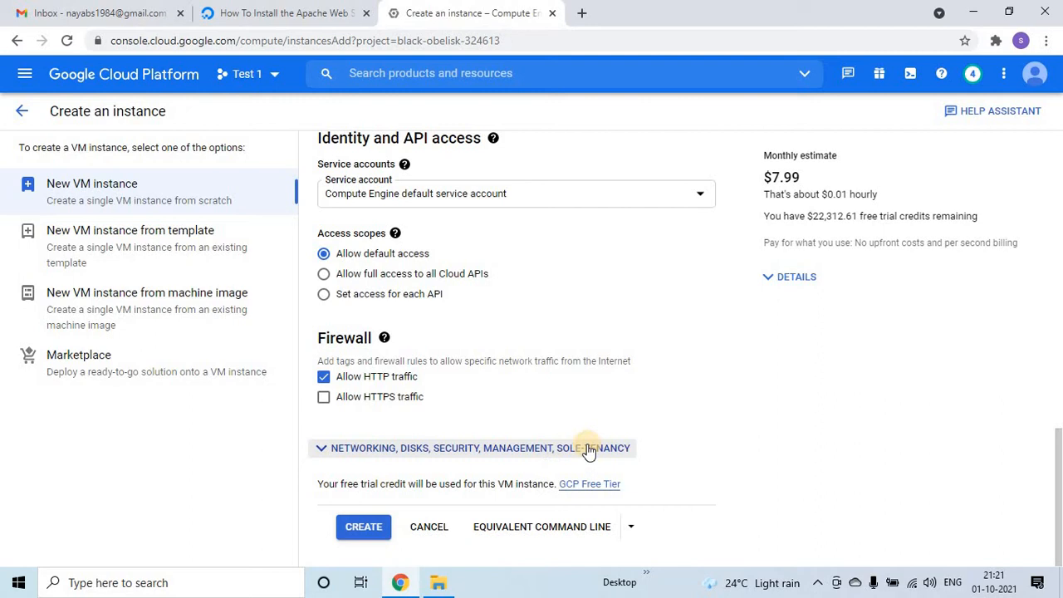
mouse_move(364, 452)
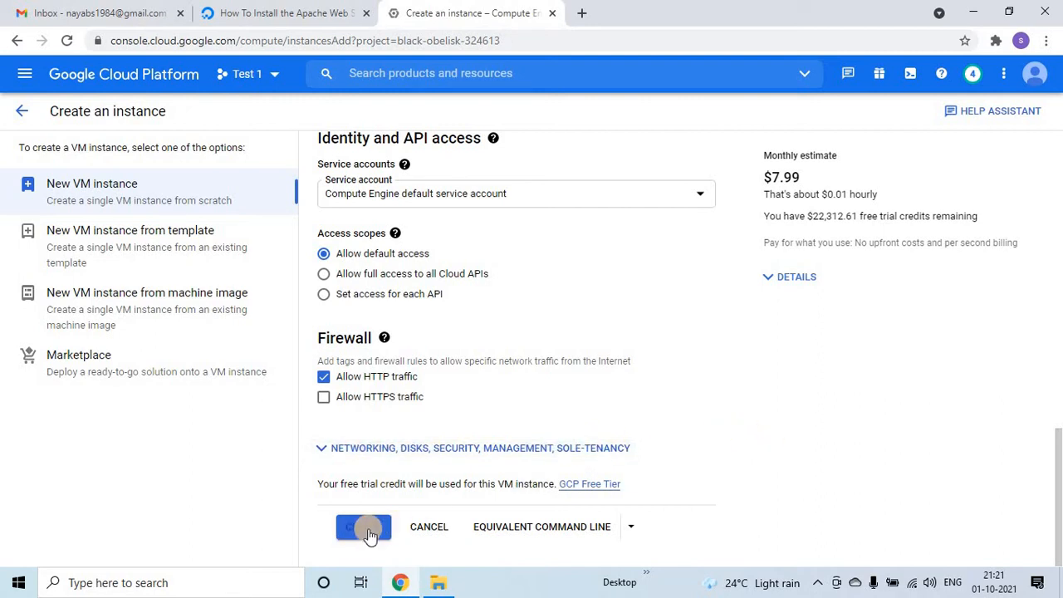
Create the gcvi-1 instance and let it appear in VM instances
left_click(362, 526)
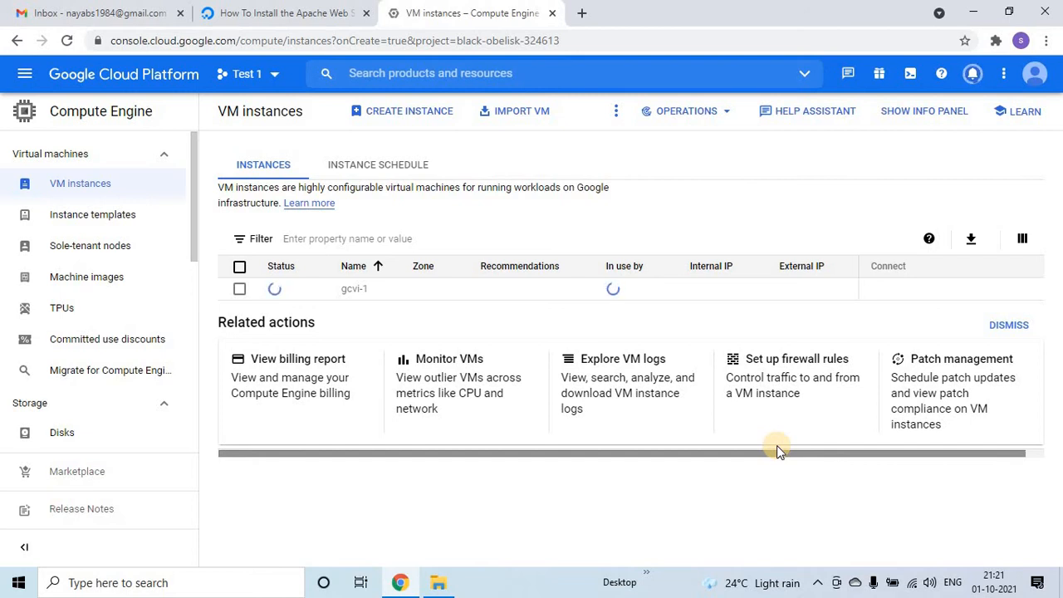
mouse_move(389, 299)
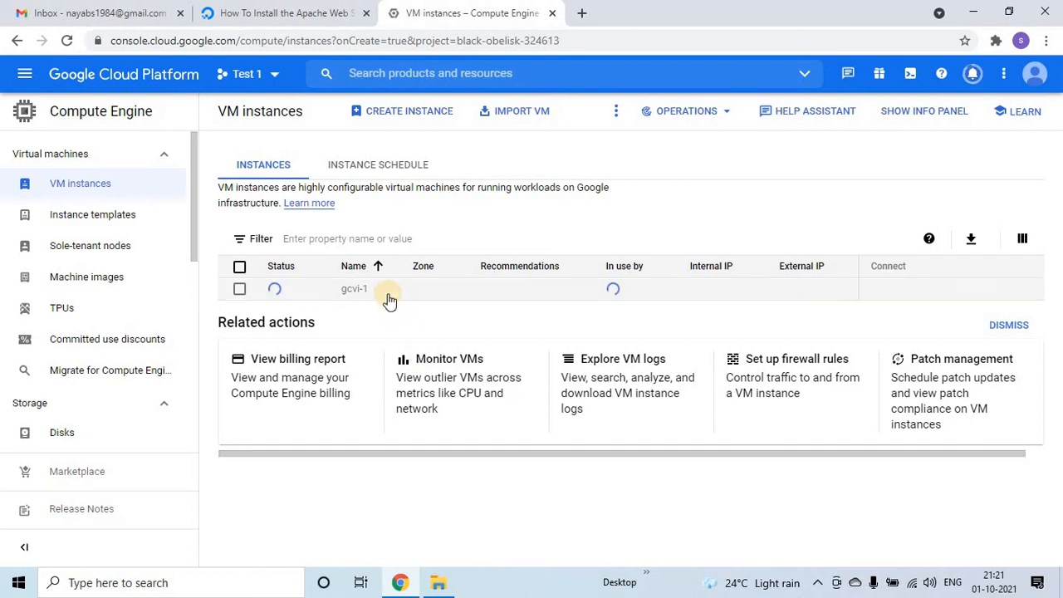
mouse_move(862, 306)
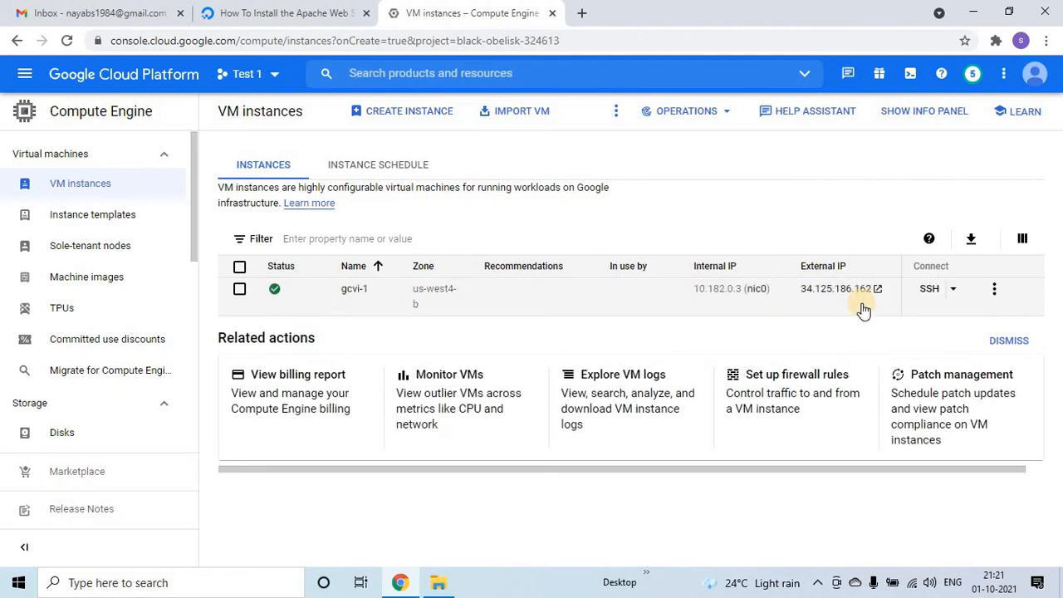
mouse_move(274, 289)
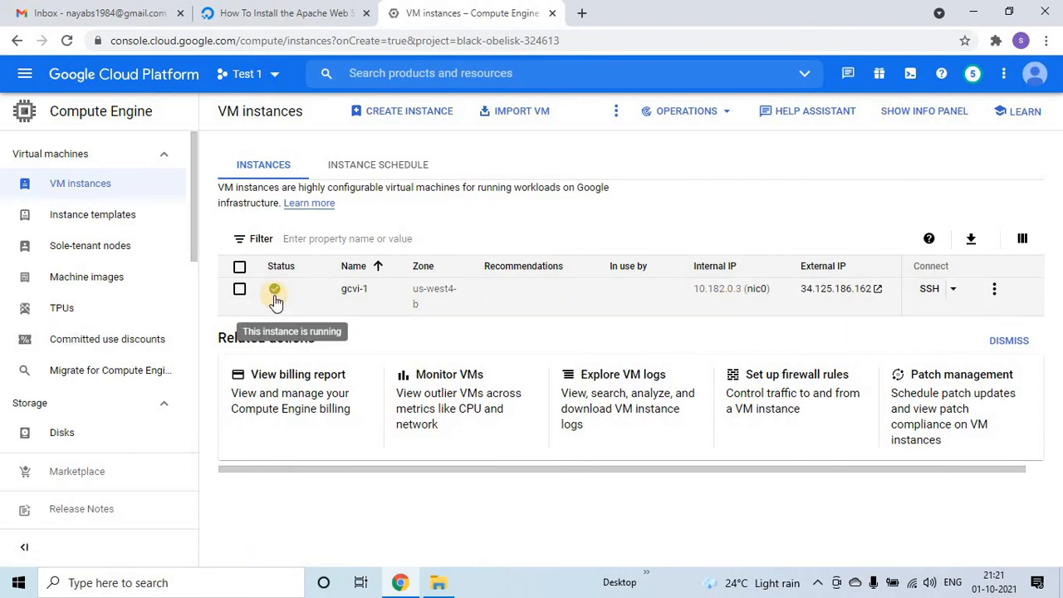
mouse_move(547, 304)
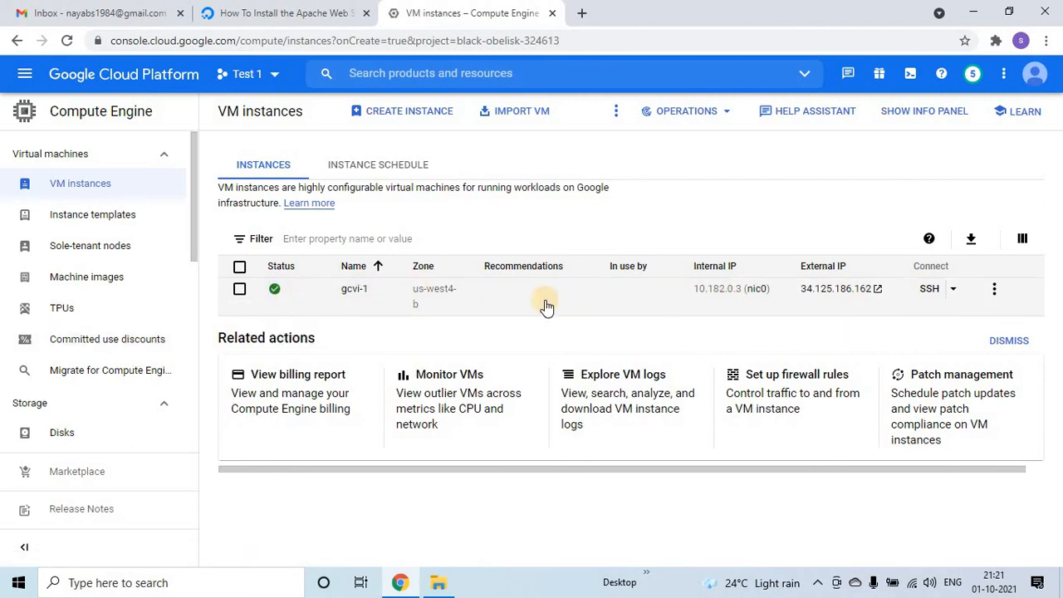
mouse_move(275, 288)
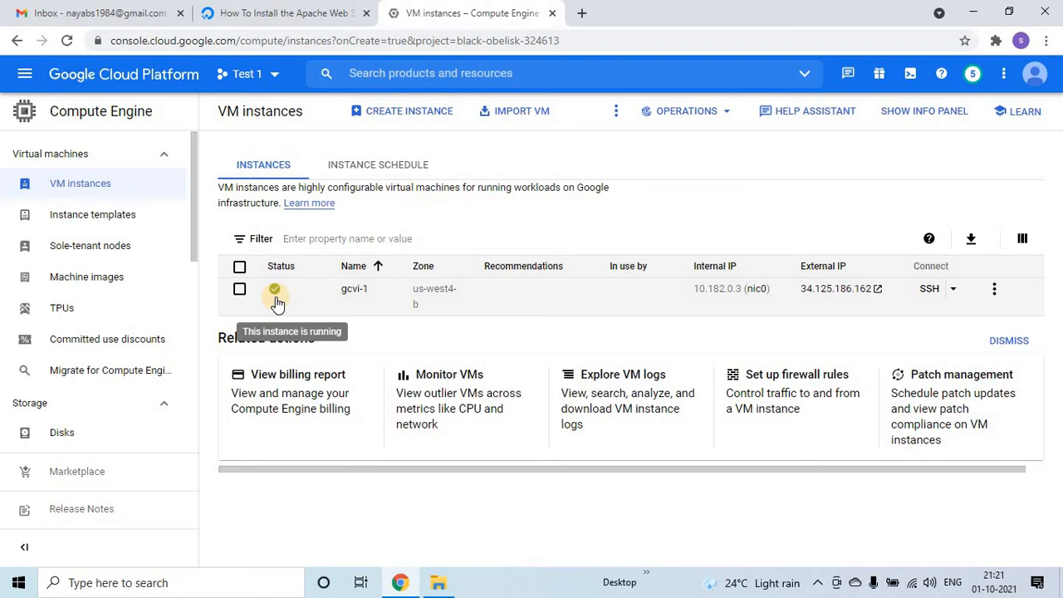
mouse_move(978, 301)
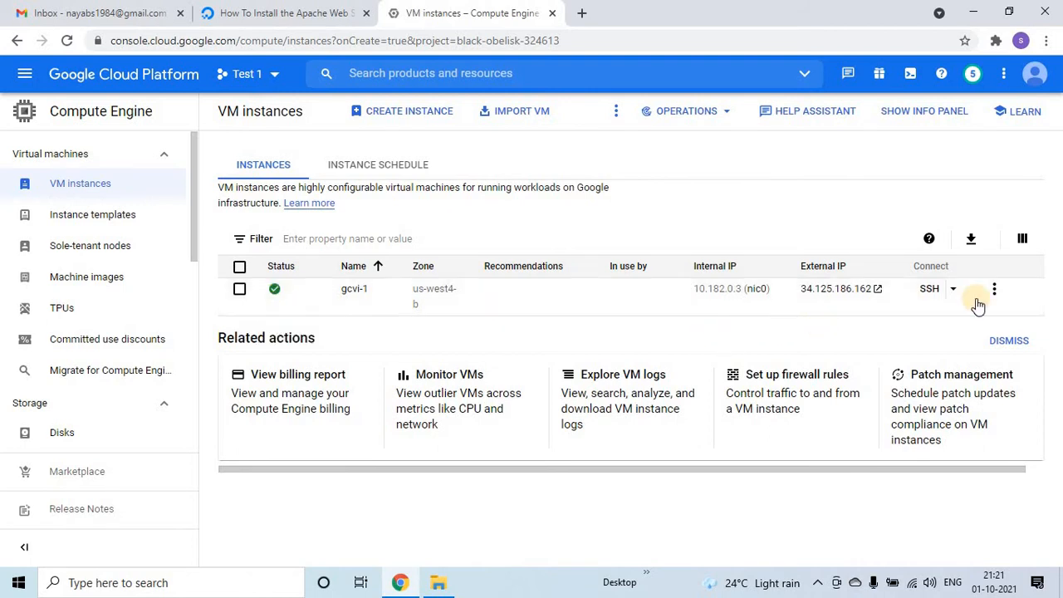
mouse_move(951, 269)
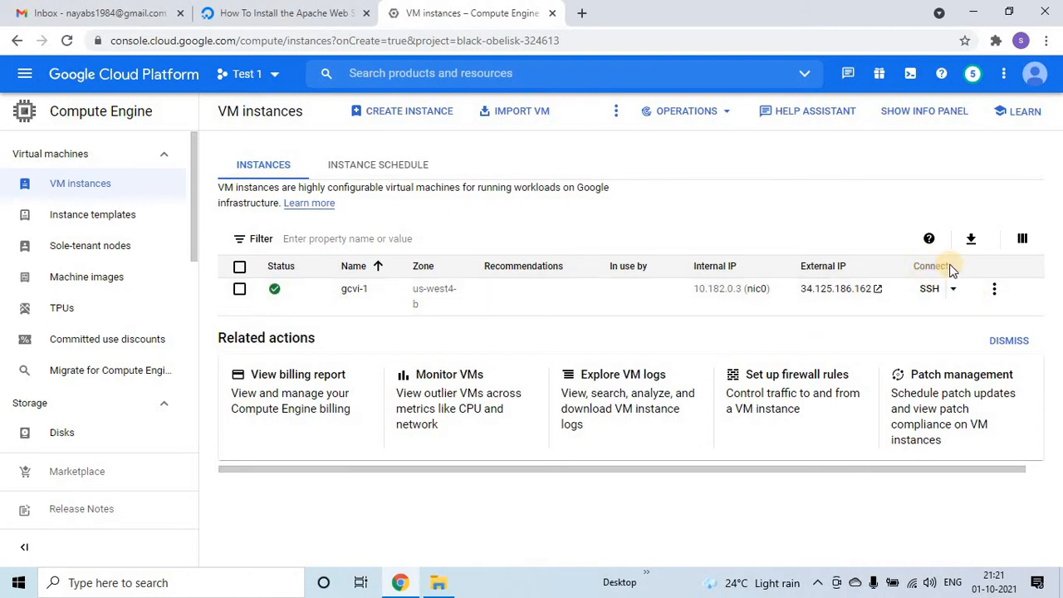
mouse_move(926, 299)
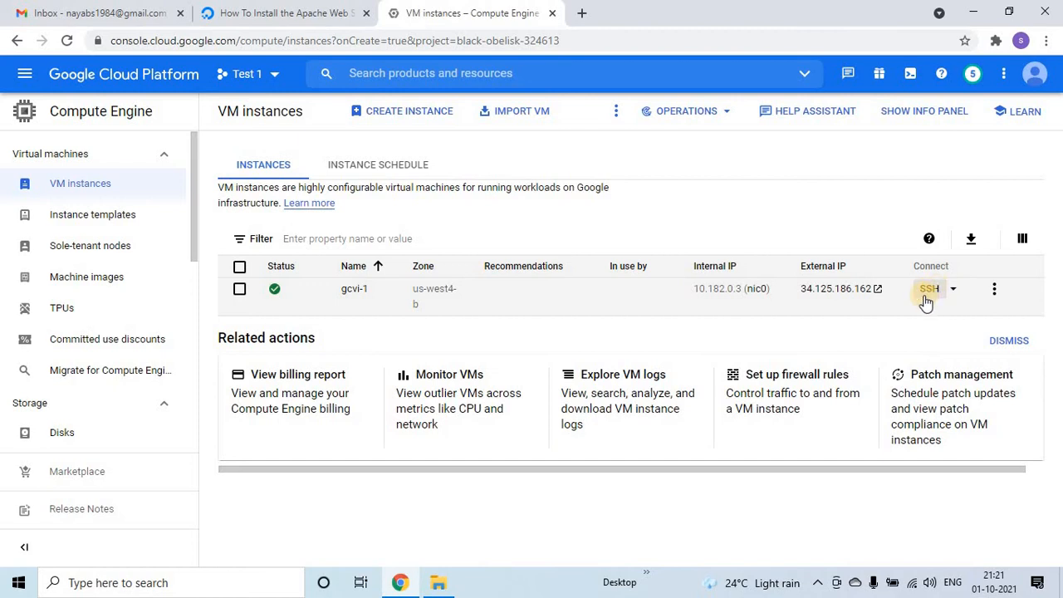
mouse_move(941, 294)
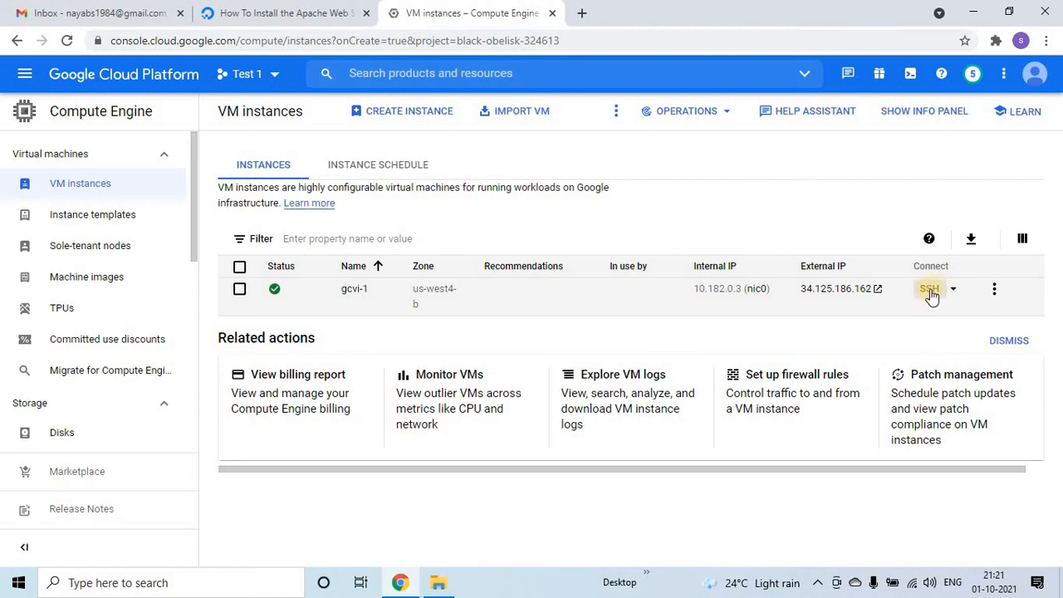
Open a browser SSH session to the gcvi-1 VM
left_click(930, 288)
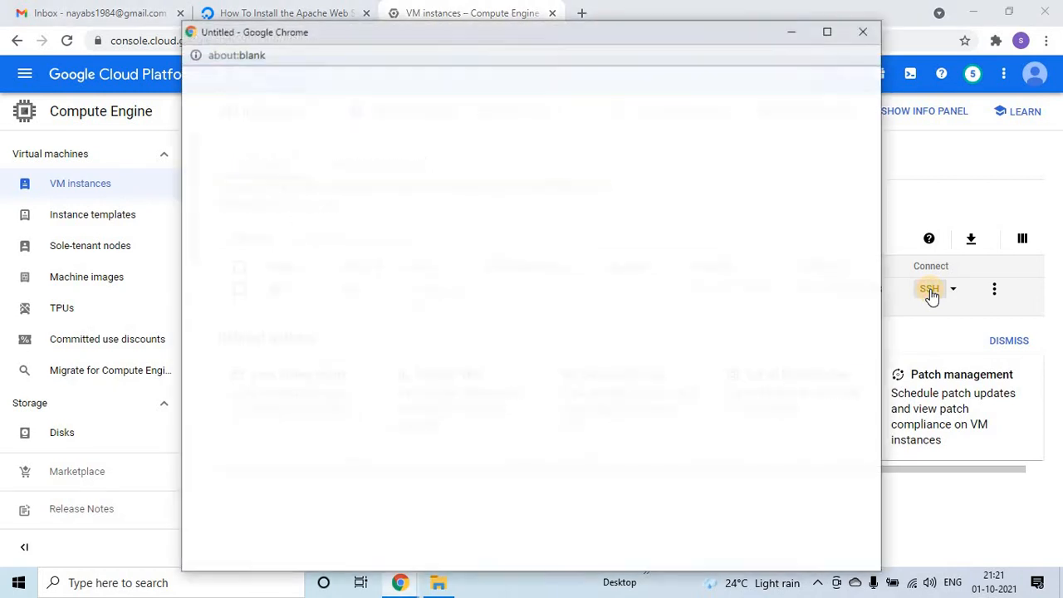
left_click(929, 288)
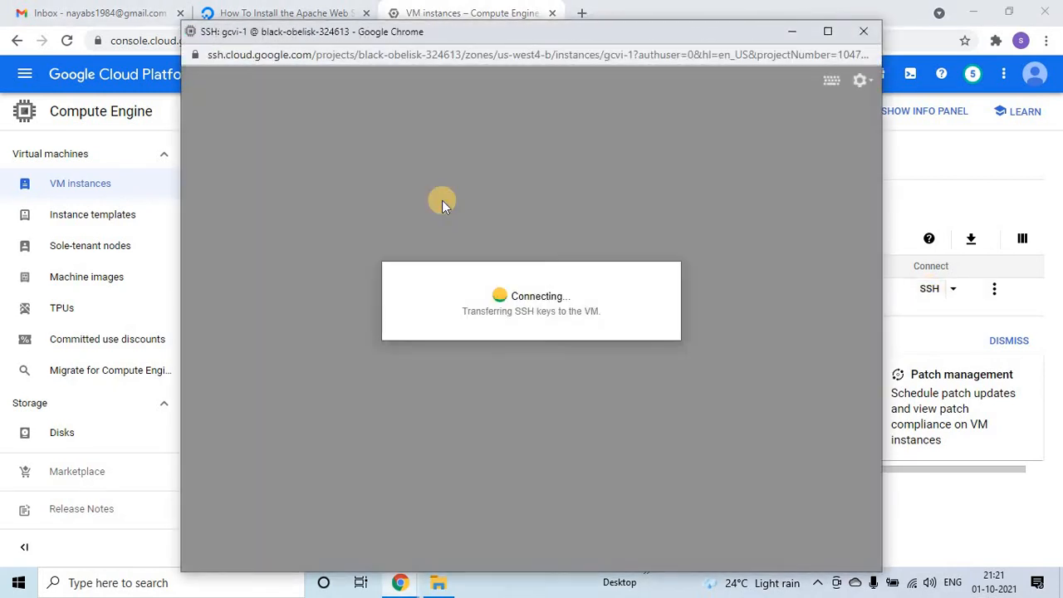
mouse_move(566, 335)
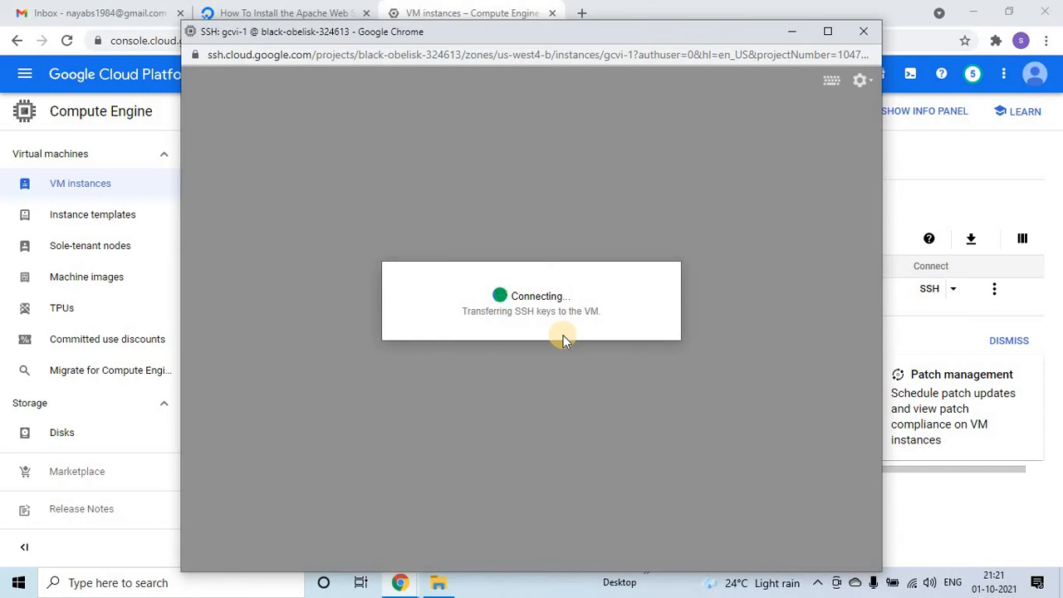
mouse_move(813, 285)
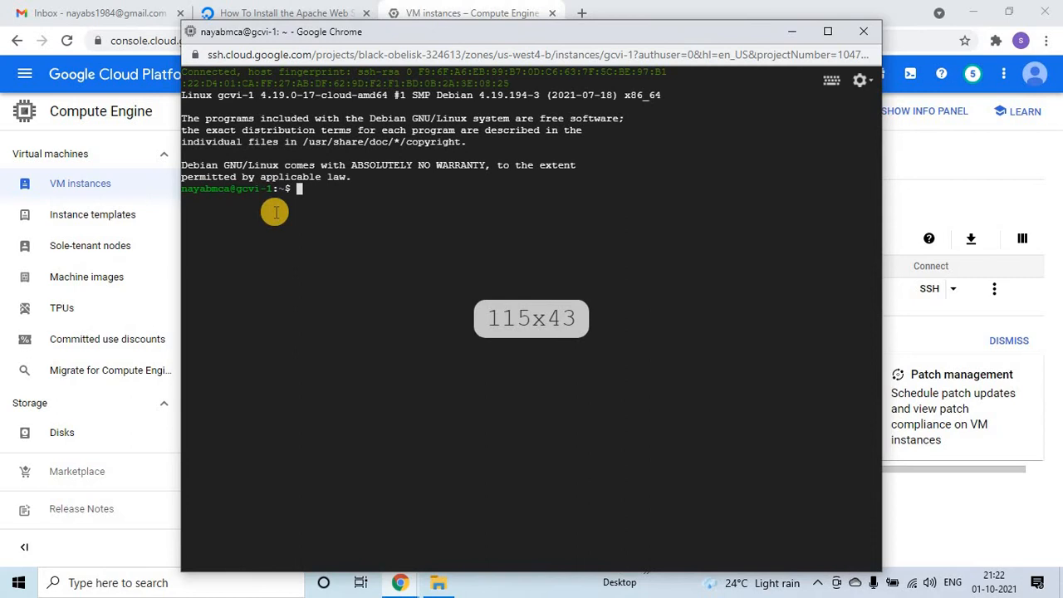
mouse_move(416, 186)
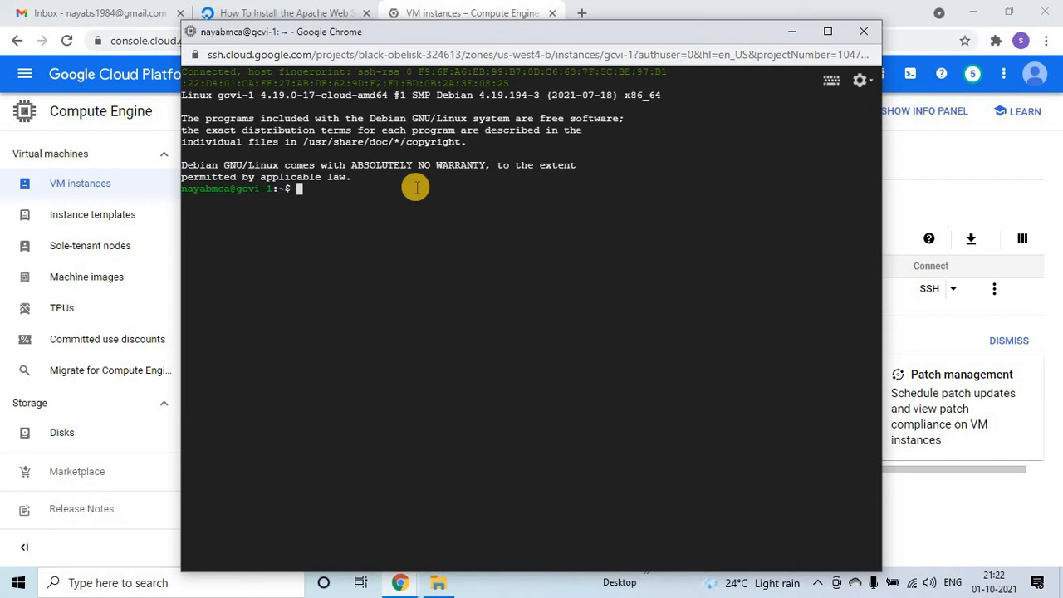
mouse_move(201, 189)
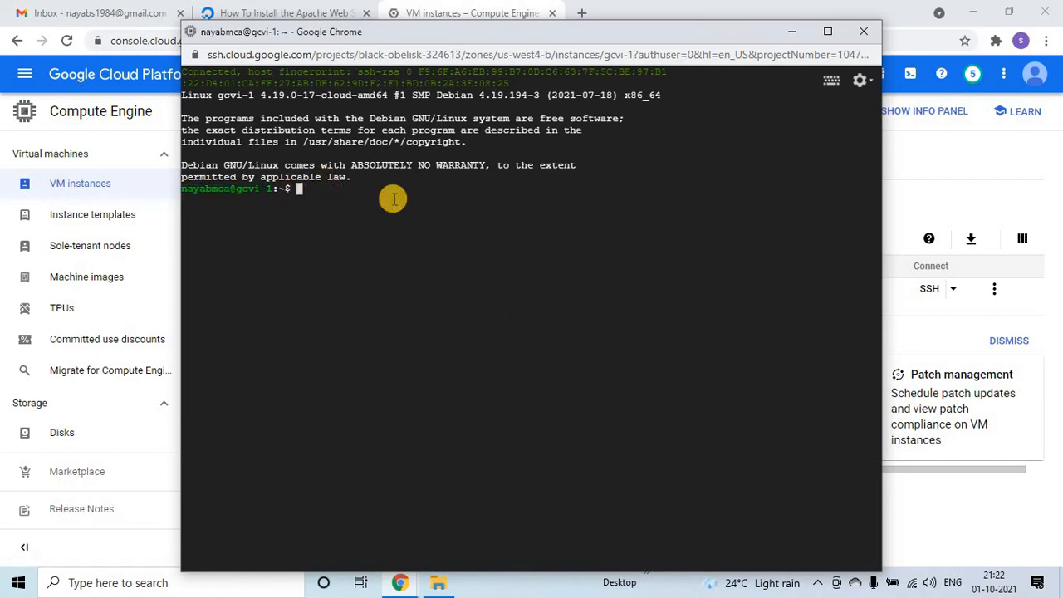
Switch to root with sudo su, run apt update, and check the tutorial's Apache install step
type("sudo")
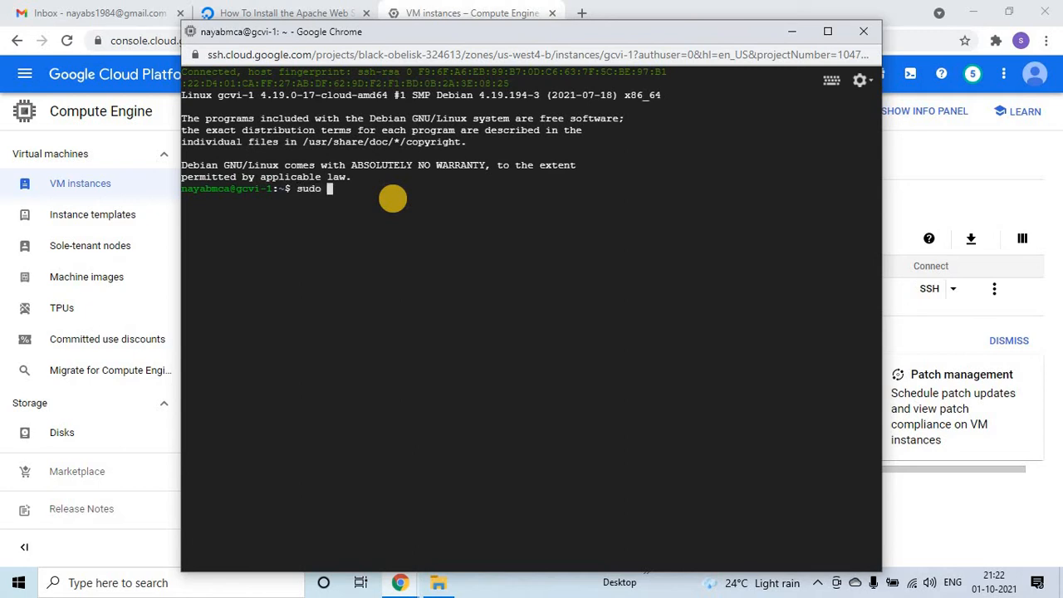
type("su")
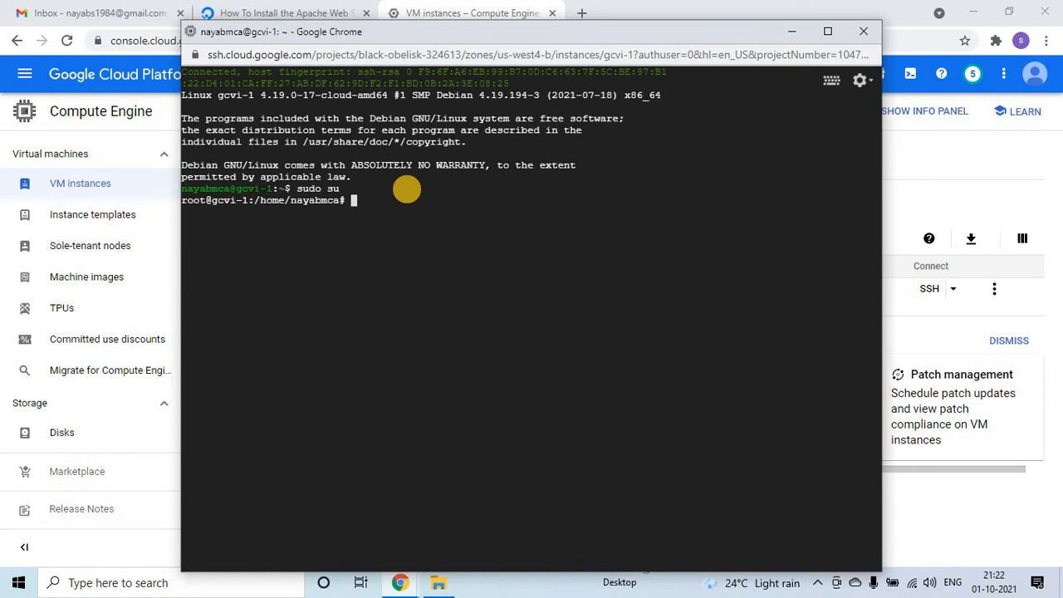
type("apt")
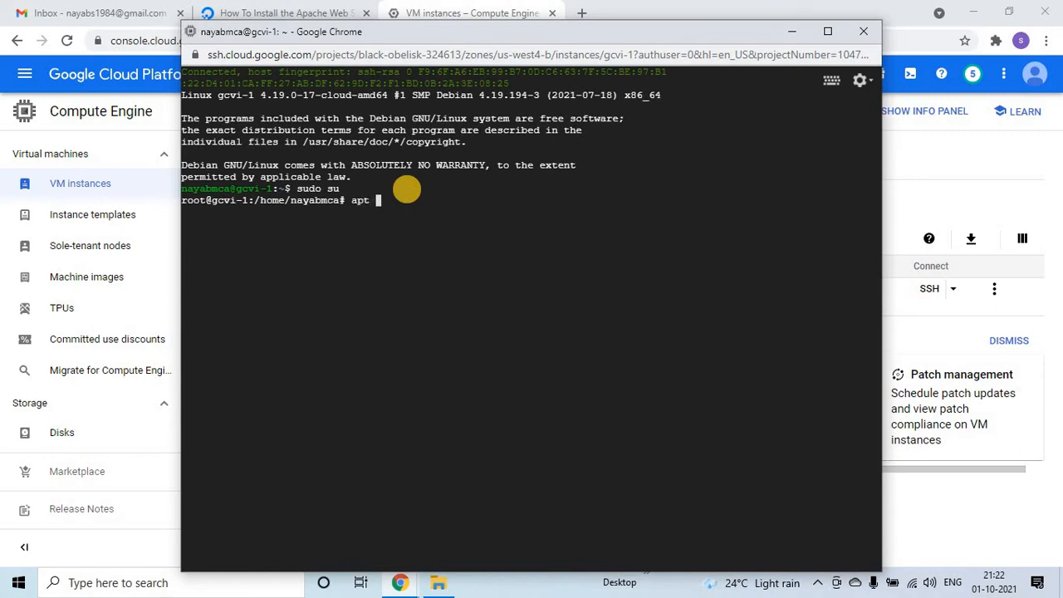
type("update")
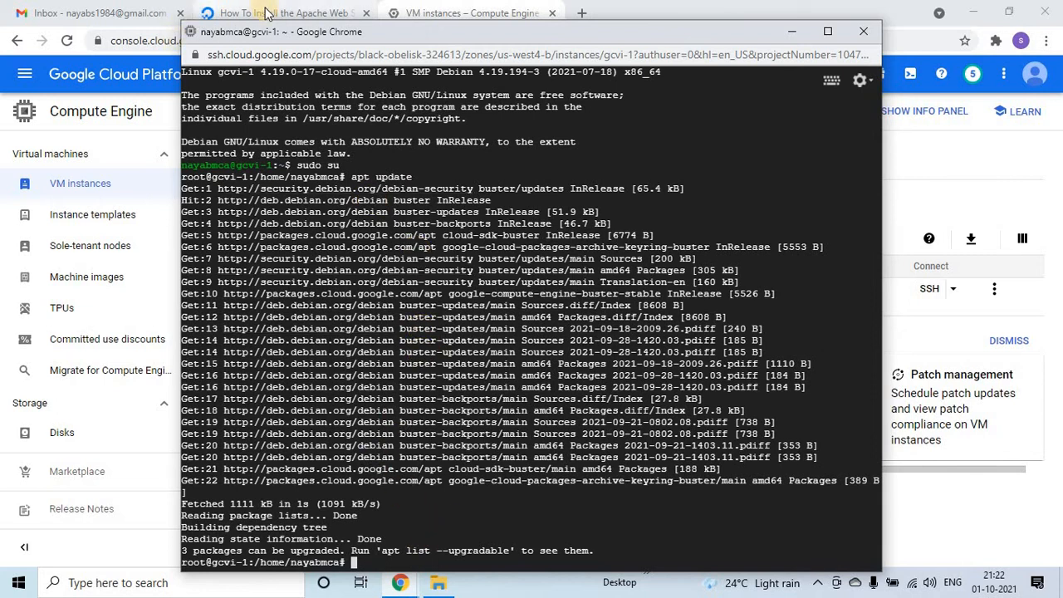
left_click(295, 12)
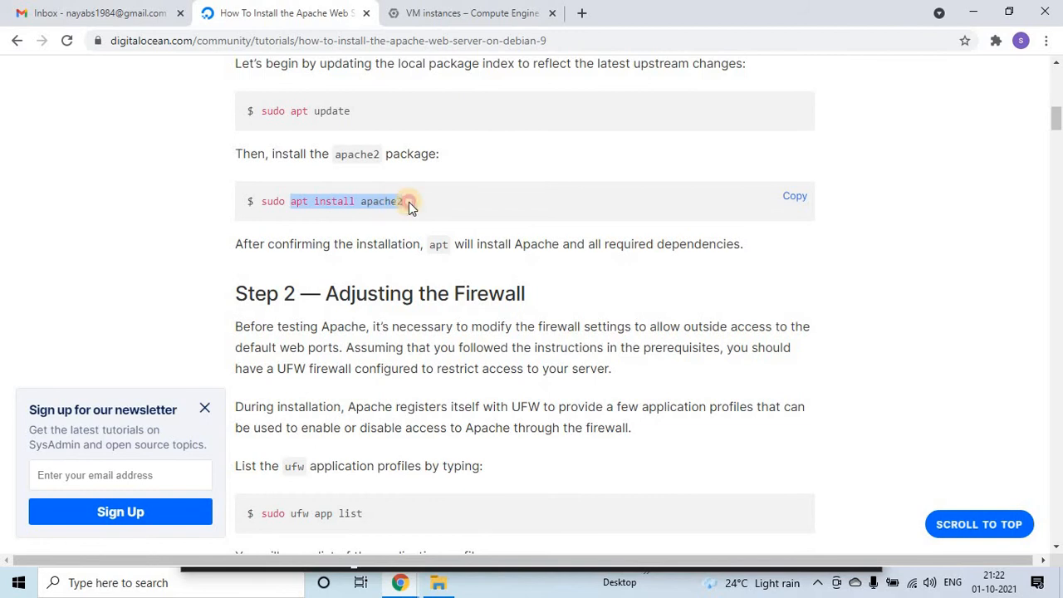
mouse_move(476, 83)
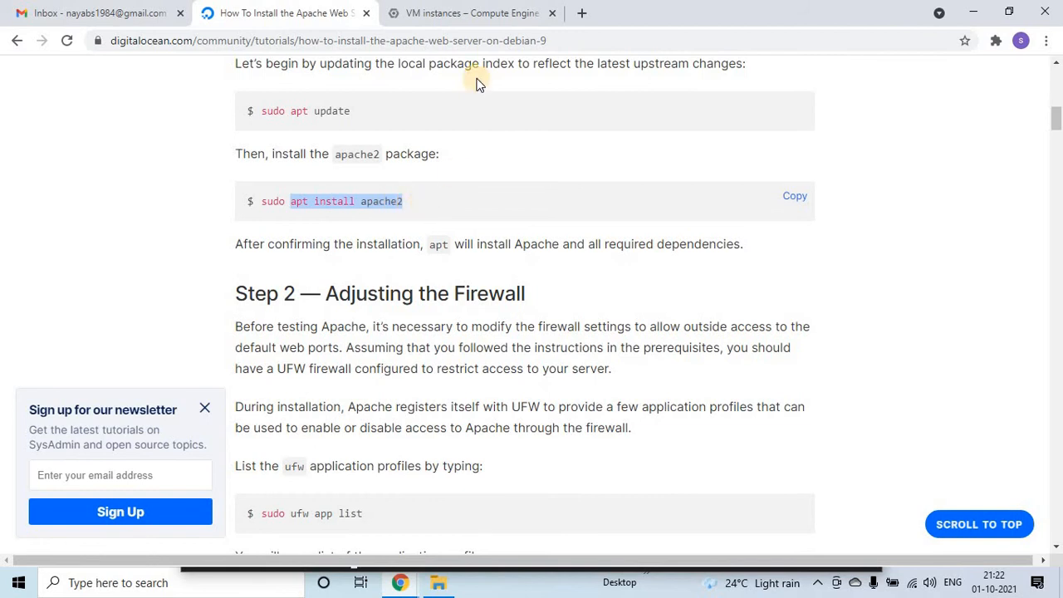
left_click(471, 13)
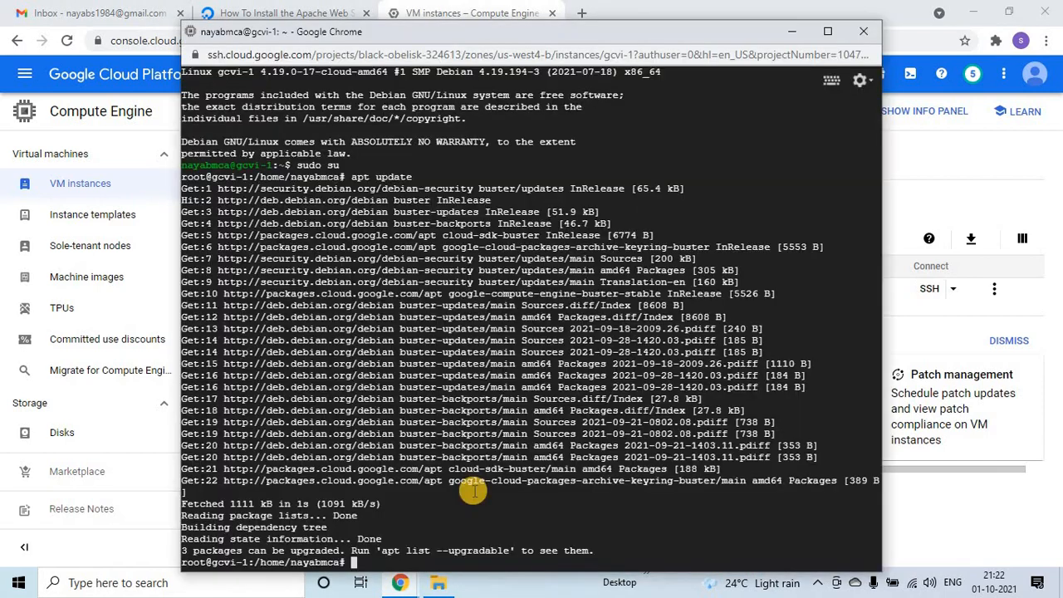
Run apt install apache2, then curl localhost to fetch the default Apache page
type("apt install apache2")
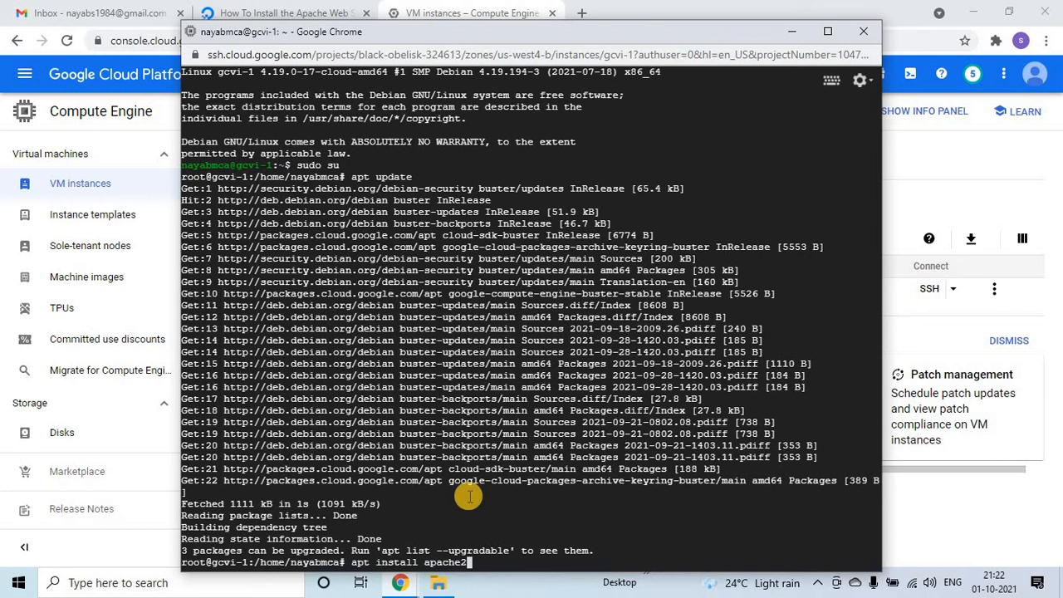
key("Return")
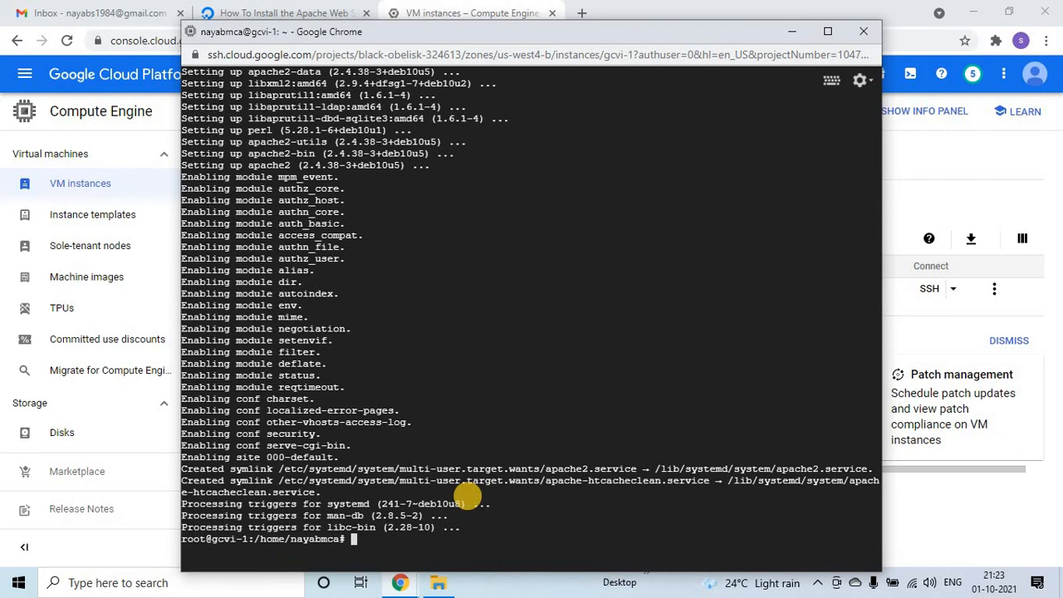
type("c")
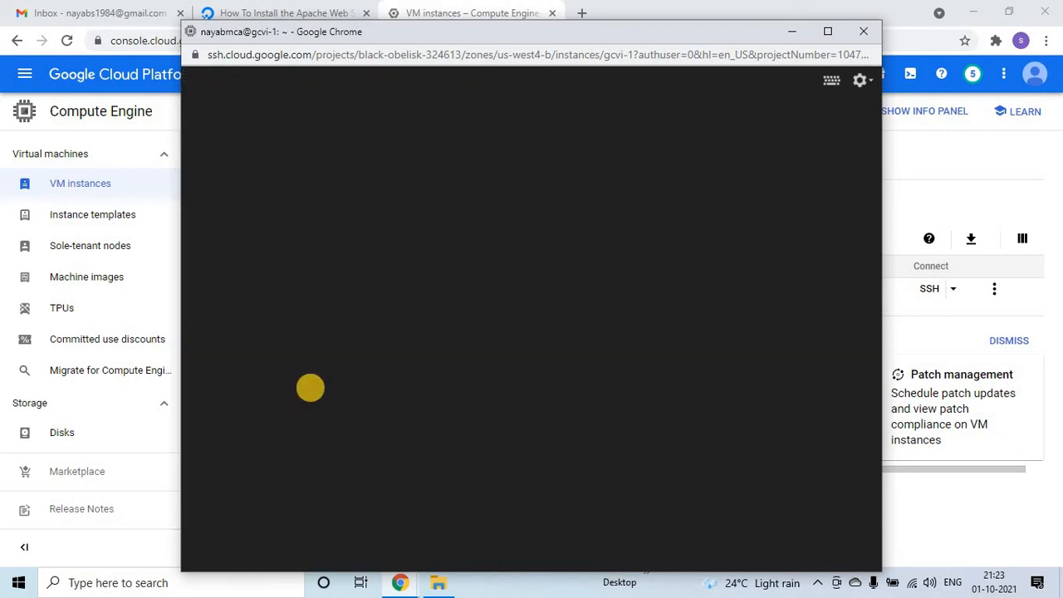
type("curl")
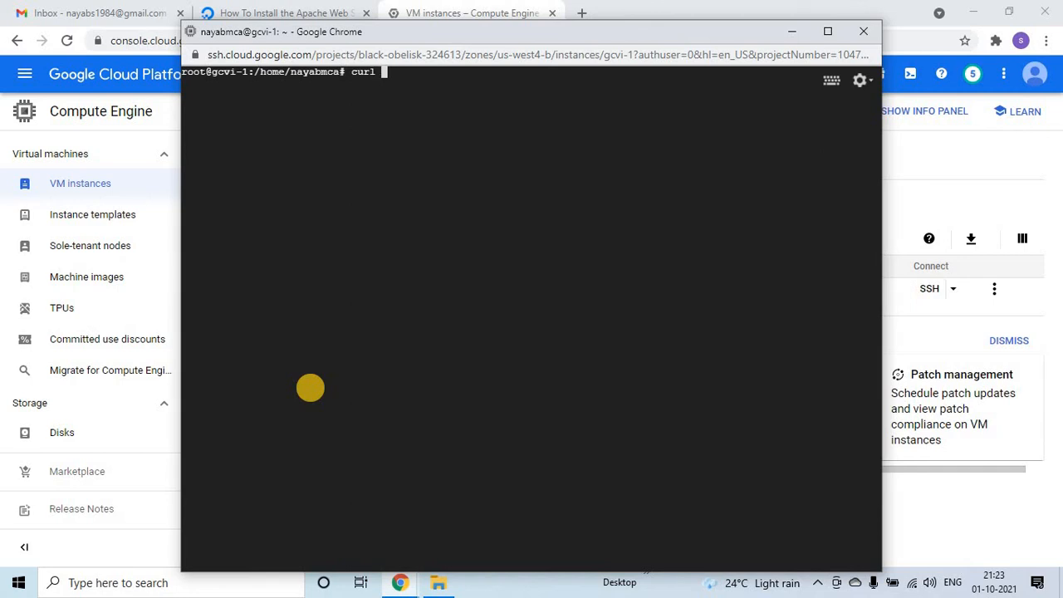
type("localh")
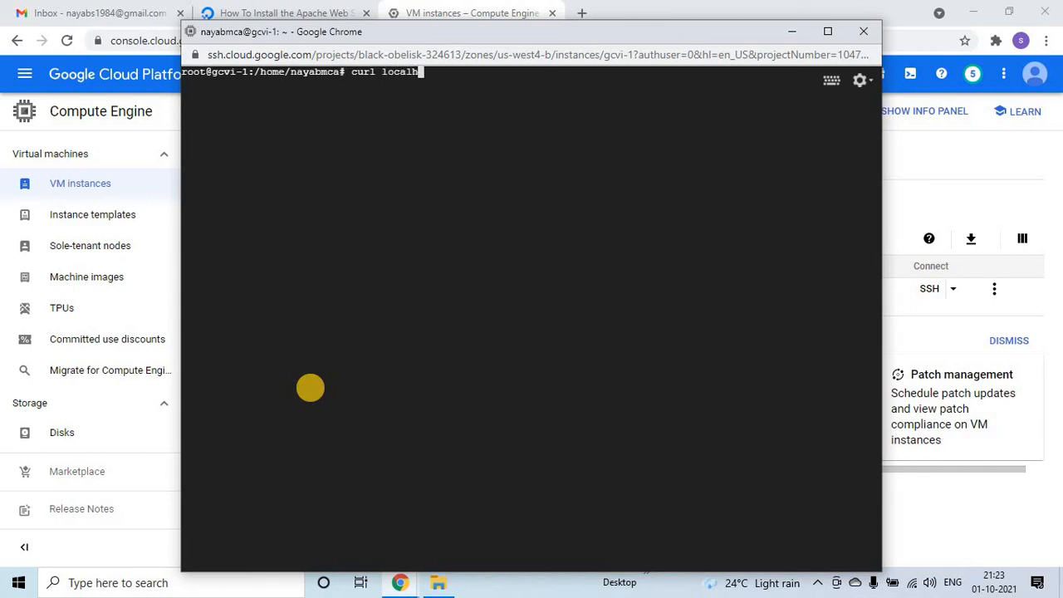
type("ost")
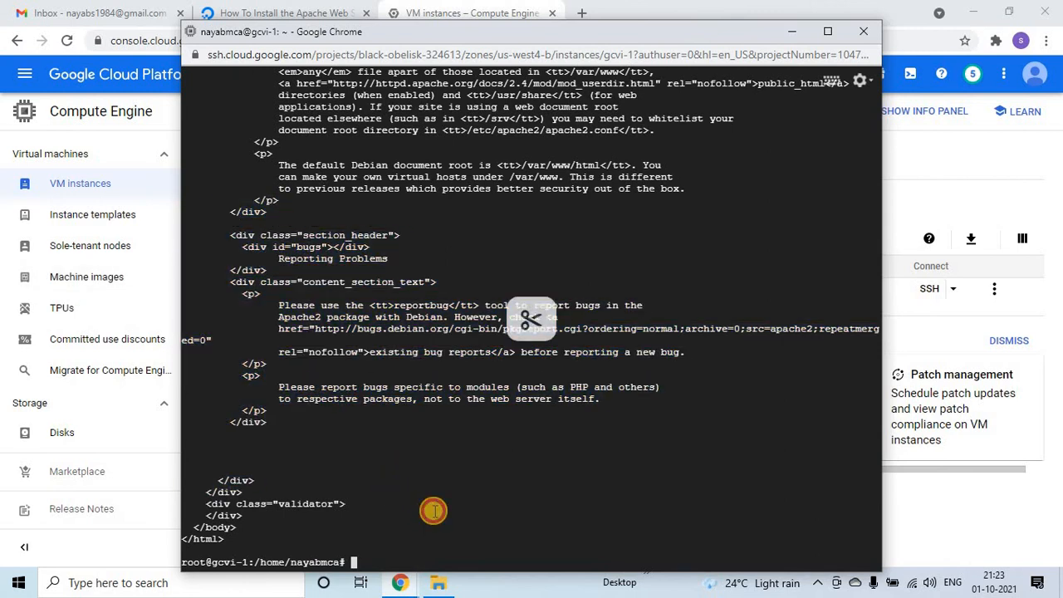
mouse_move(358, 535)
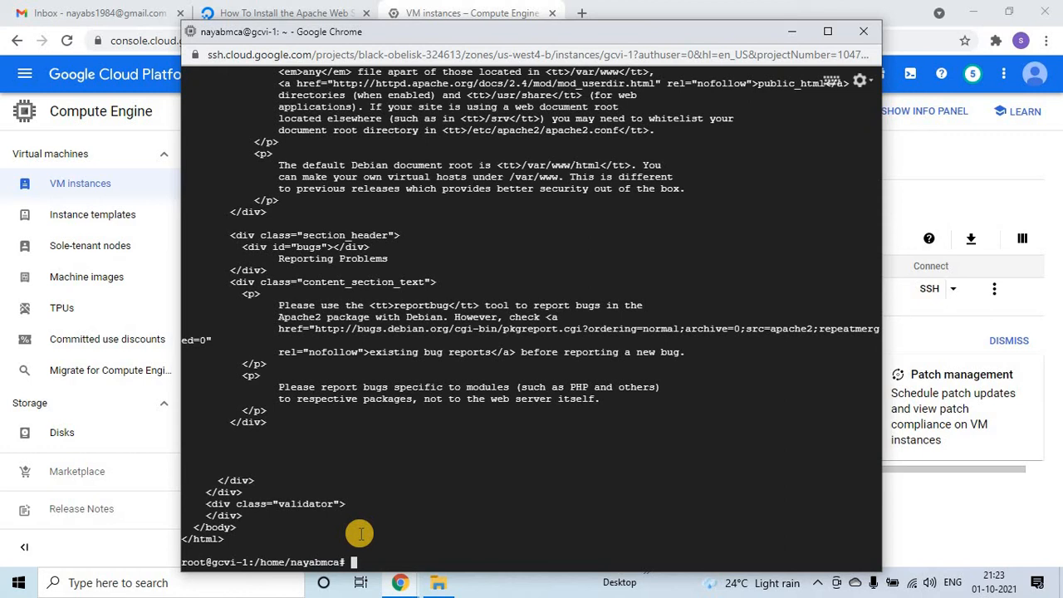
mouse_move(881, 212)
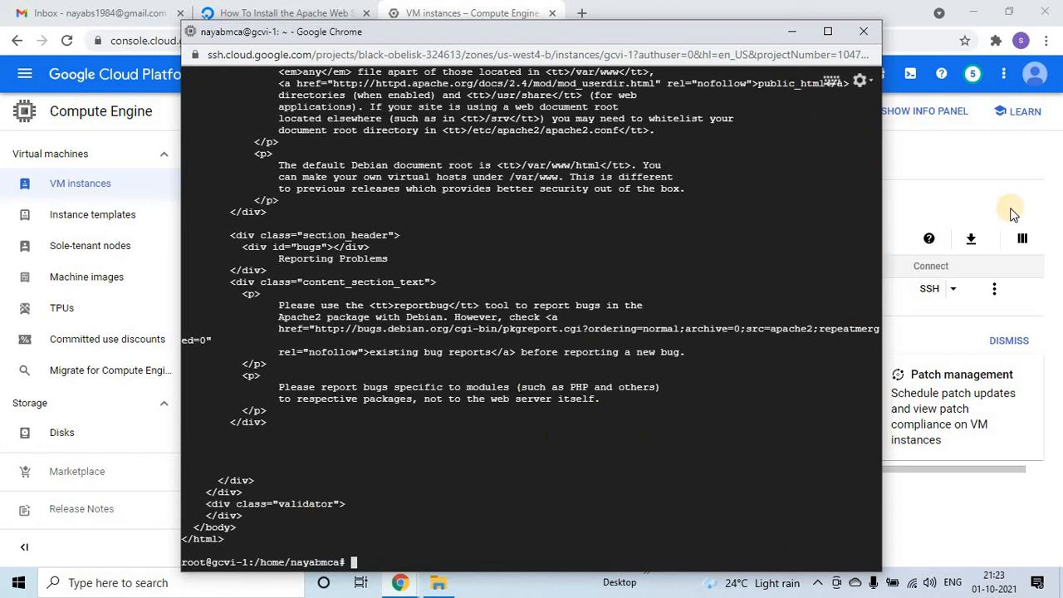
mouse_move(947, 158)
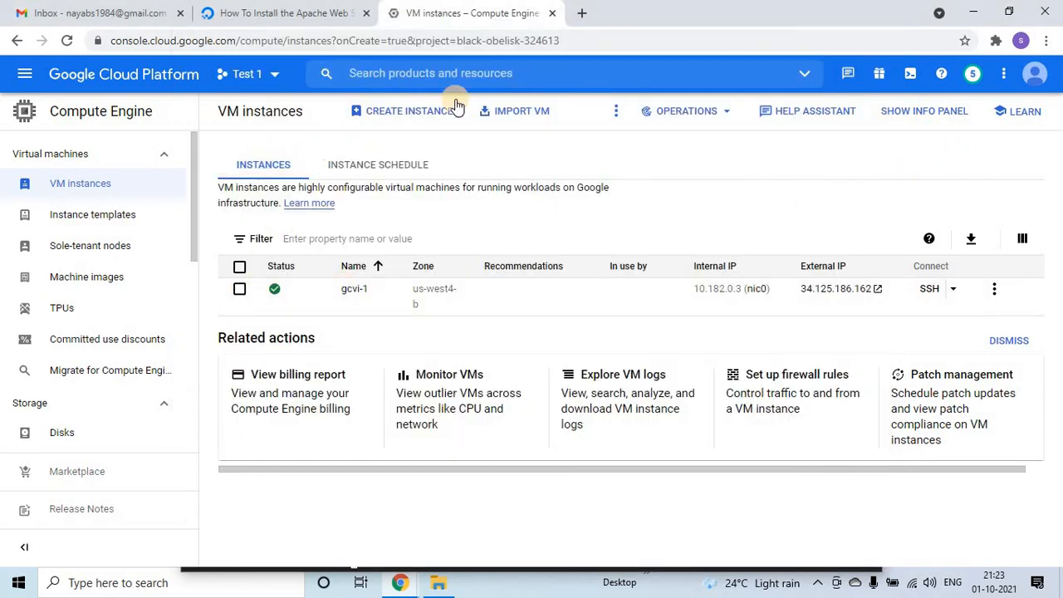
mouse_move(737, 308)
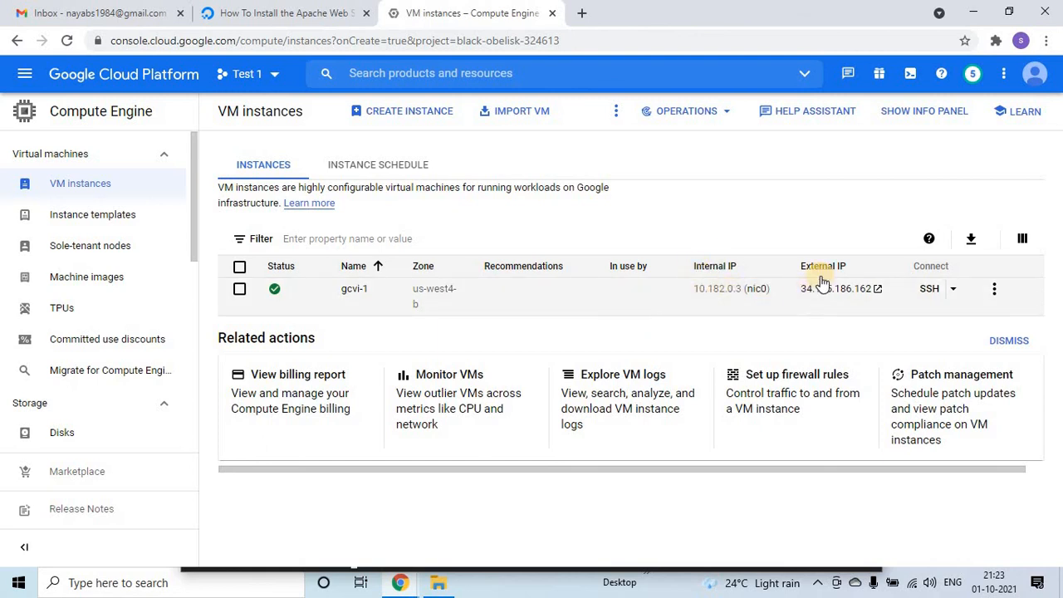
mouse_move(799, 296)
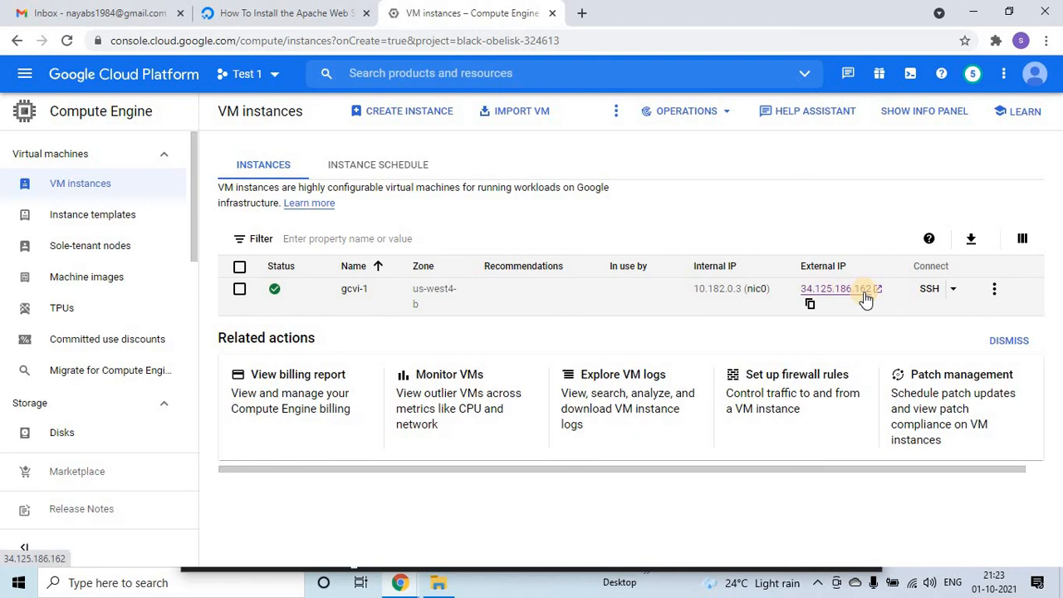
mouse_move(863, 295)
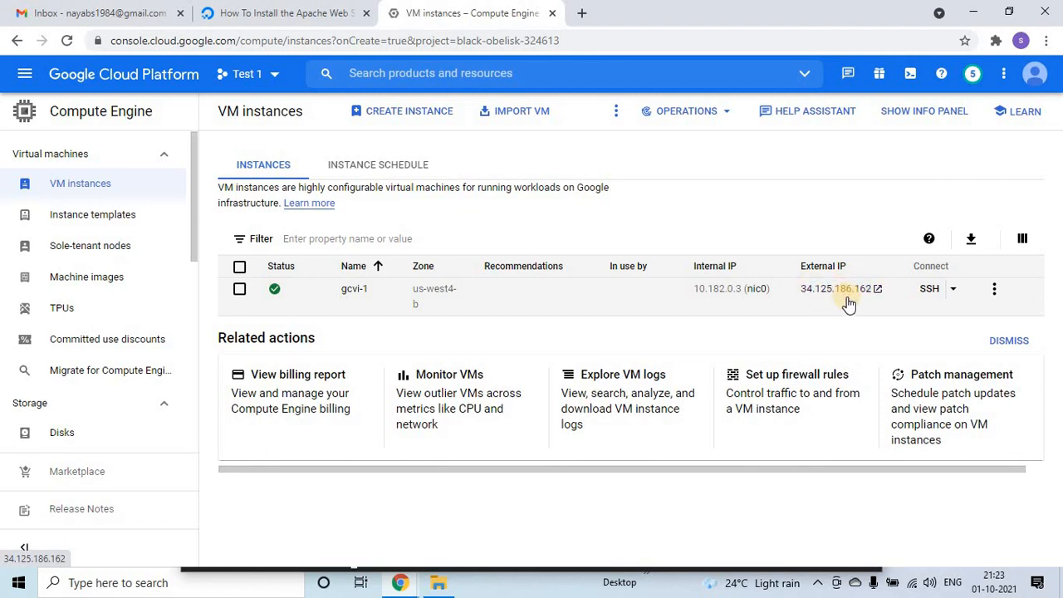
Open external IP 34.125.186.162 in a new tab to view the Apache2 Debian Default Page
left_click(876, 289)
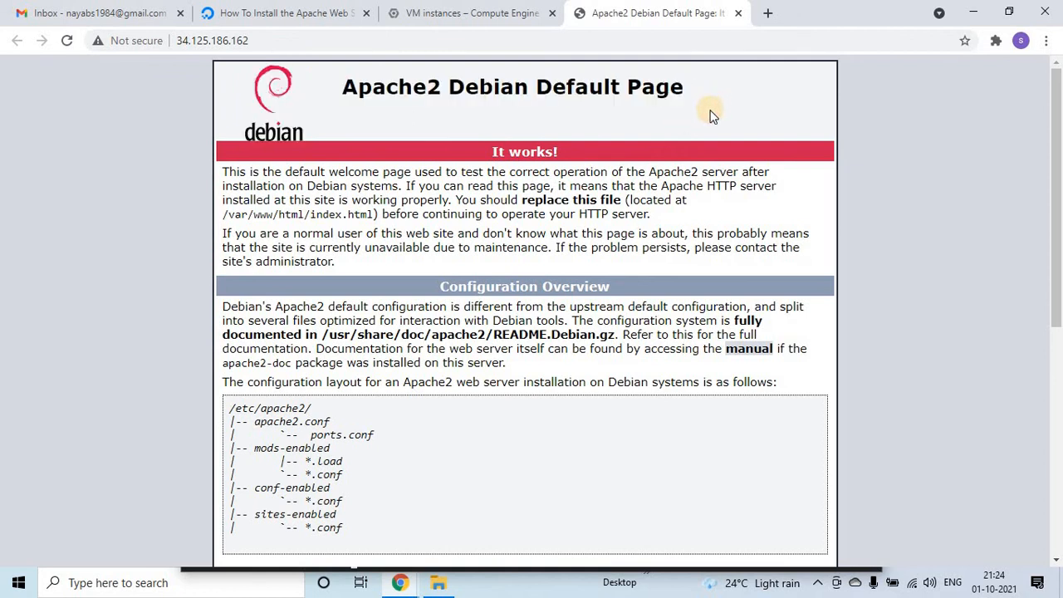
mouse_move(460, 442)
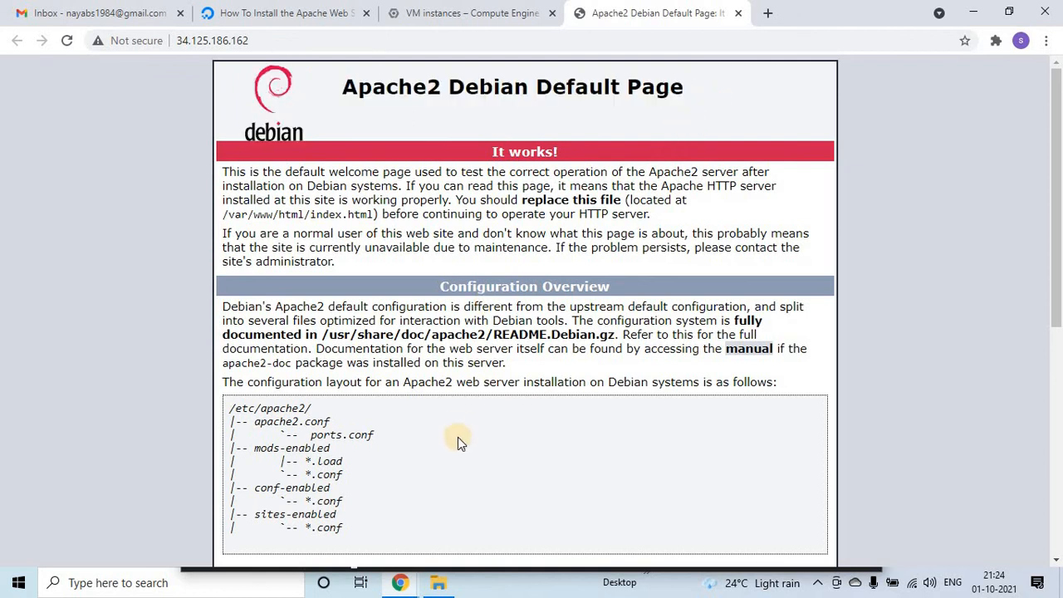
left_click(472, 13)
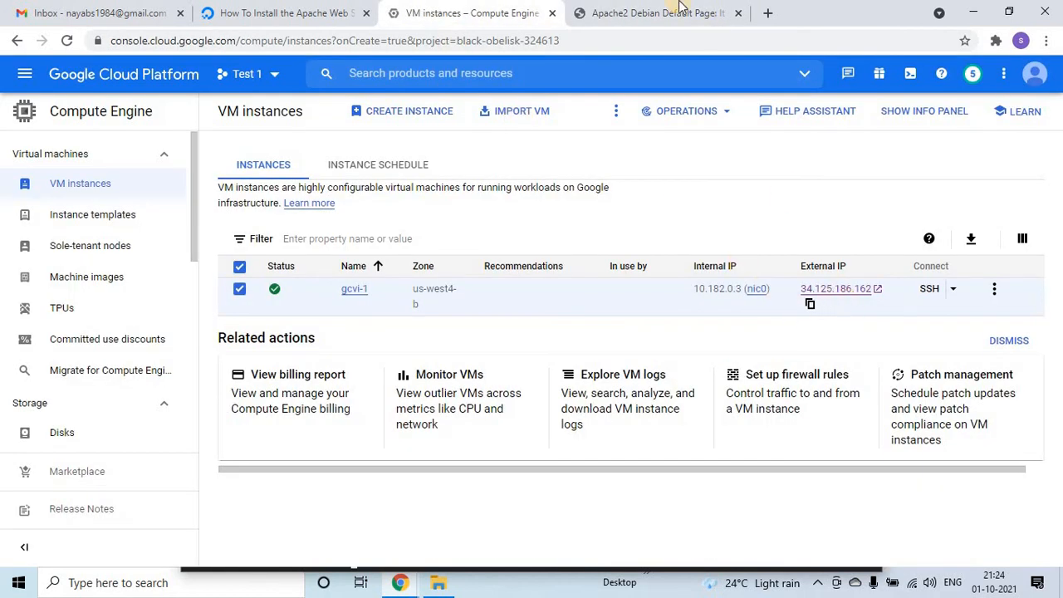
left_click(657, 14)
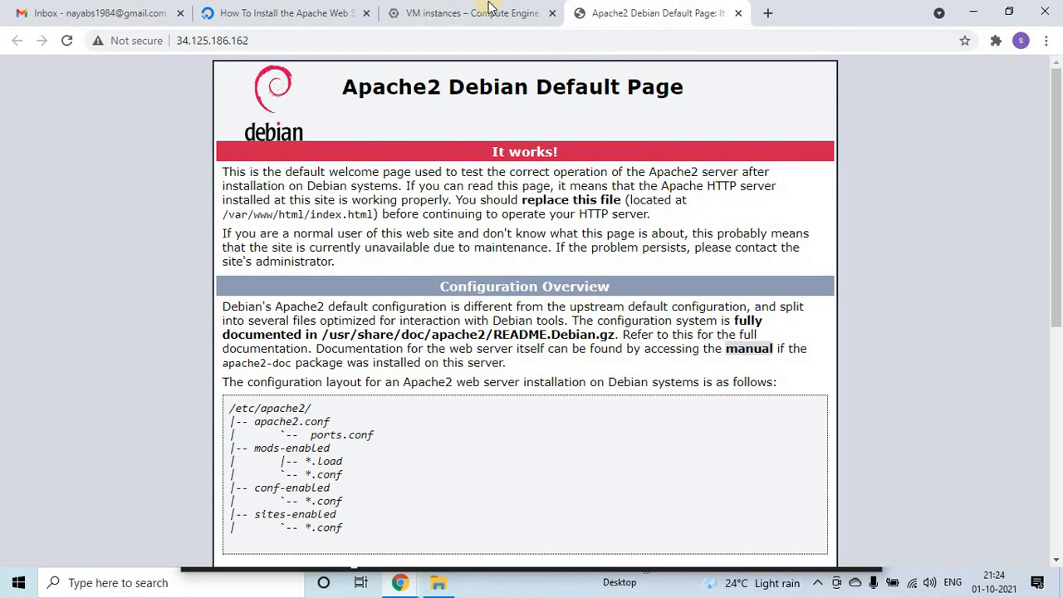
left_click(460, 14)
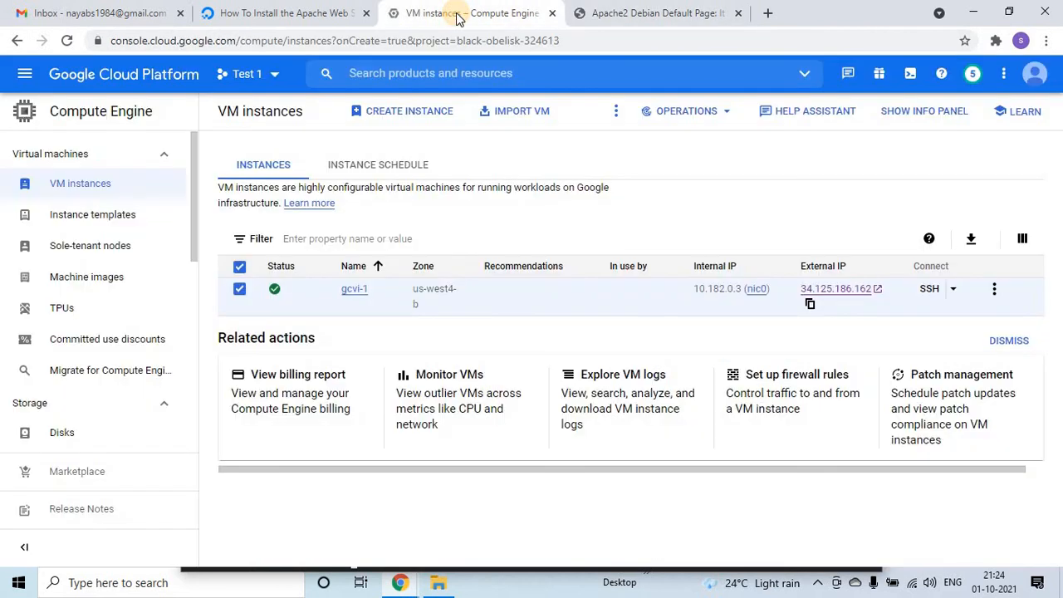
mouse_move(784, 226)
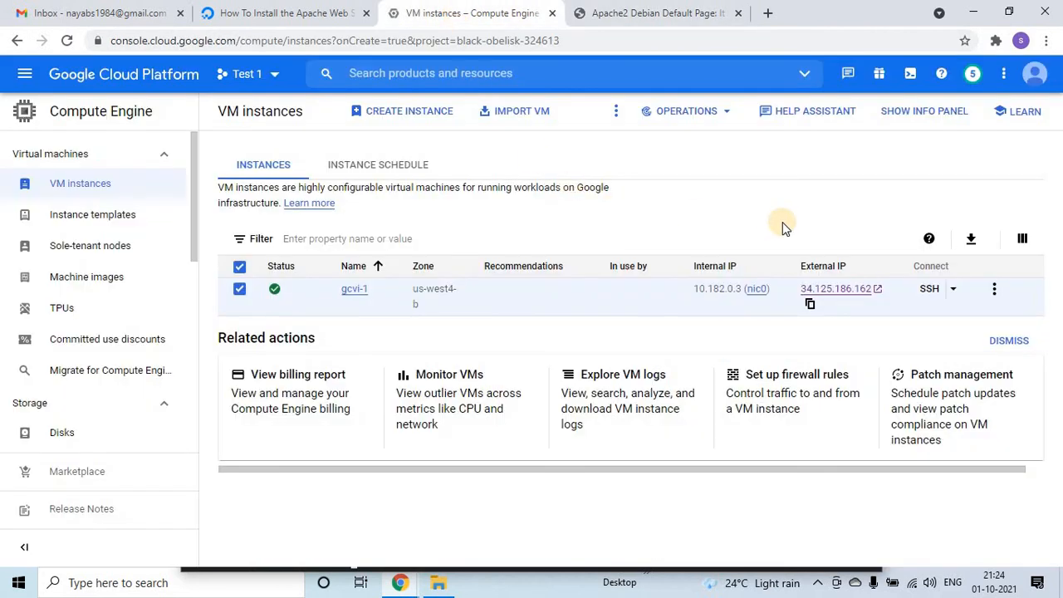